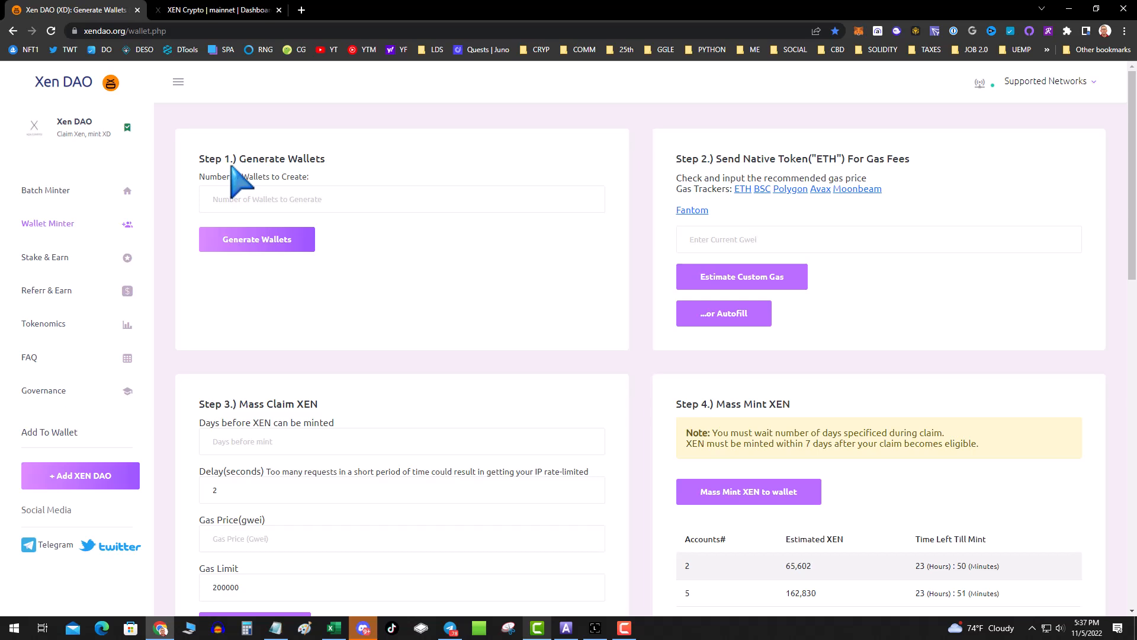
mouse_move(233, 175)
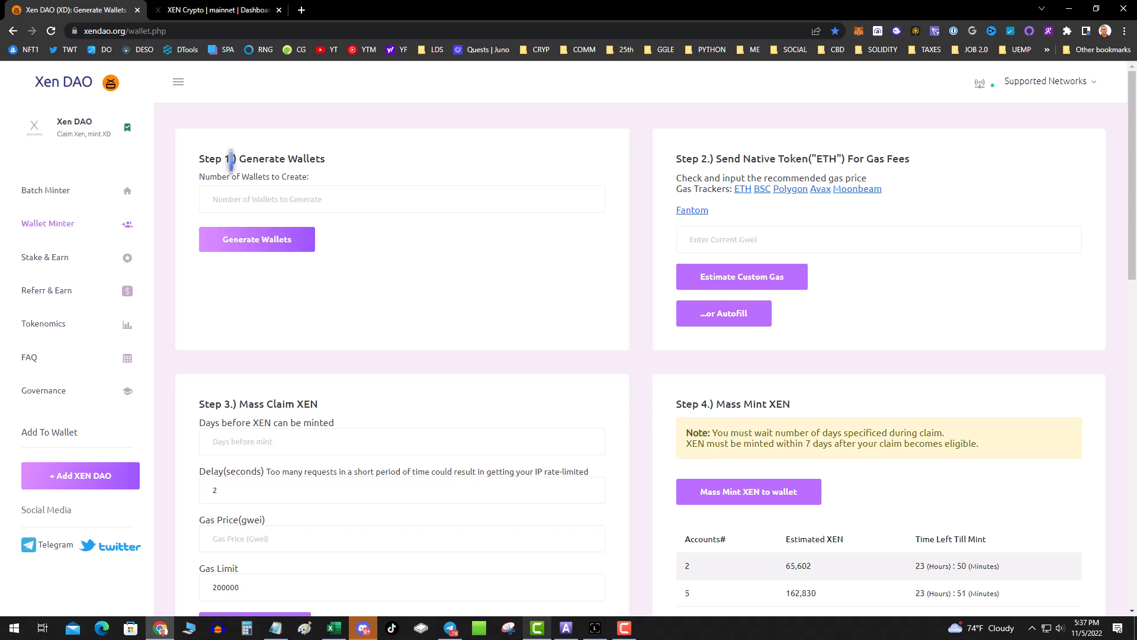
mouse_move(271, 167)
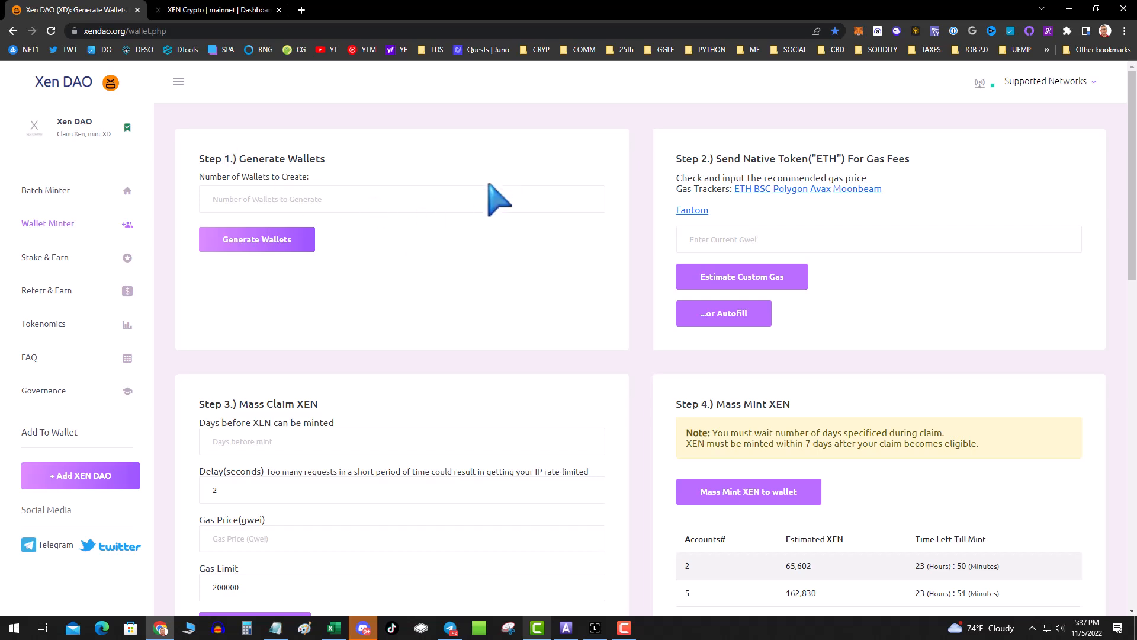
mouse_move(451, 301)
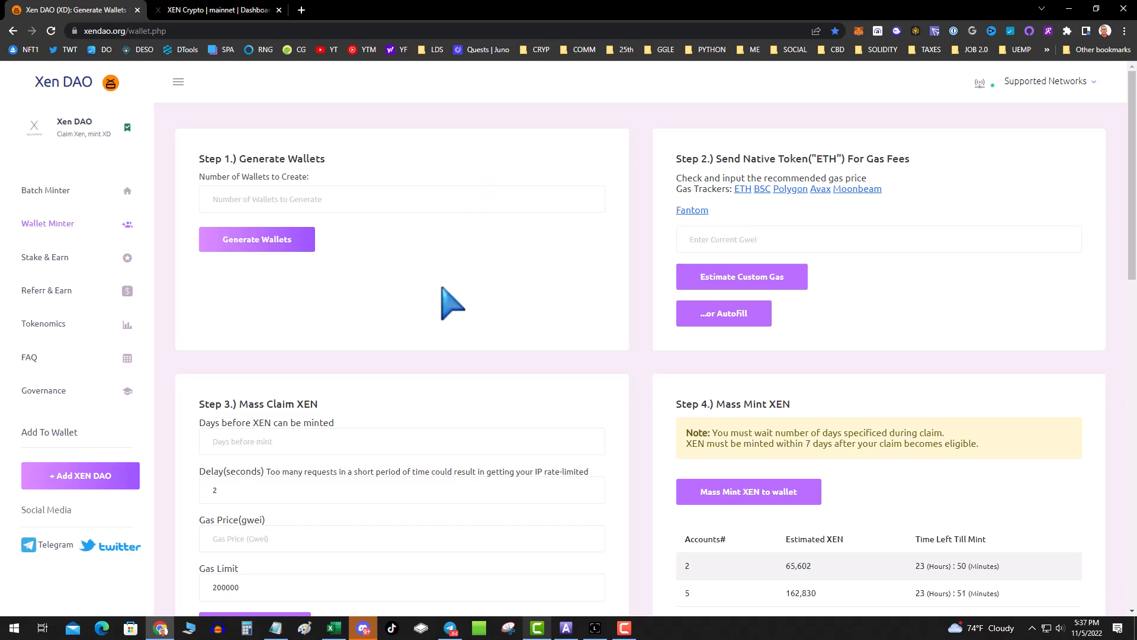
mouse_move(486, 286)
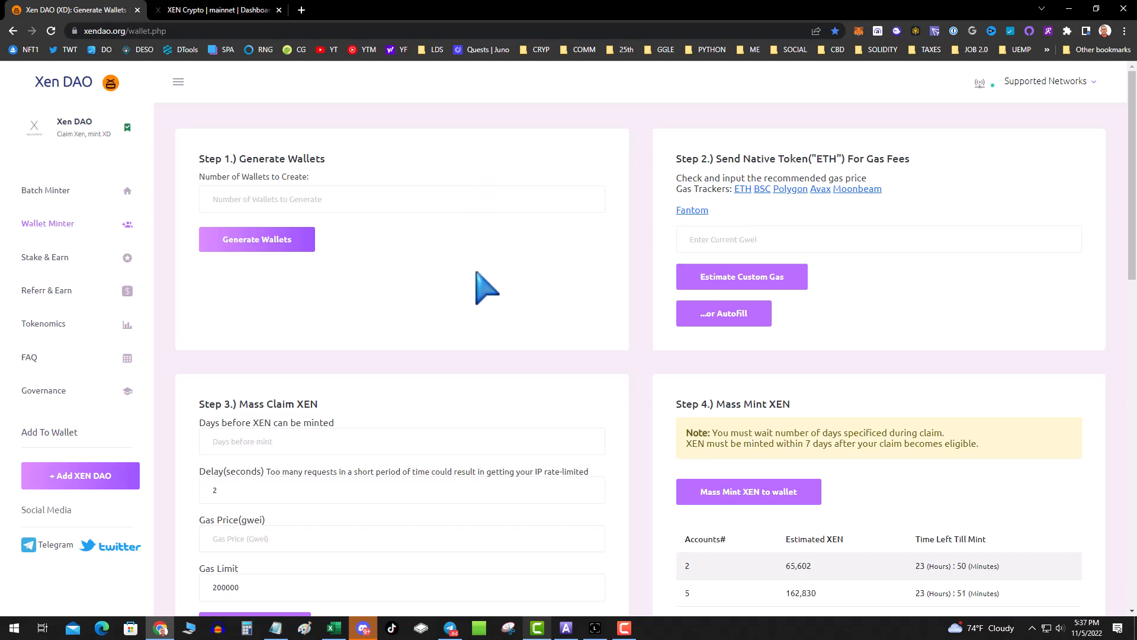
mouse_move(488, 298)
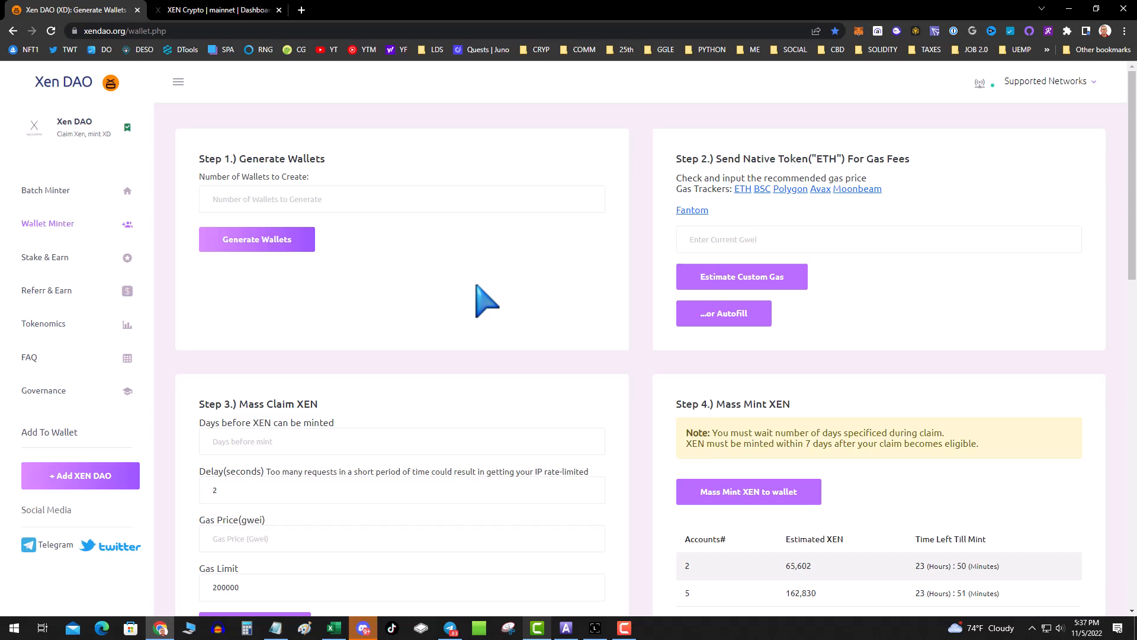
mouse_move(35, 148)
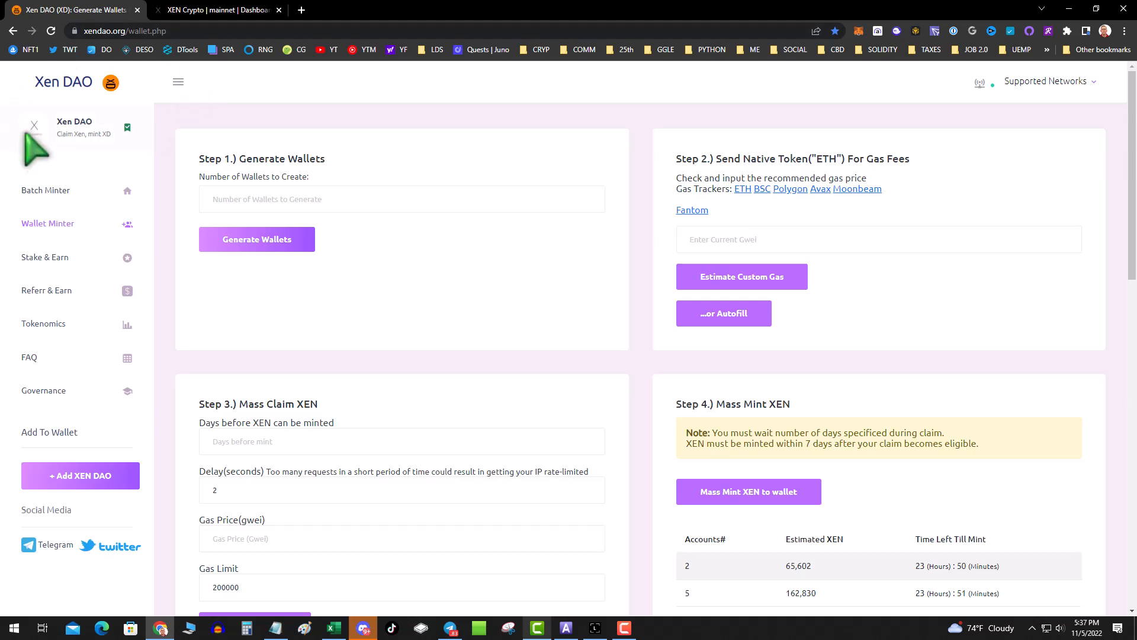
Step: Open Stake & Earn, showing a 0 XD balance and 5,250,000 XD staked
left_click(402, 199)
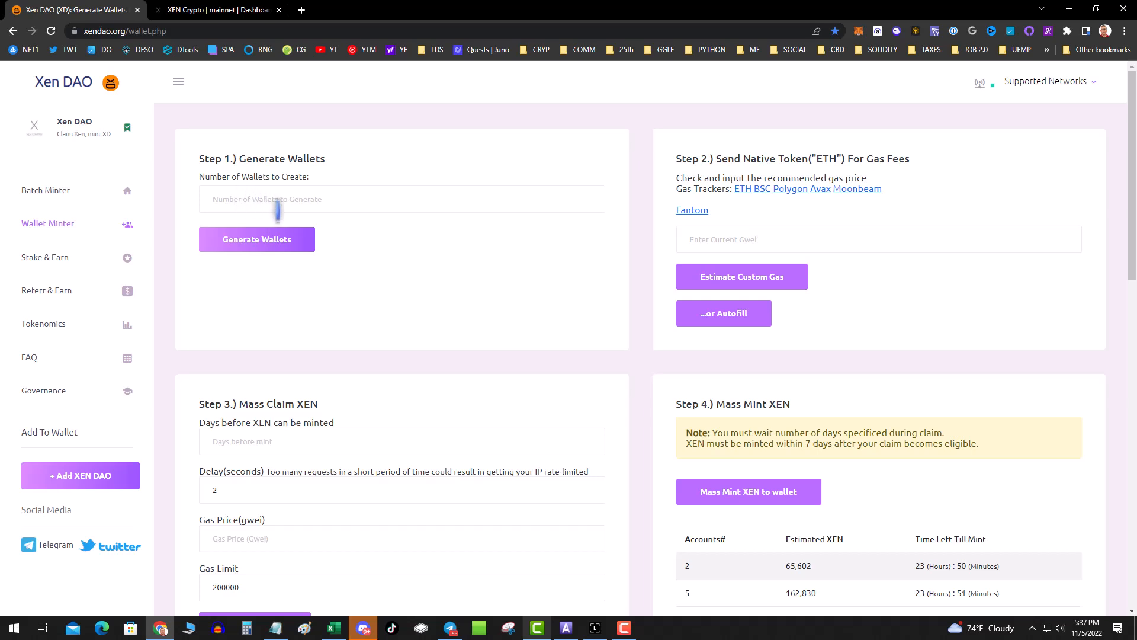
mouse_move(384, 250)
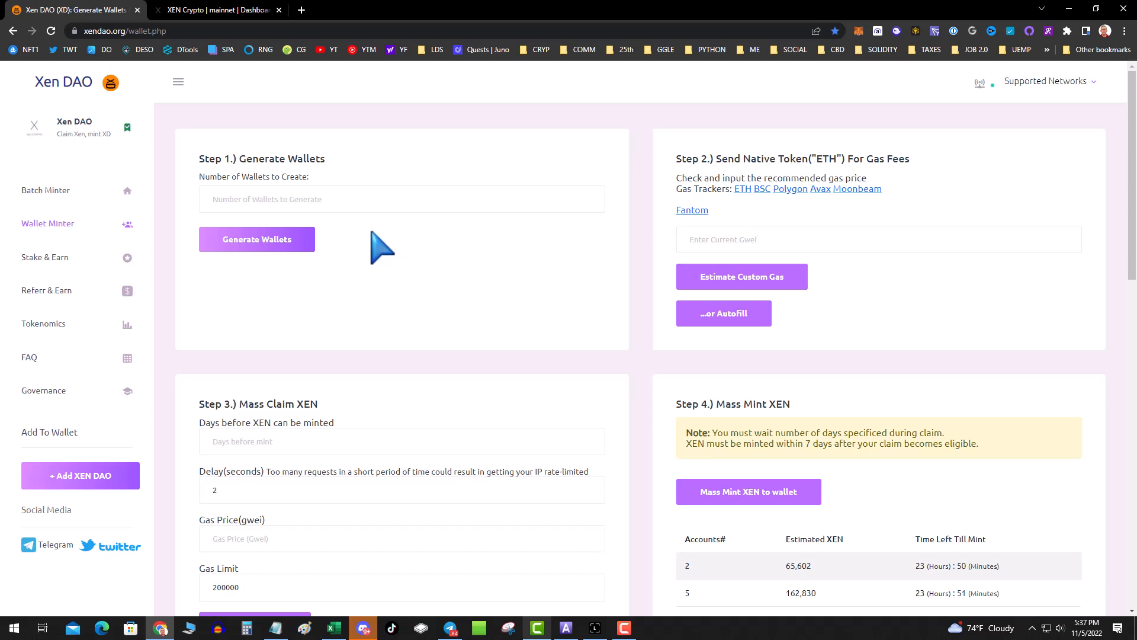
mouse_move(378, 247)
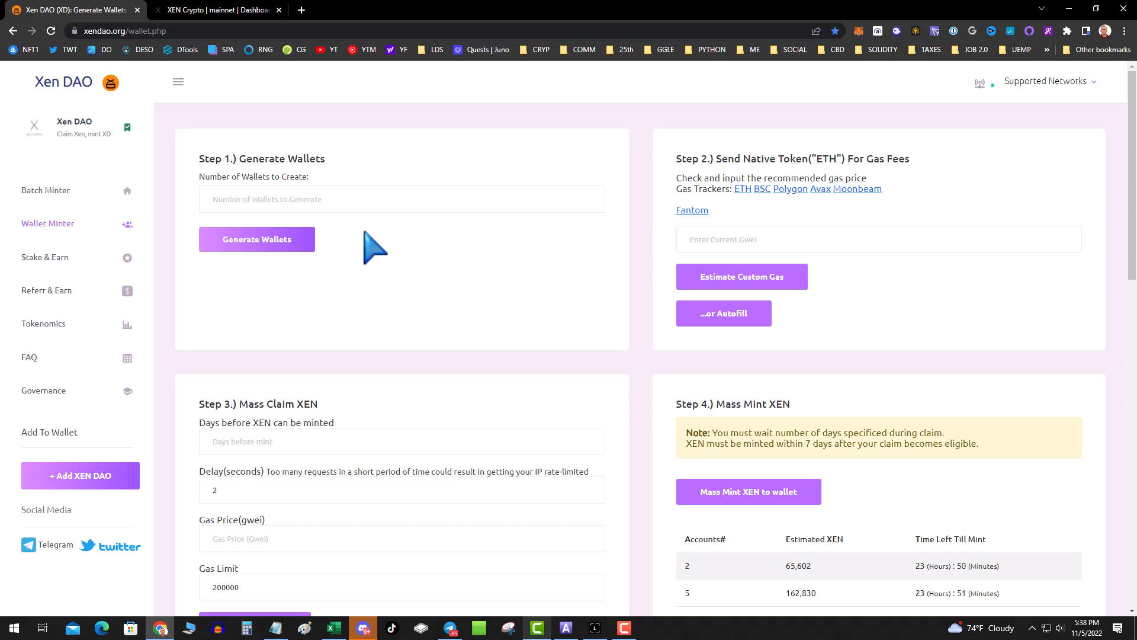
mouse_move(45, 256)
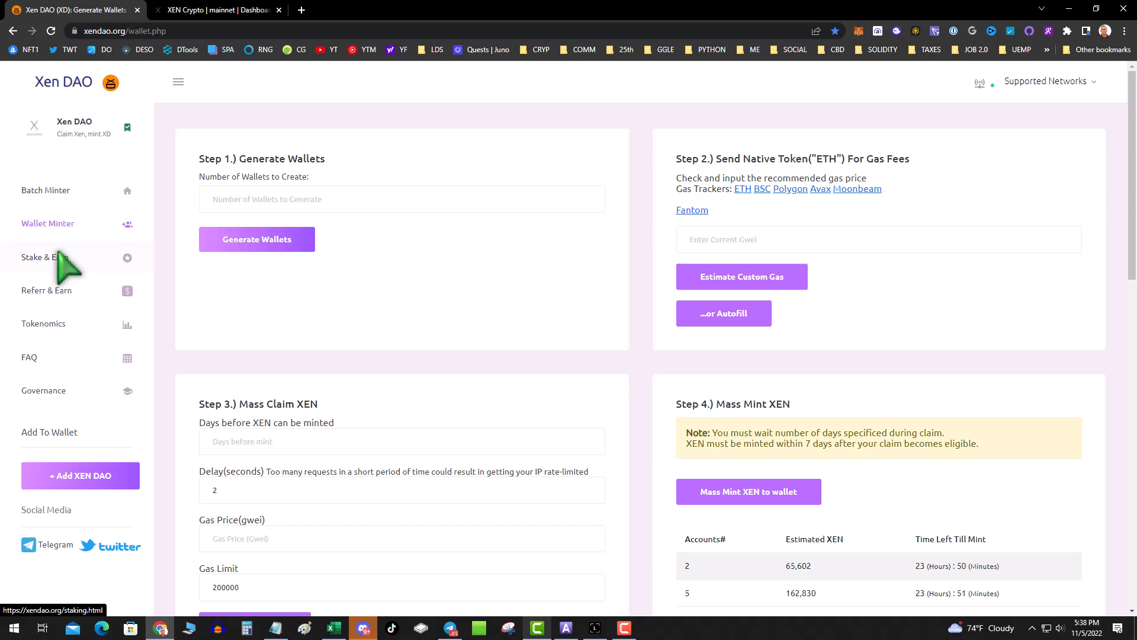
mouse_move(73, 272)
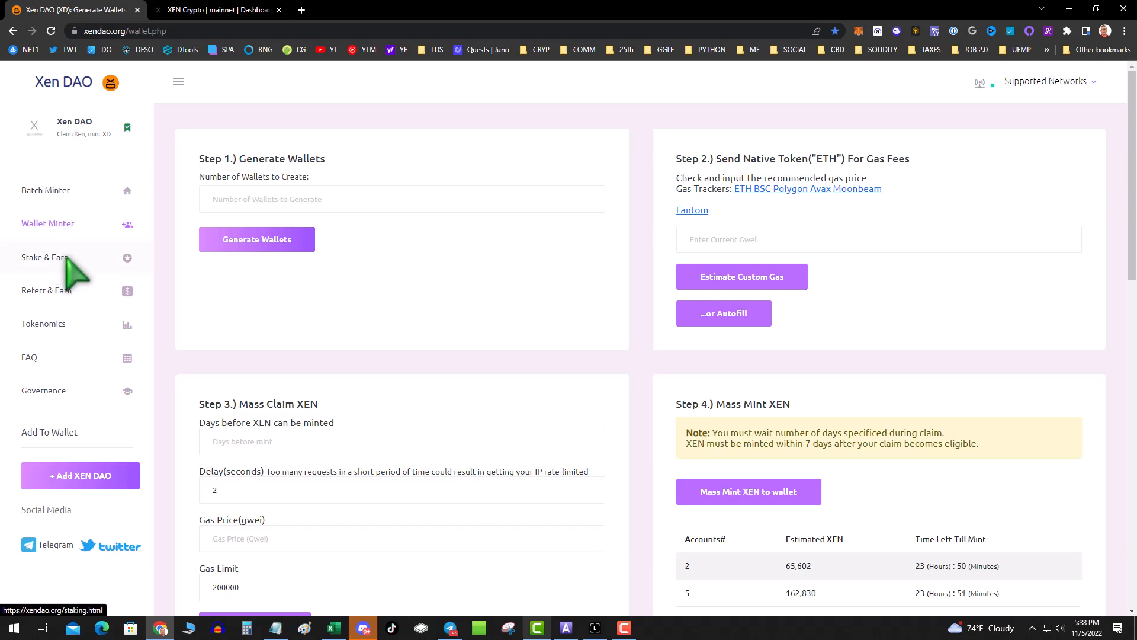
left_click(45, 257)
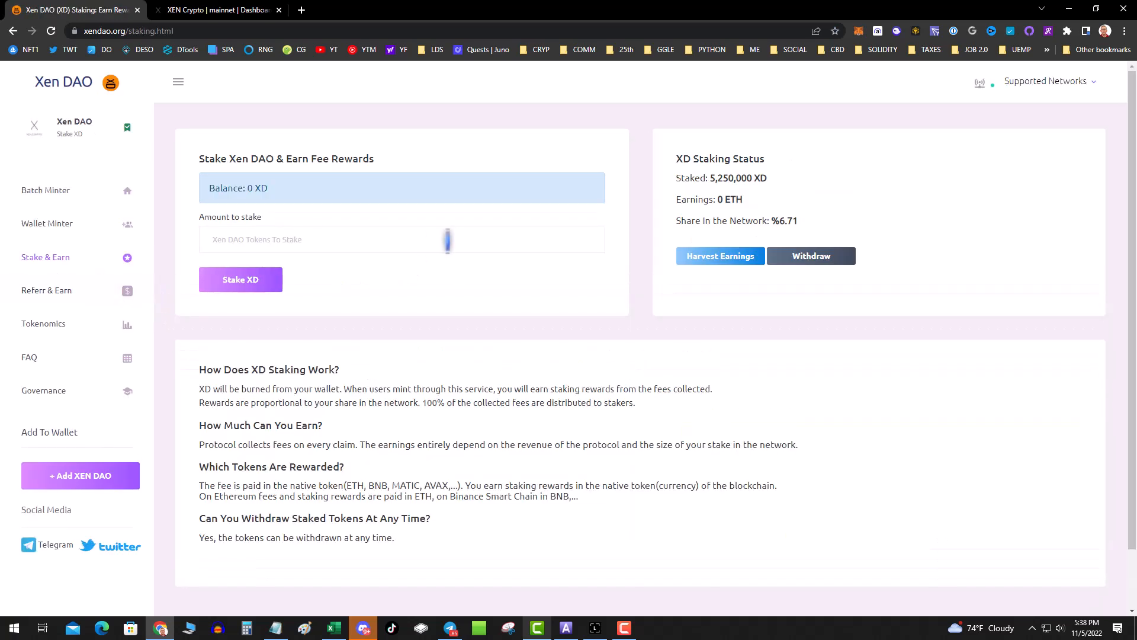
mouse_move(866, 185)
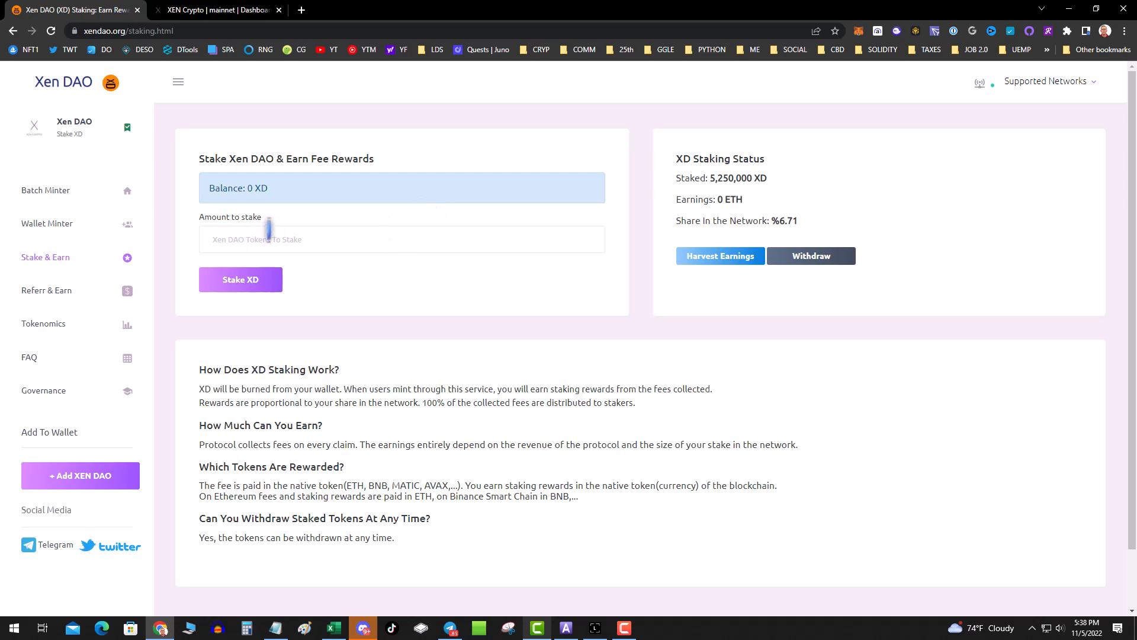
mouse_move(48, 227)
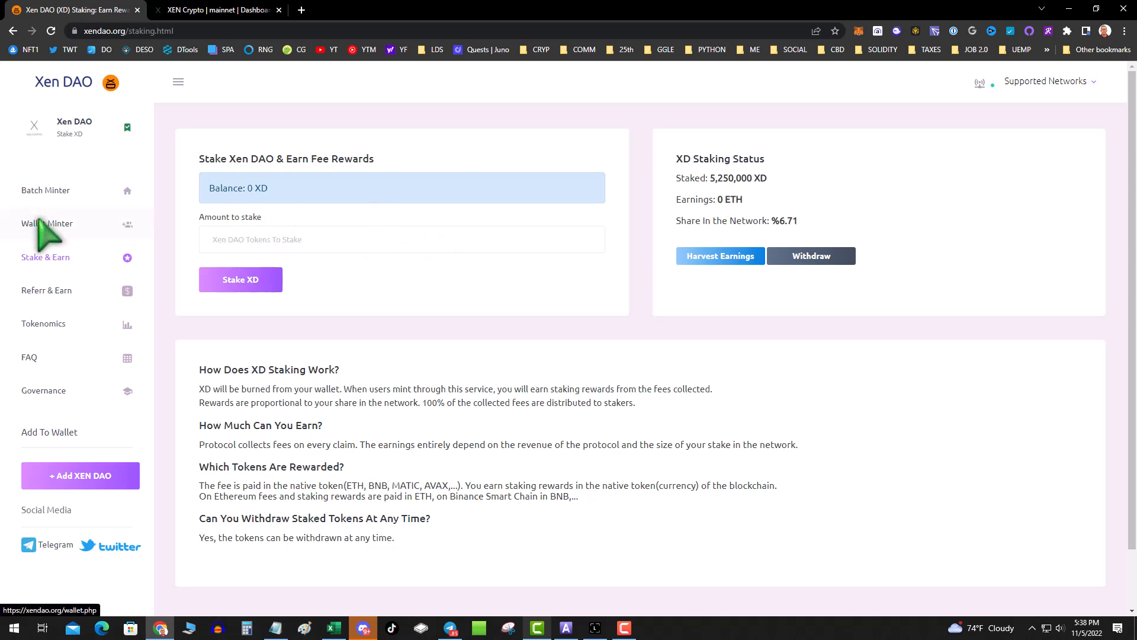
mouse_move(116, 221)
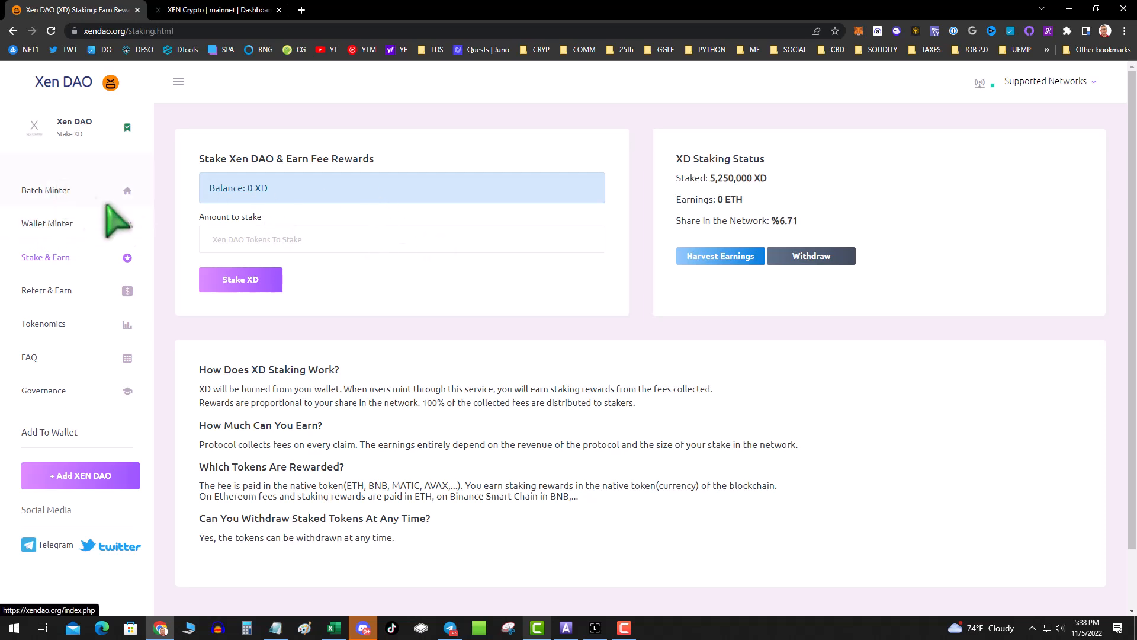
mouse_move(754, 177)
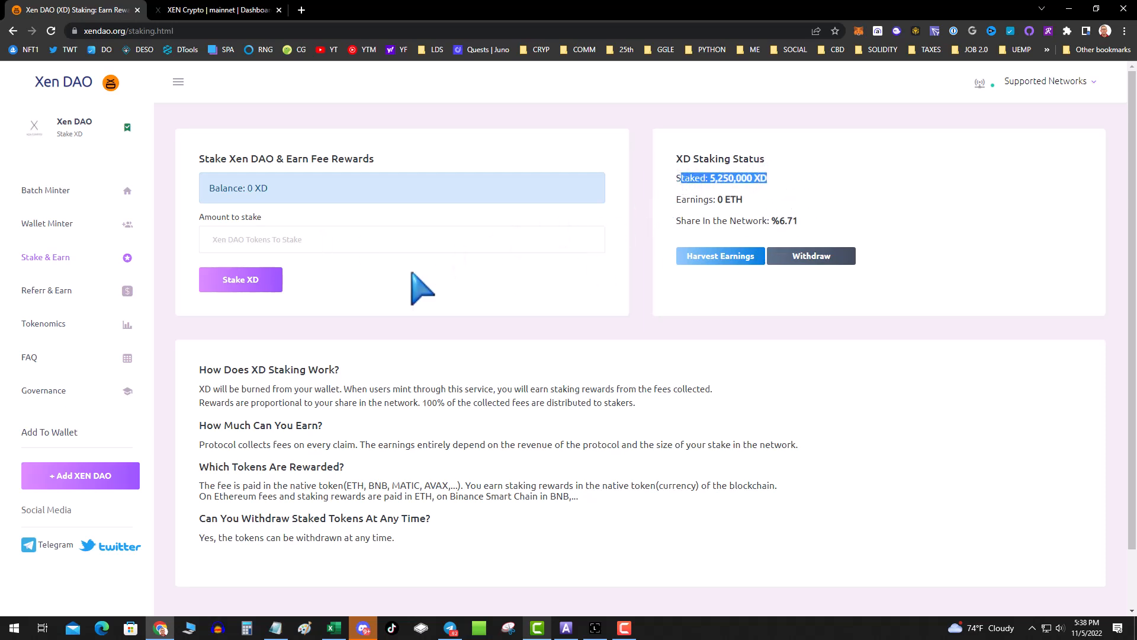
mouse_move(801, 229)
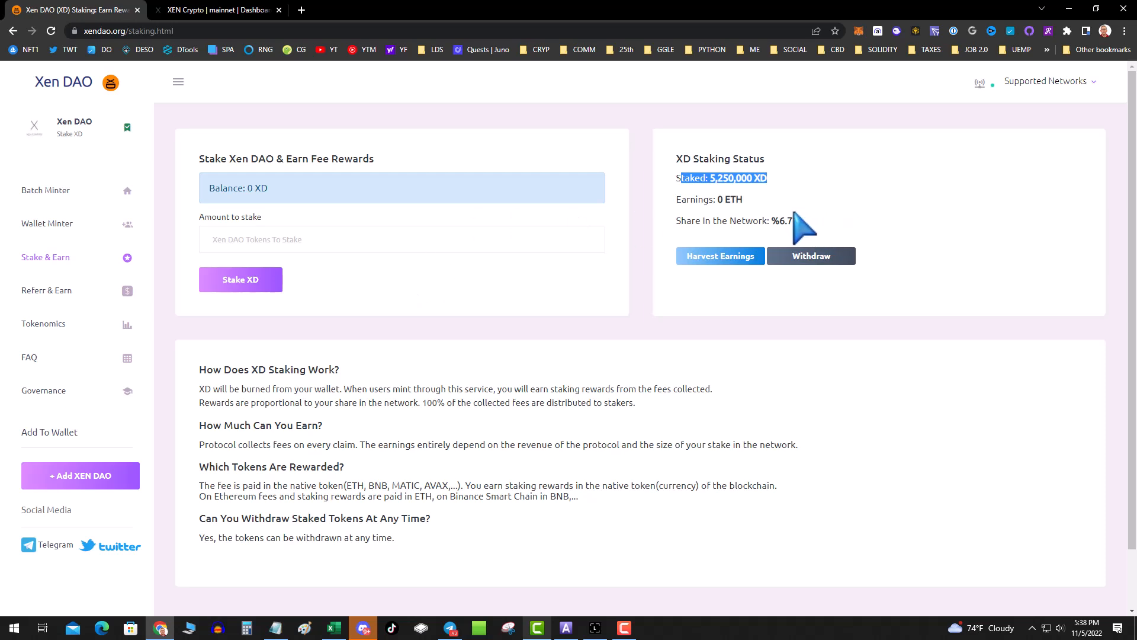
mouse_move(787, 276)
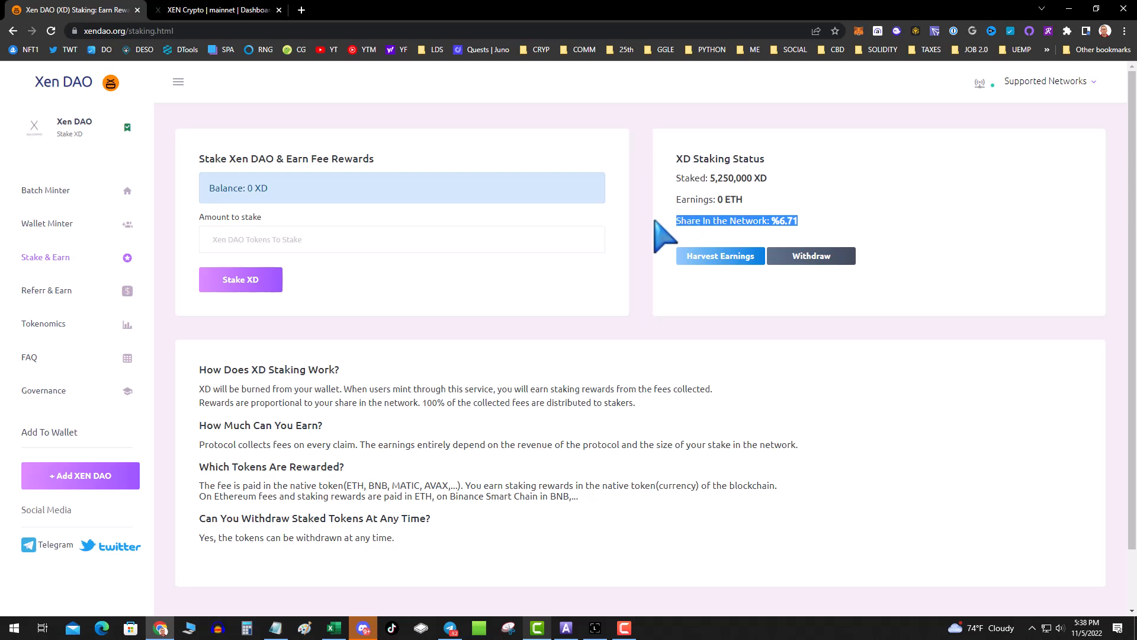
mouse_move(780, 297)
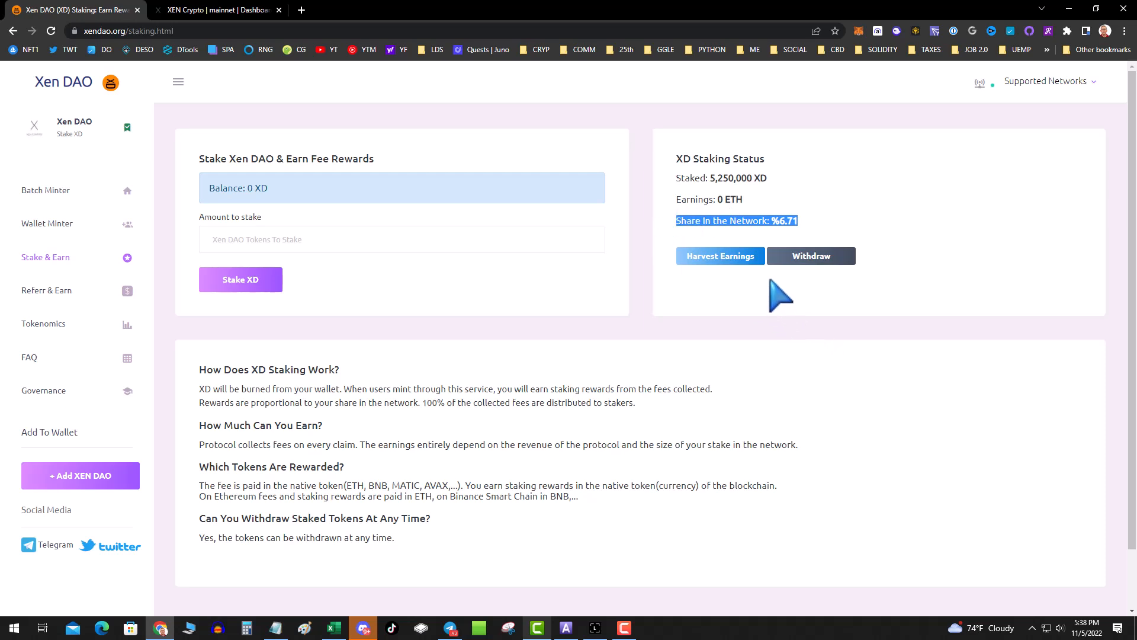
mouse_move(353, 316)
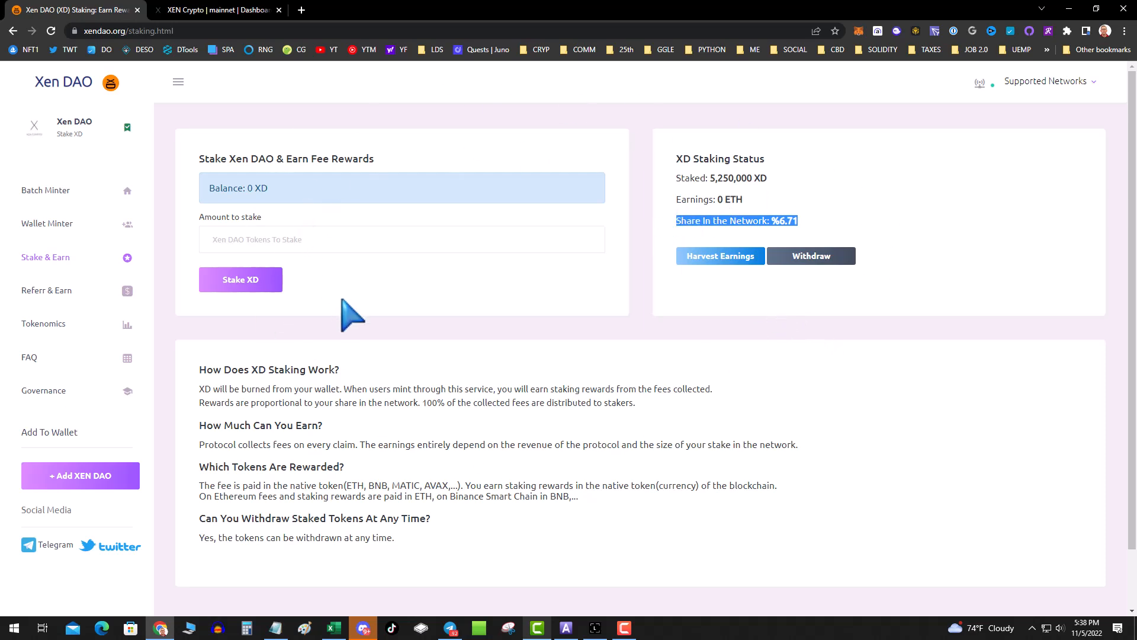
mouse_move(635, 284)
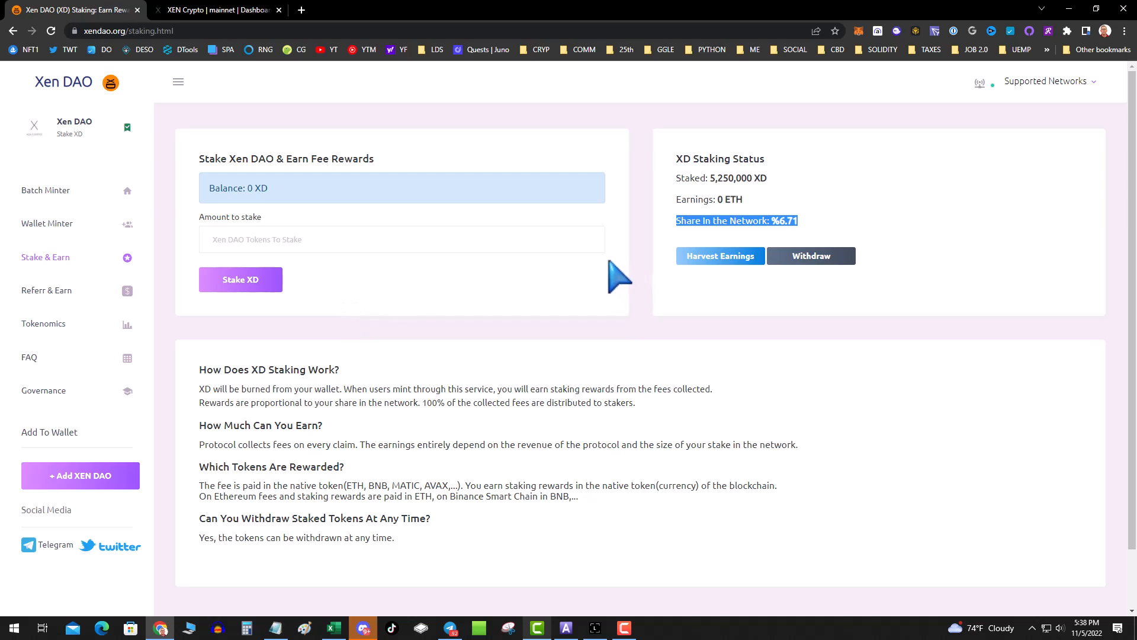
mouse_move(559, 217)
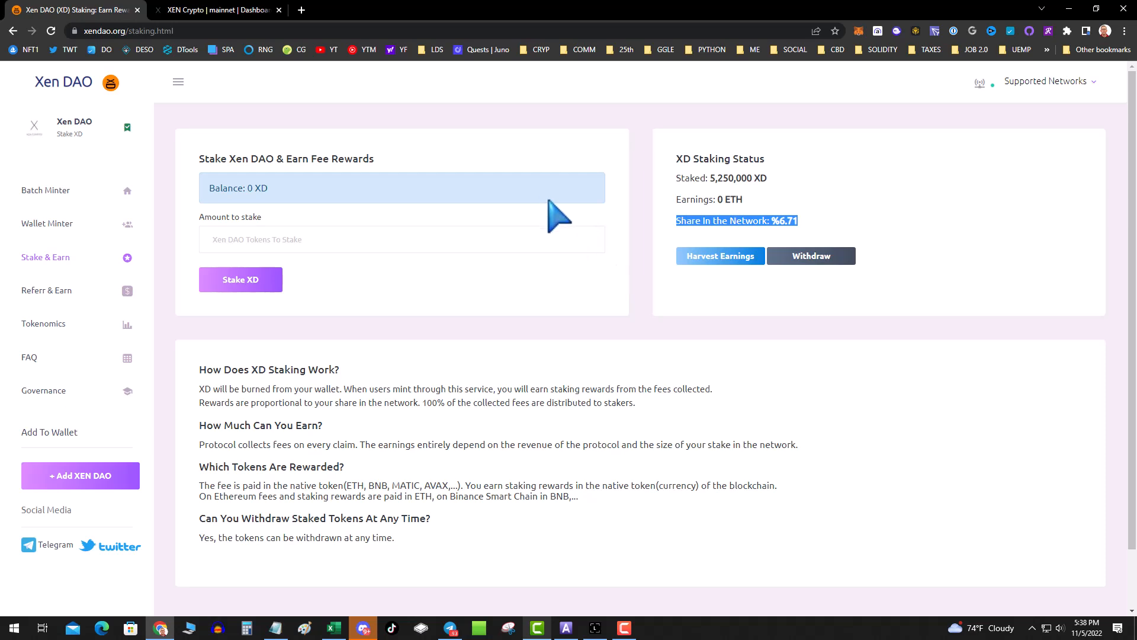
mouse_move(543, 202)
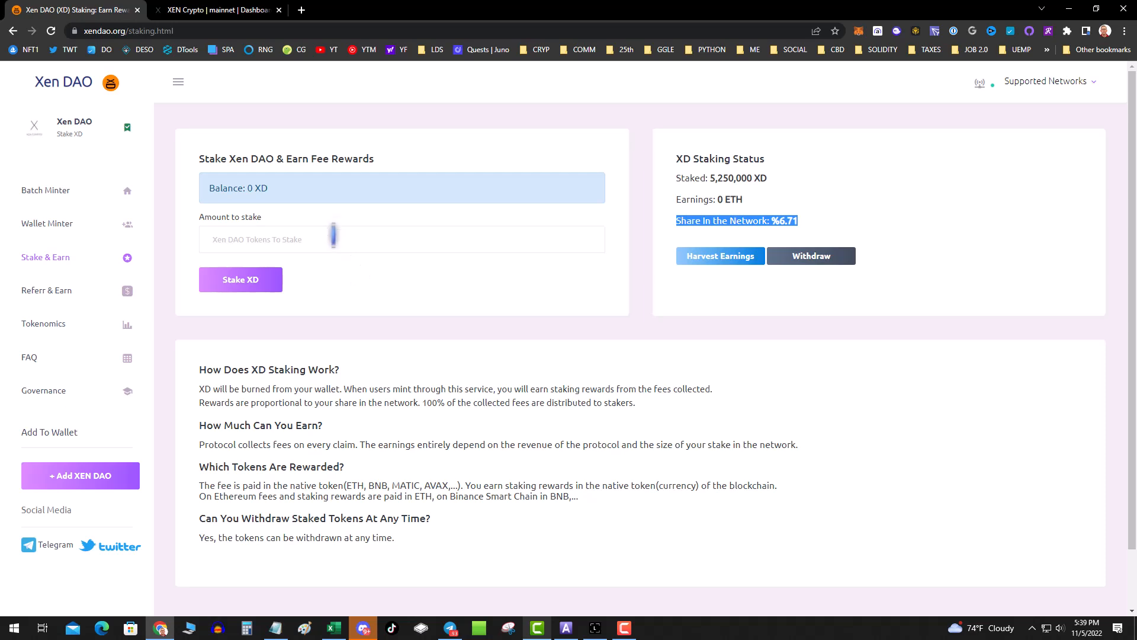
mouse_move(316, 239)
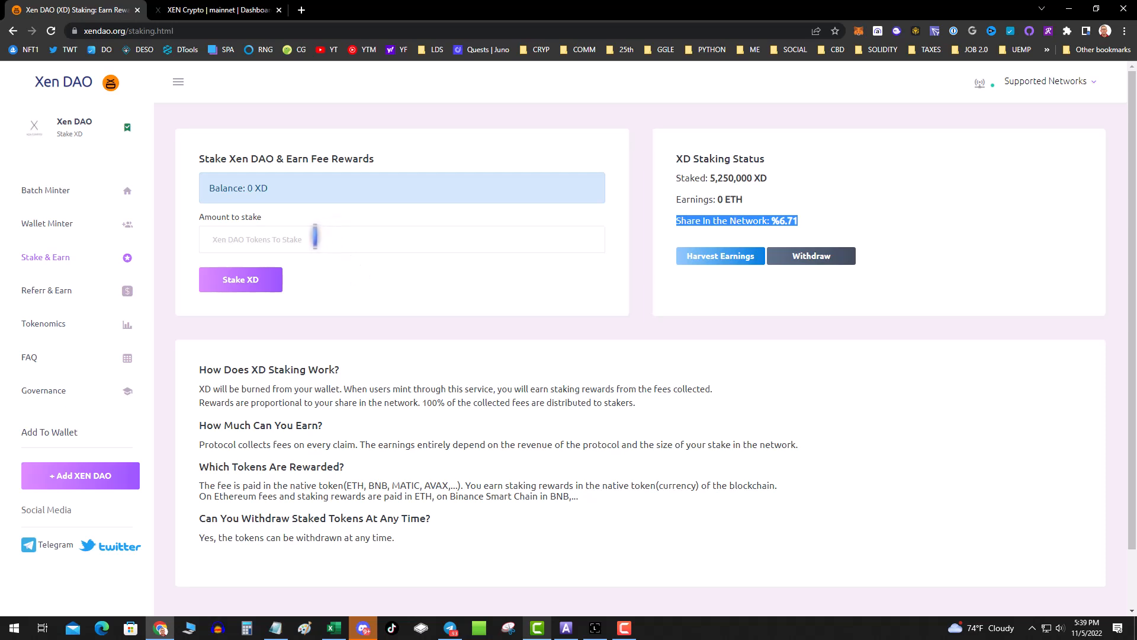
mouse_move(446, 240)
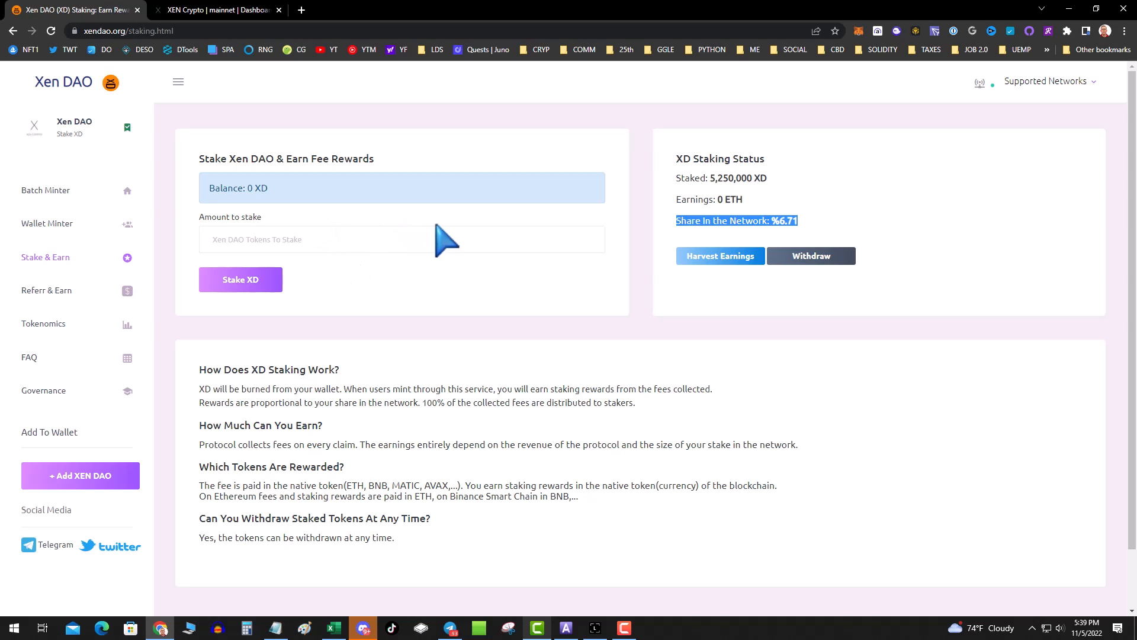
mouse_move(45, 200)
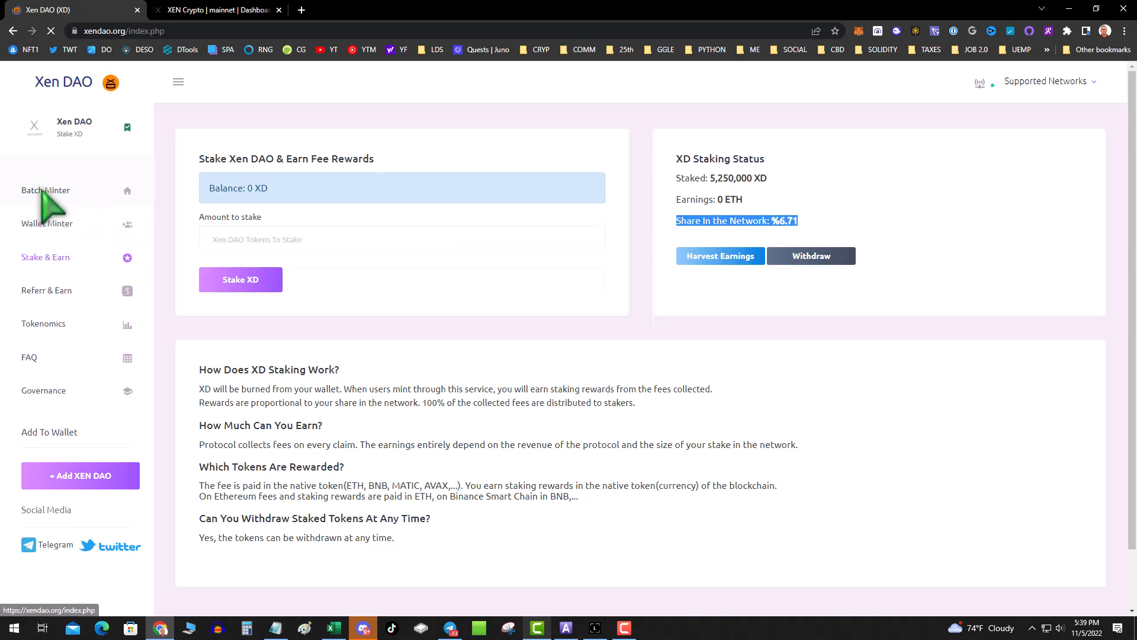
left_click(45, 190)
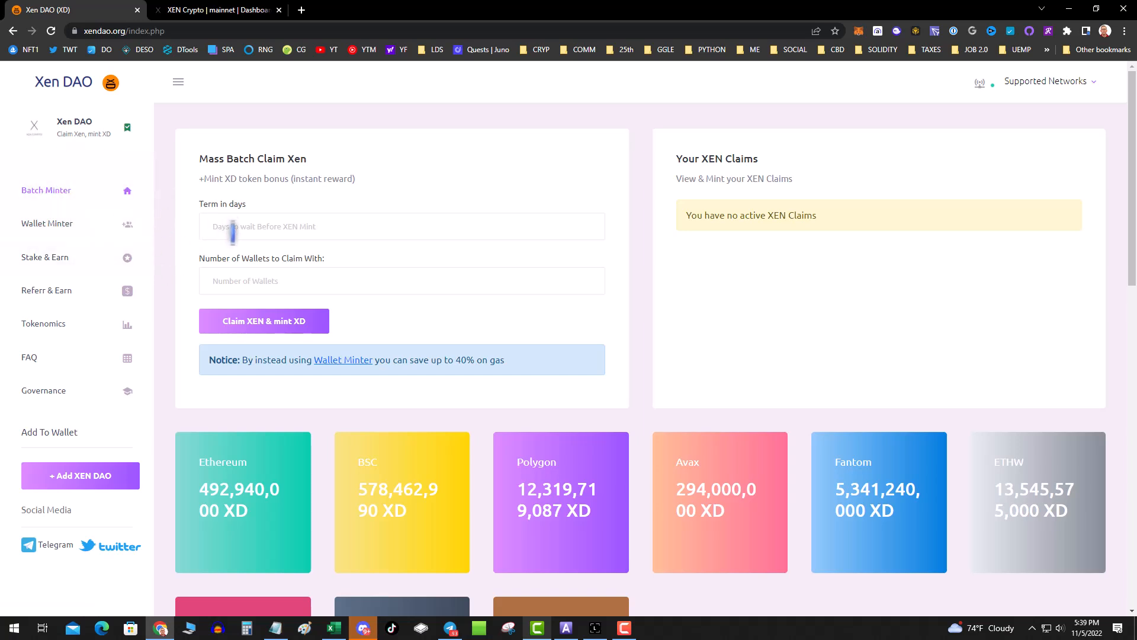
type("400")
type("80")
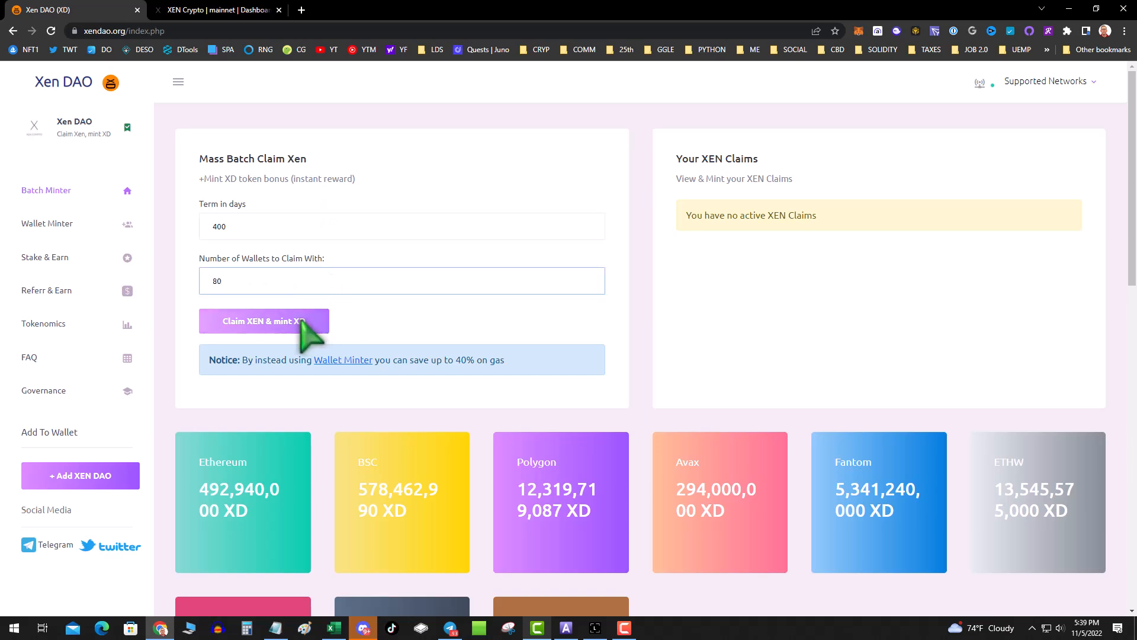
mouse_move(313, 345)
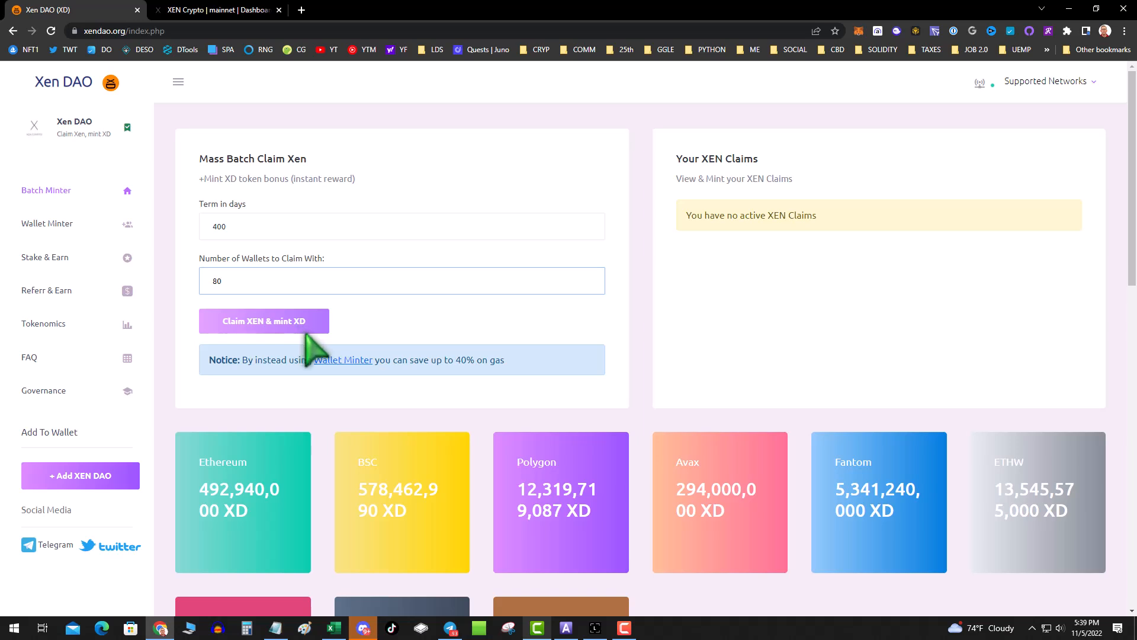
mouse_move(293, 347)
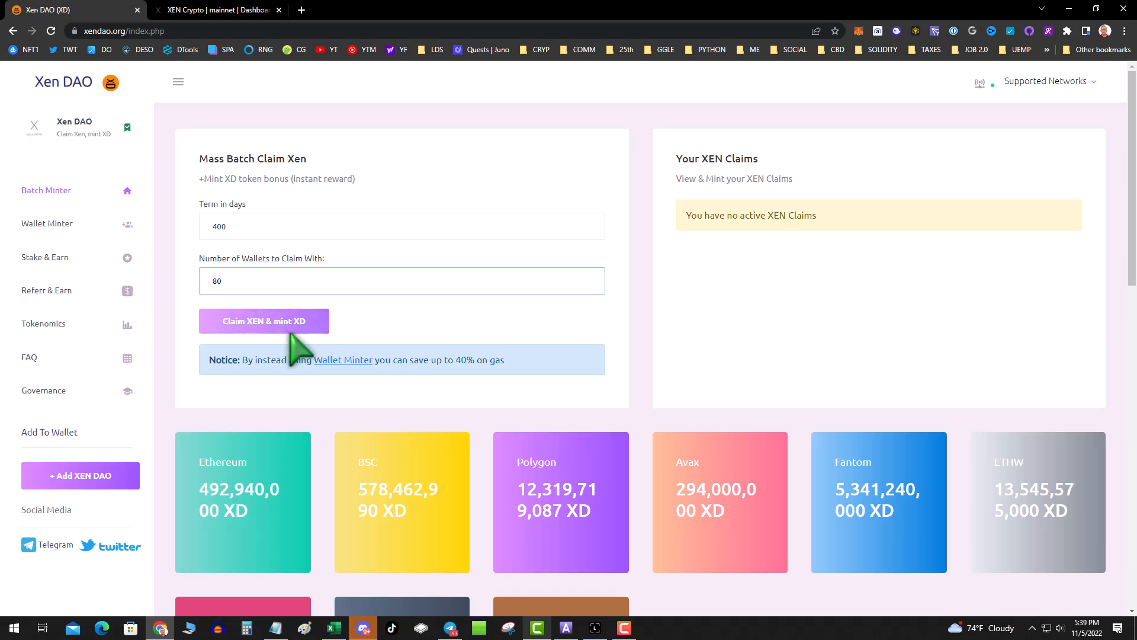
mouse_move(529, 390)
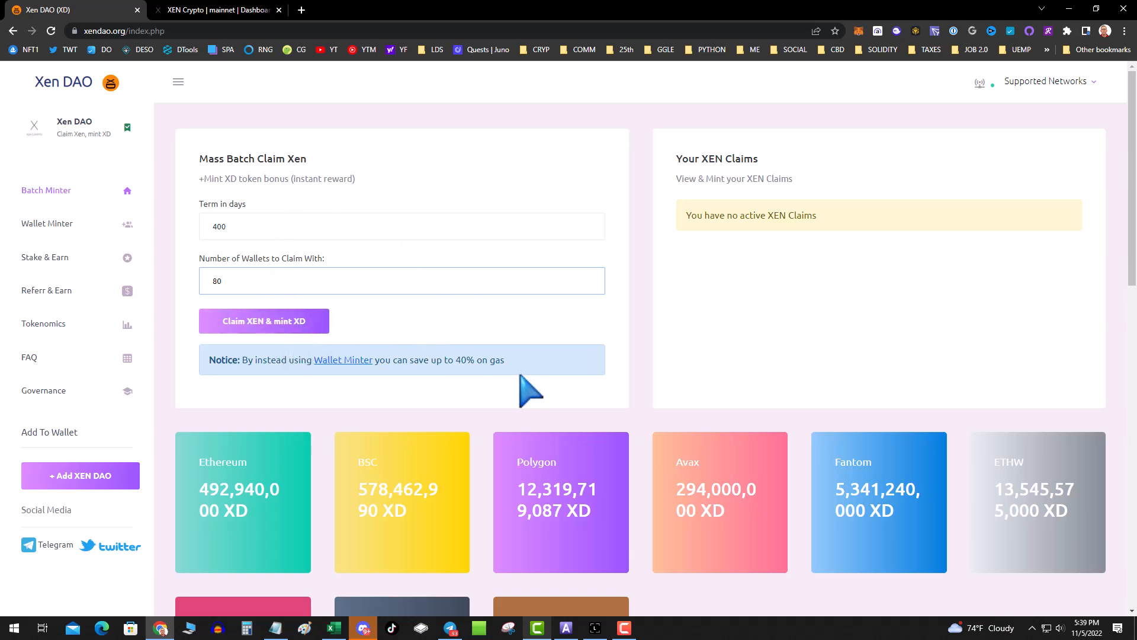
left_click(401, 281)
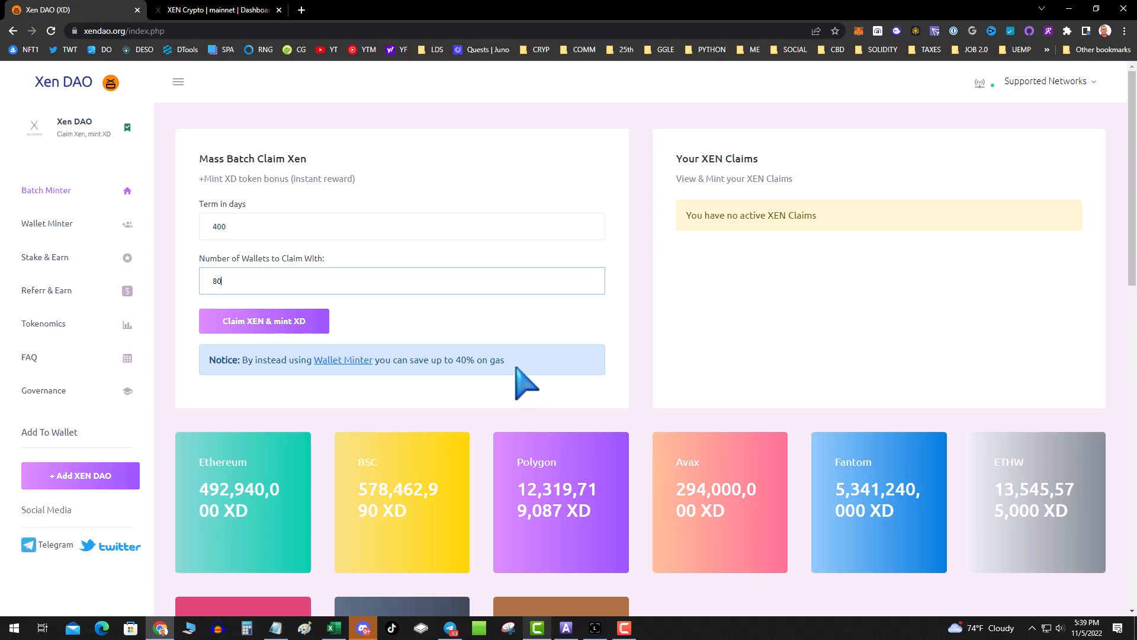
mouse_move(620, 344)
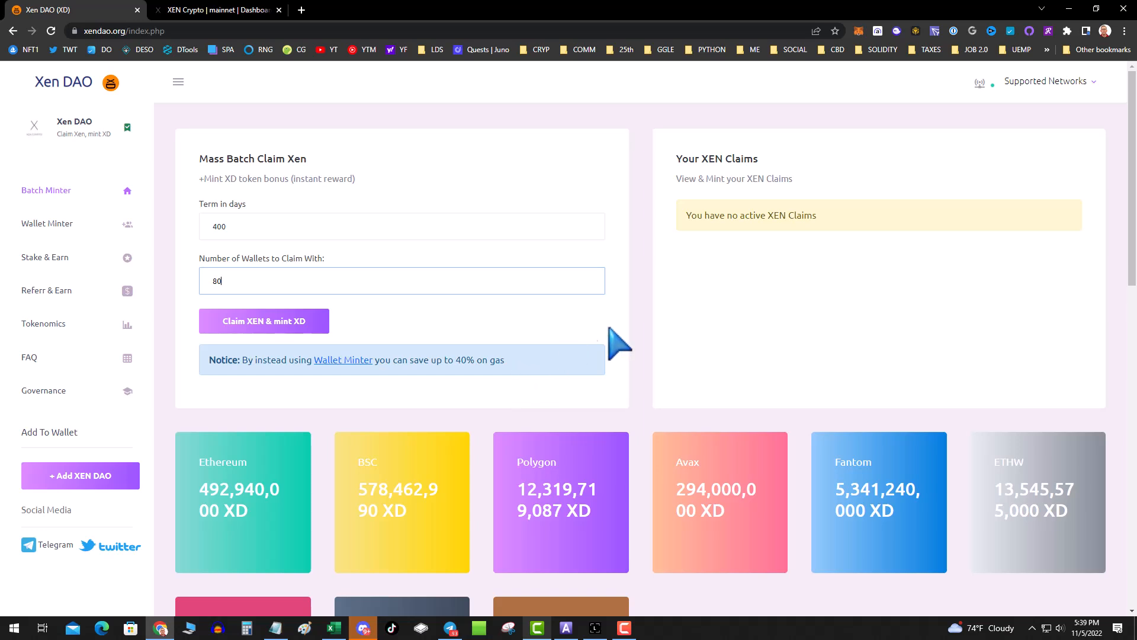
mouse_move(614, 403)
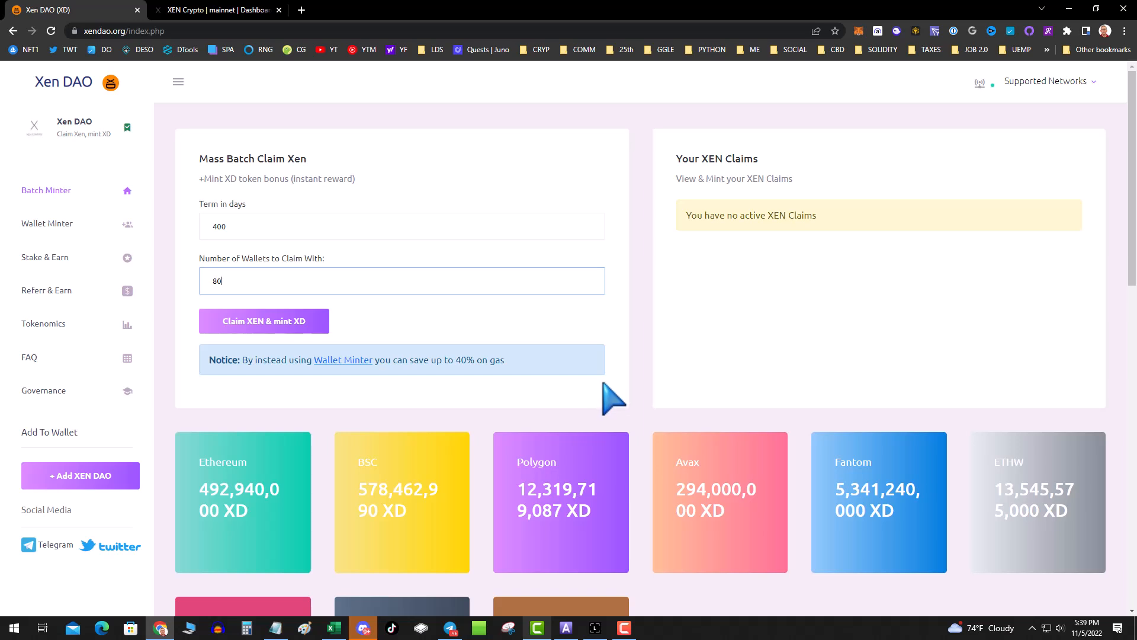
mouse_move(349, 214)
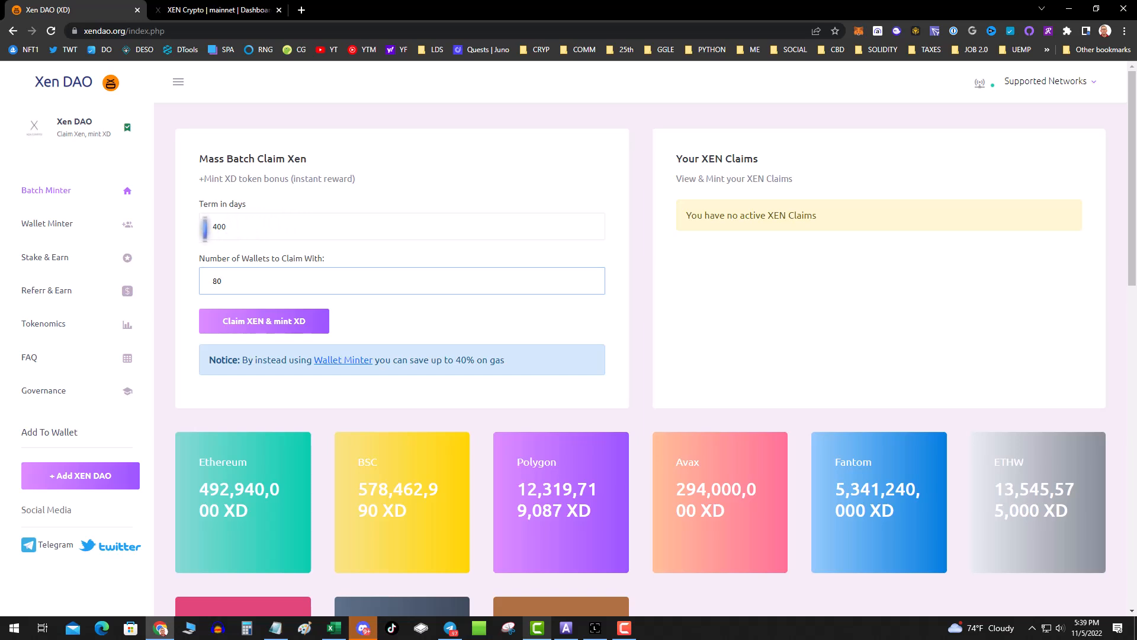
mouse_move(143, 197)
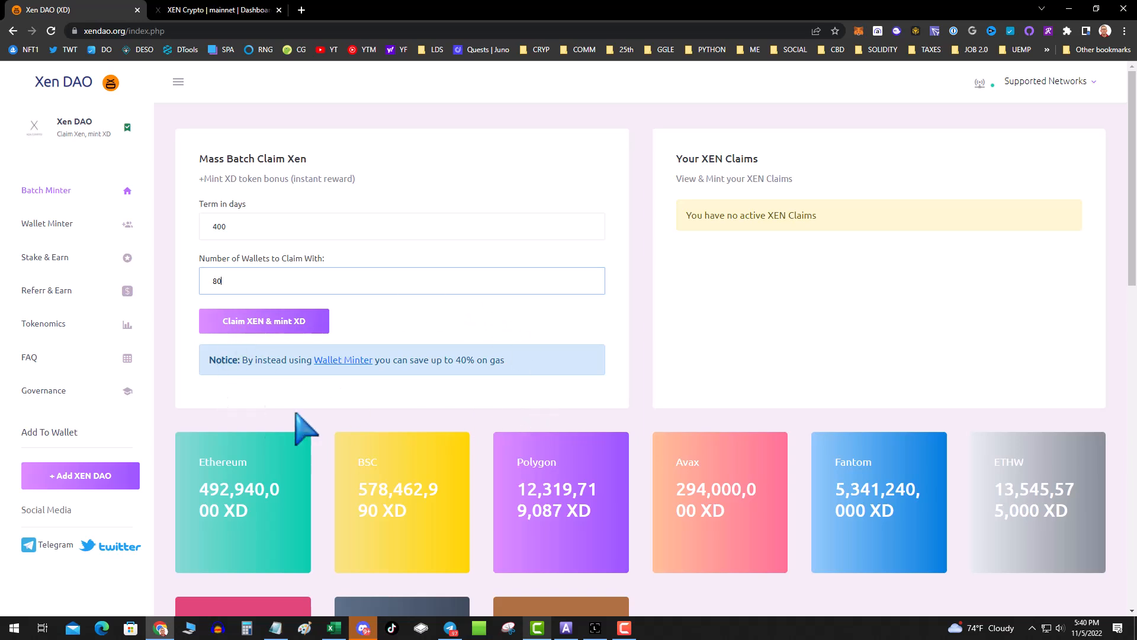
mouse_move(211, 337)
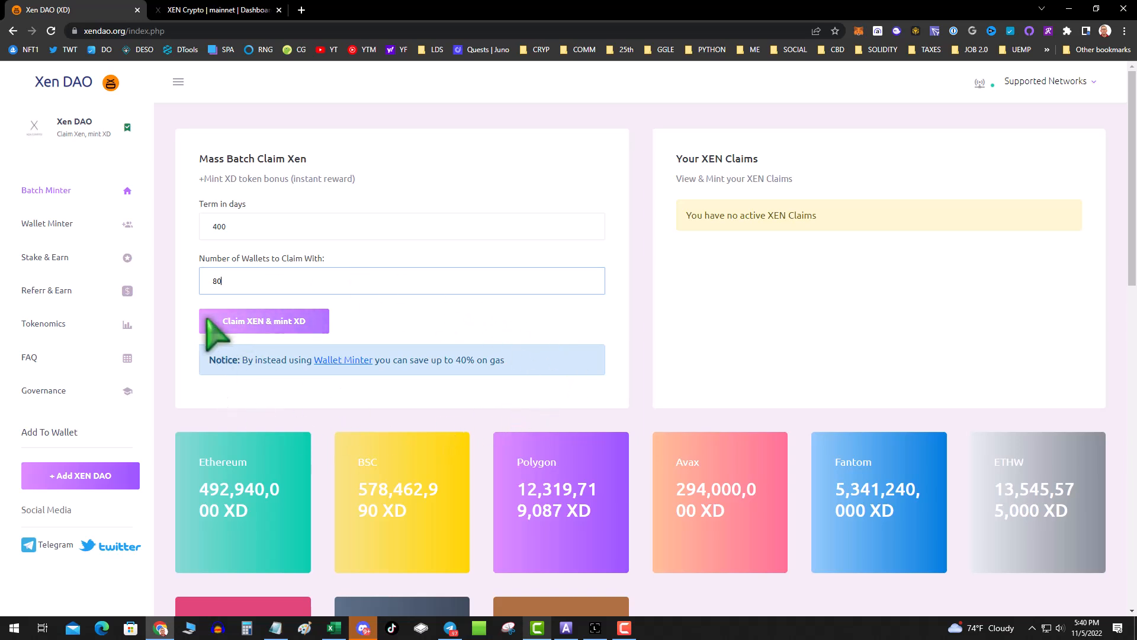
mouse_move(45, 190)
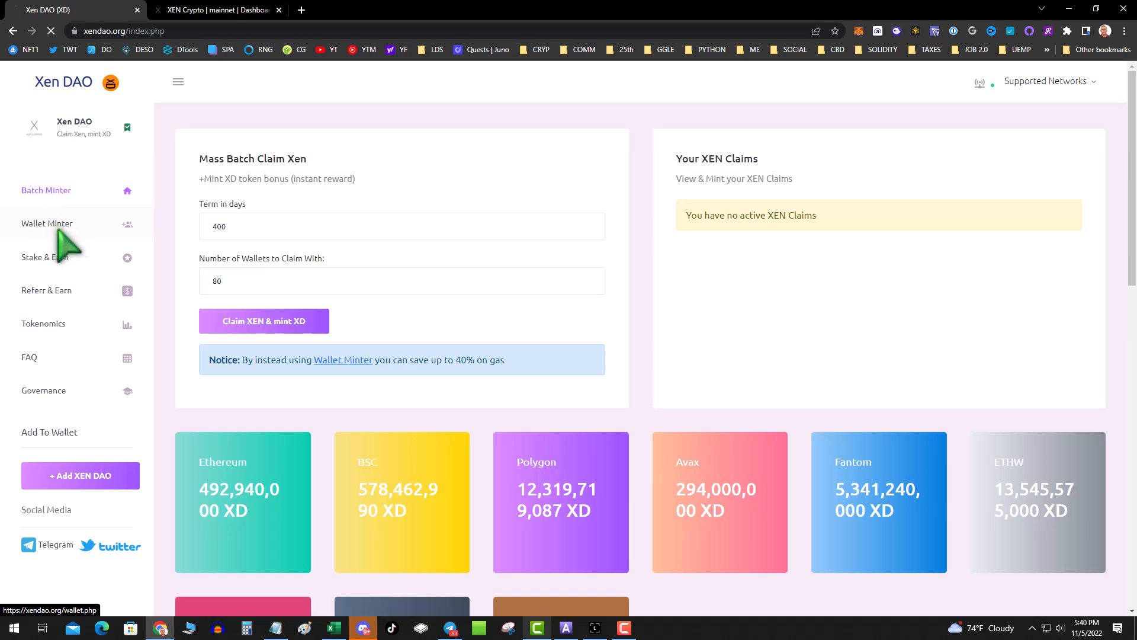
Step: Generate 10 wallets in Wallet Minter and copy their addresses and private keys
left_click(47, 223)
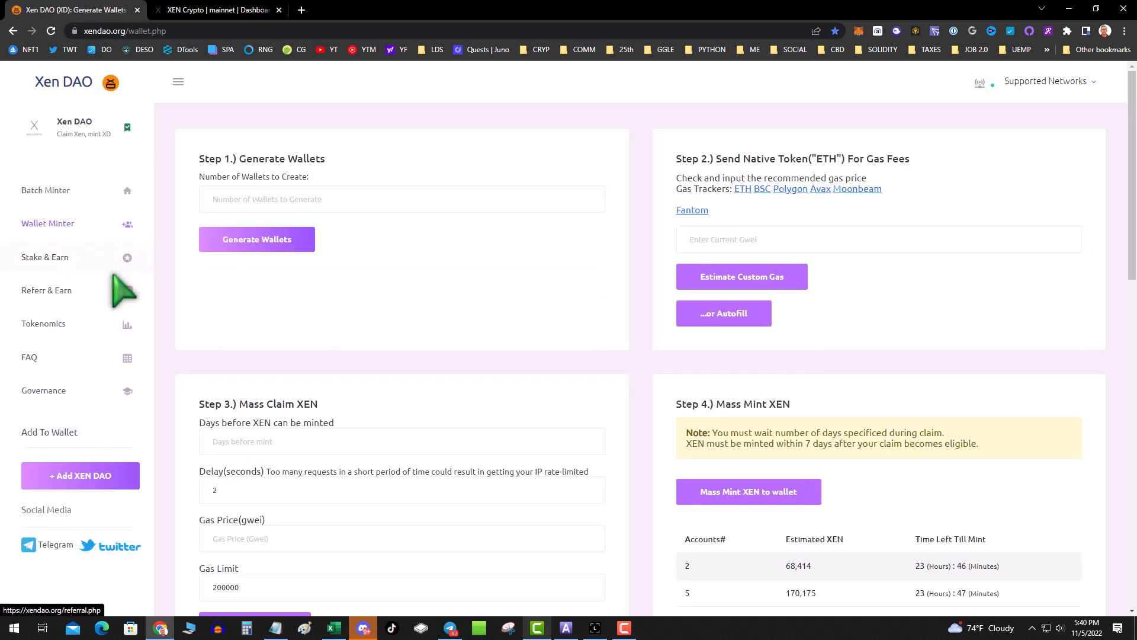
mouse_move(359, 306)
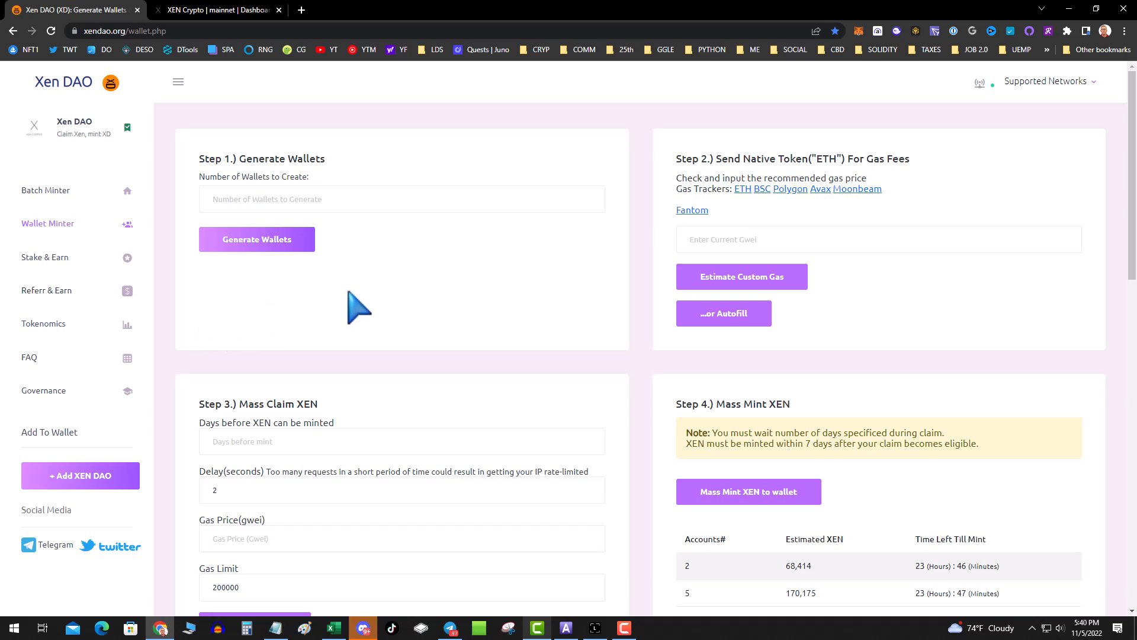
mouse_move(341, 243)
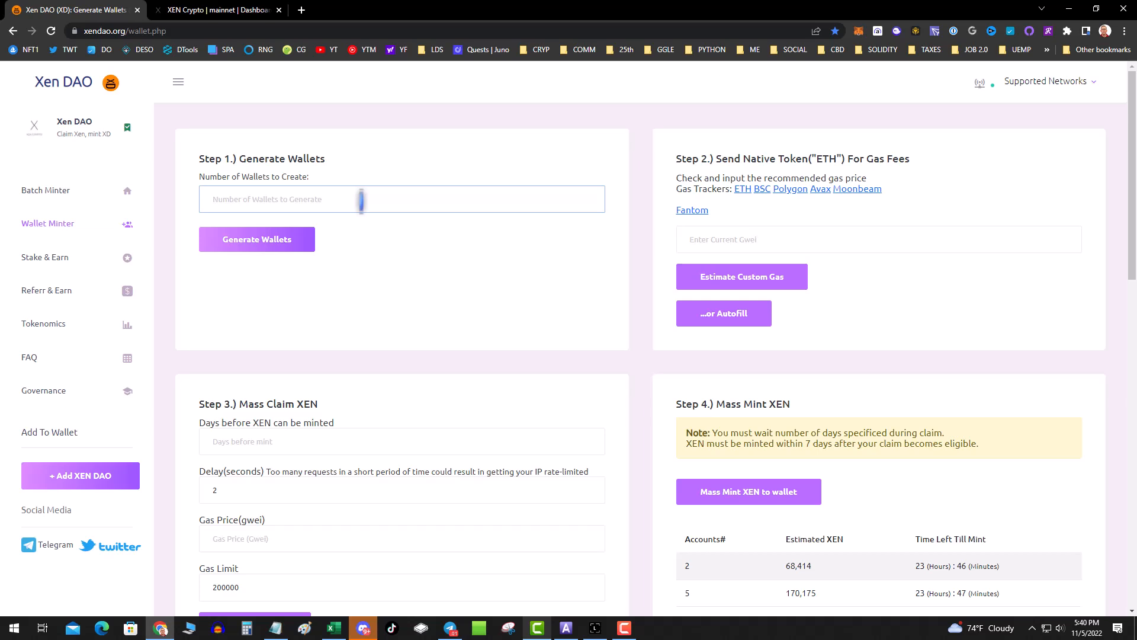
type("10")
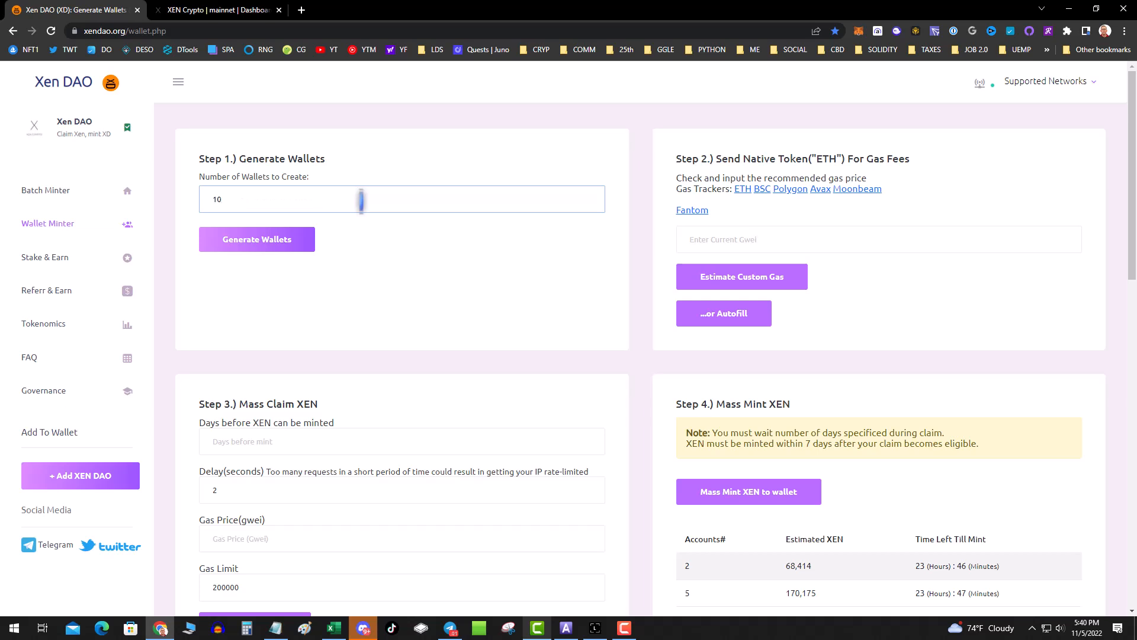
left_click(257, 238)
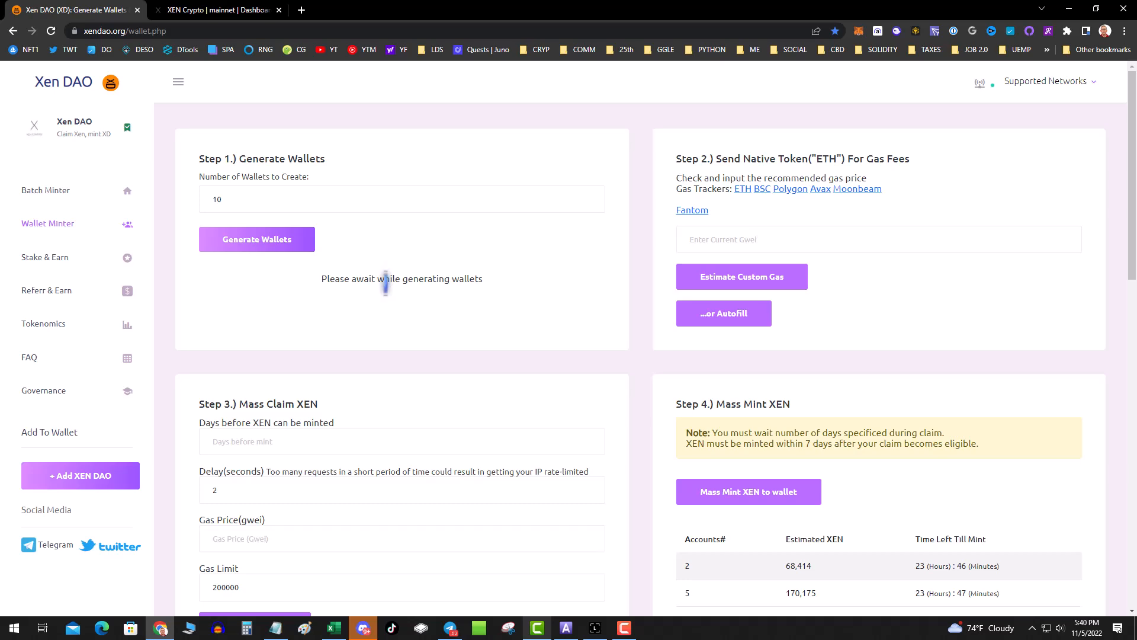
left_click(256, 238)
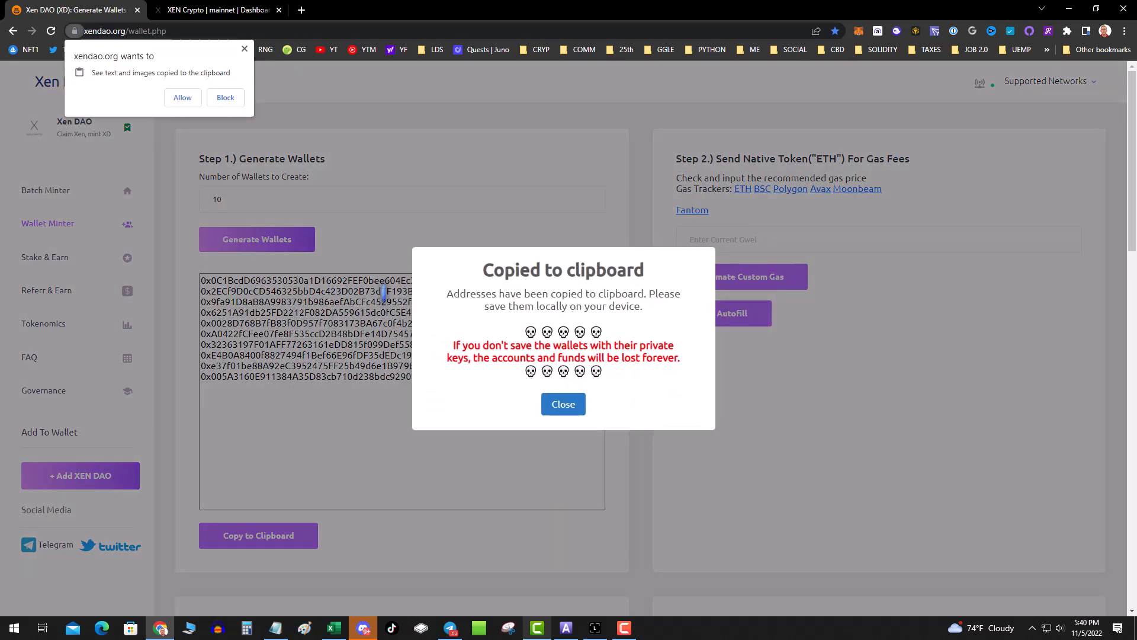
left_click(563, 404)
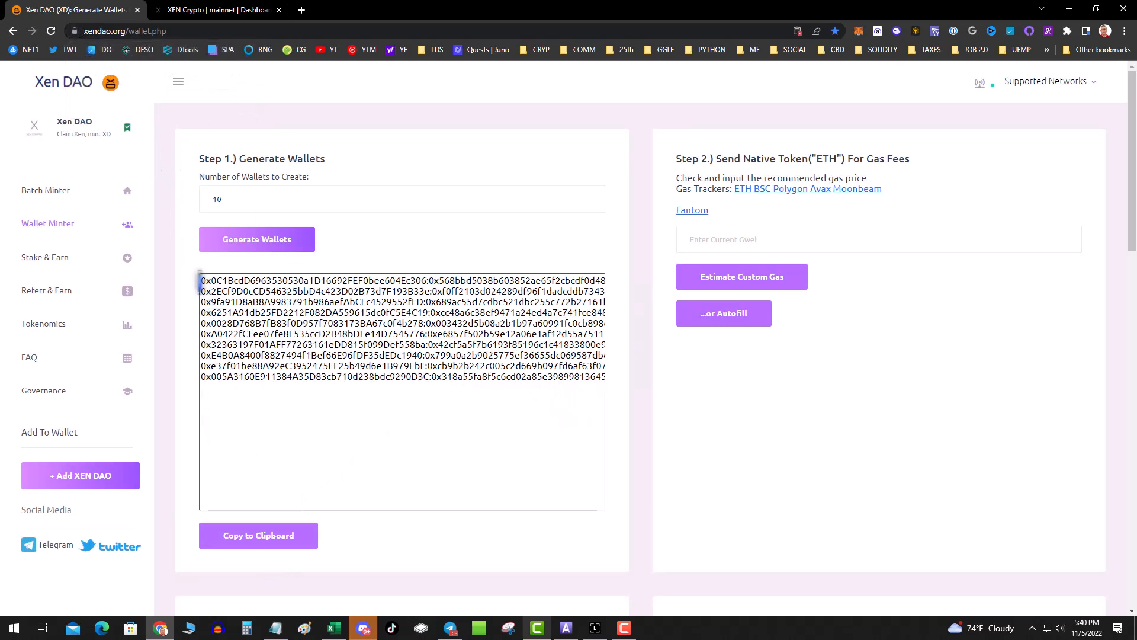
left_click(413, 302)
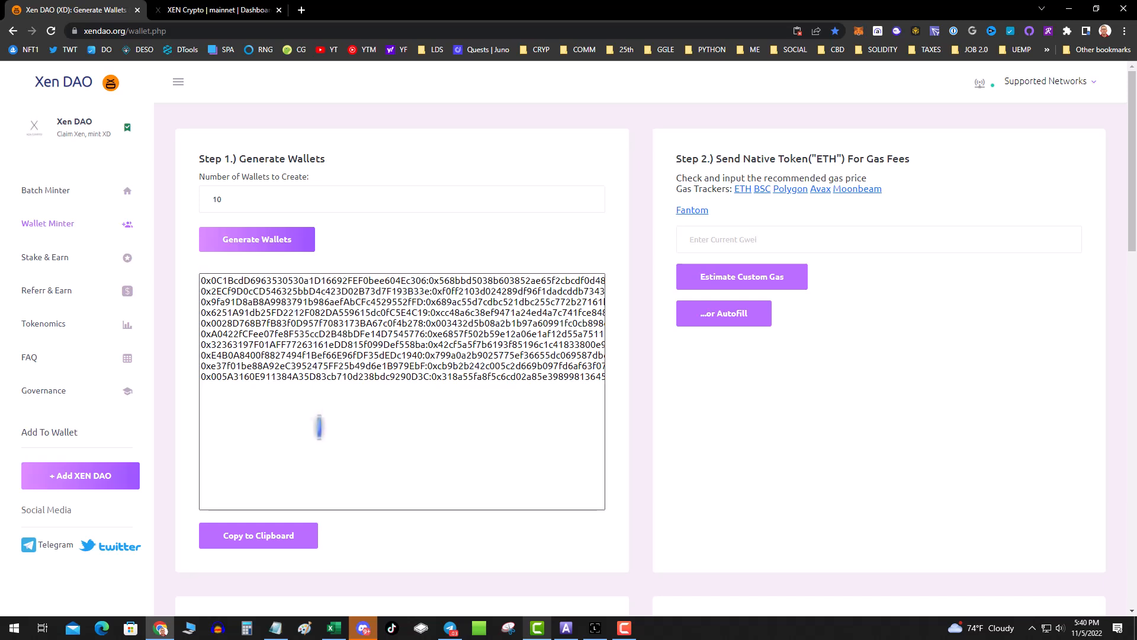
left_click(258, 535)
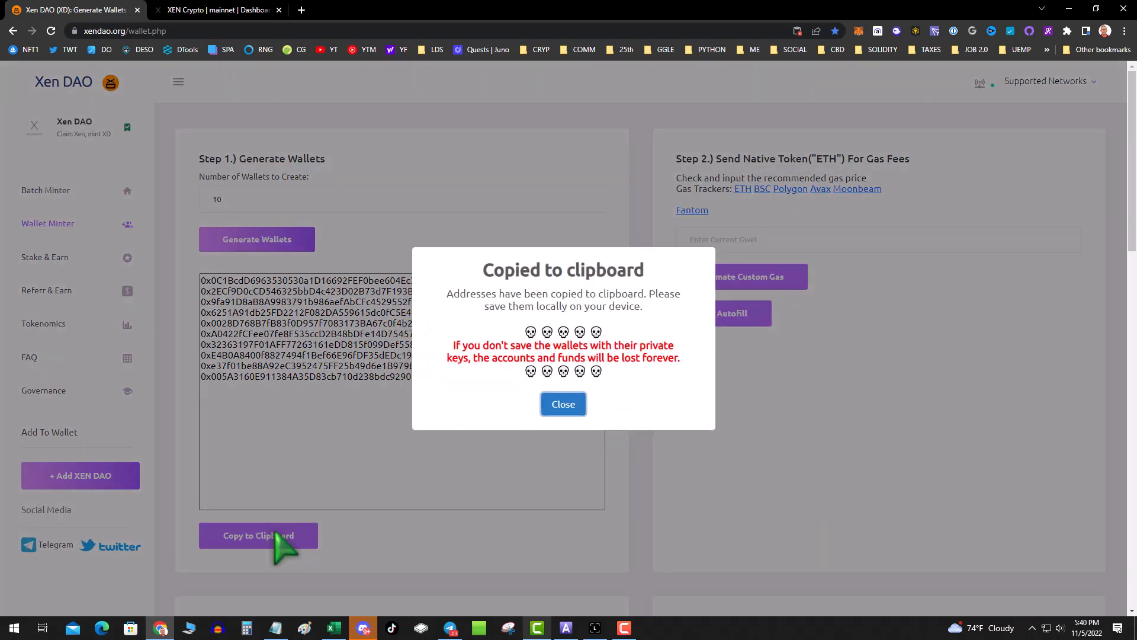
Step: Close the Copied to clipboard warning, leaving the ten wallets listed
left_click(562, 404)
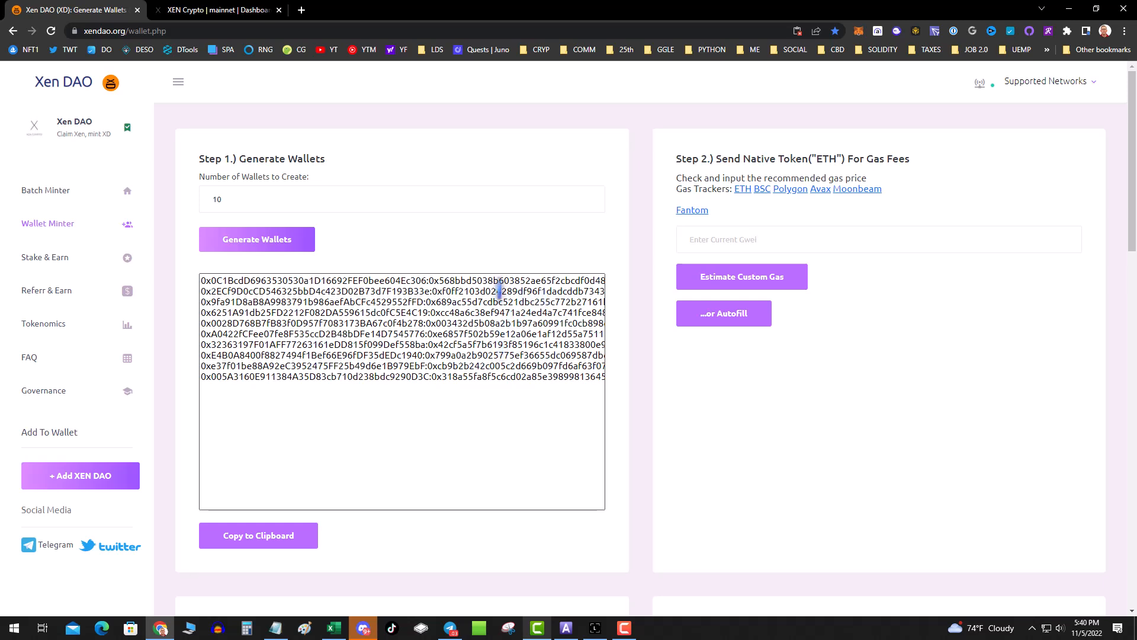
mouse_move(392, 257)
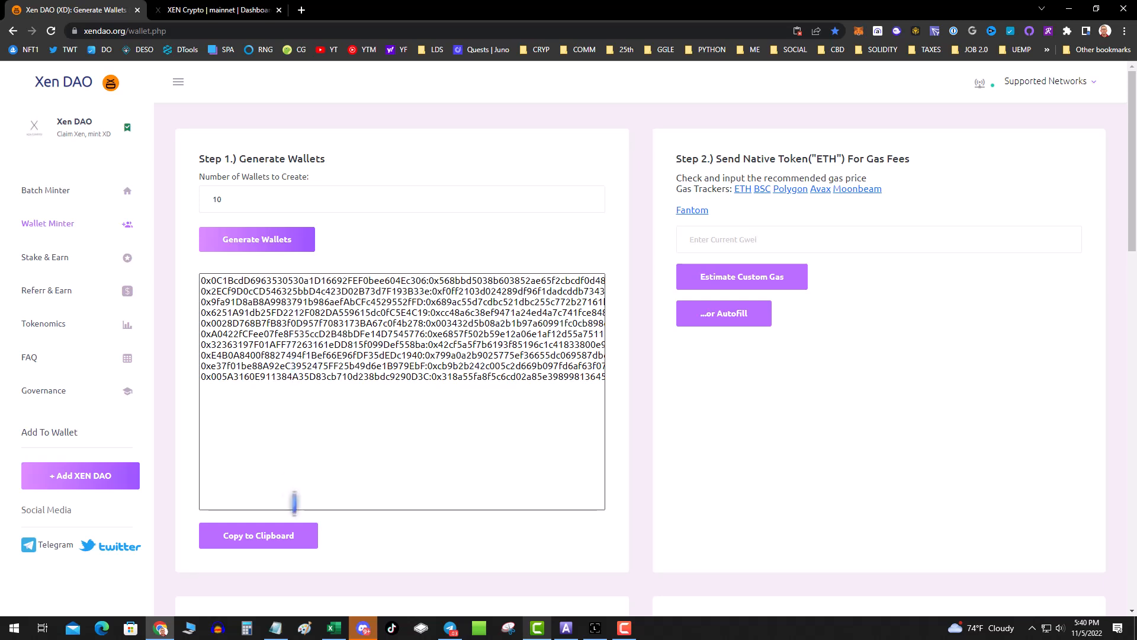
mouse_move(646, 341)
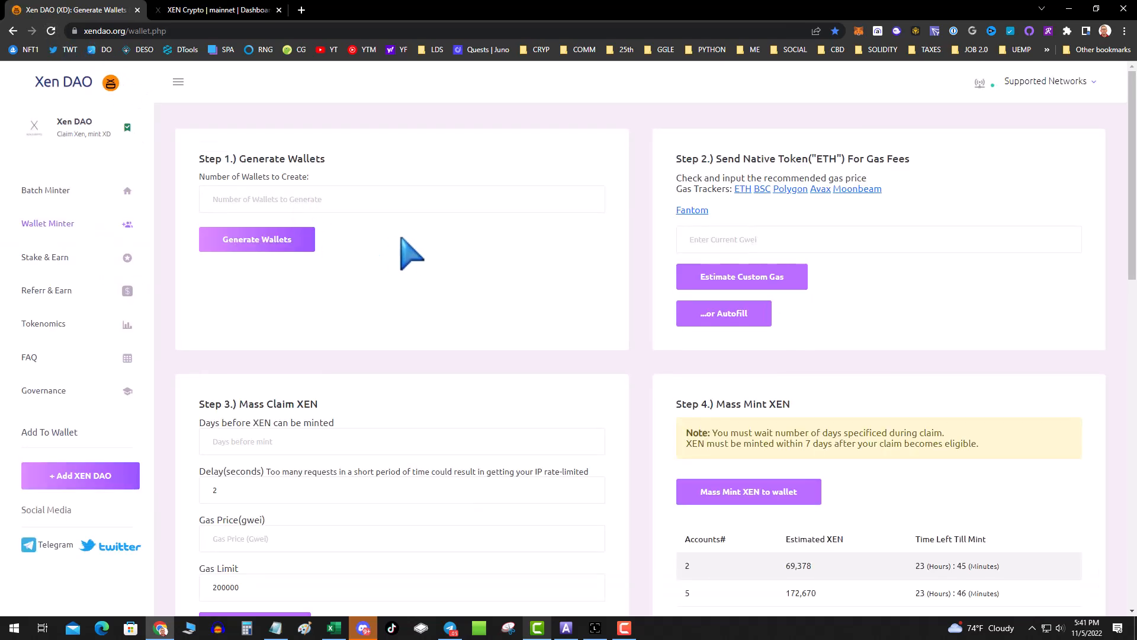
mouse_move(472, 439)
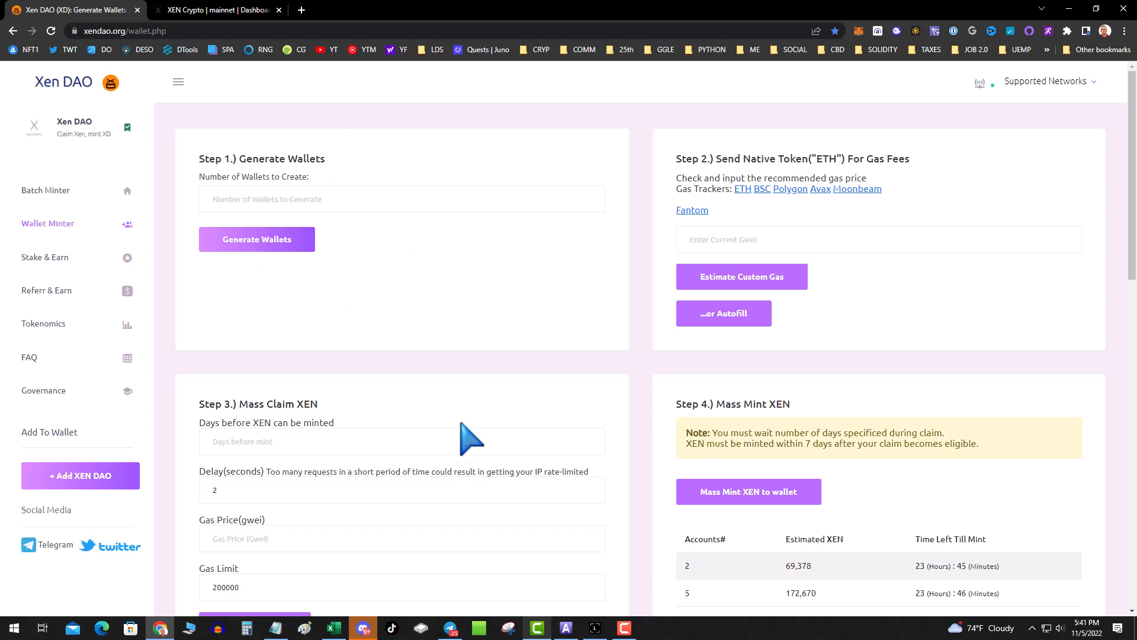
mouse_move(530, 493)
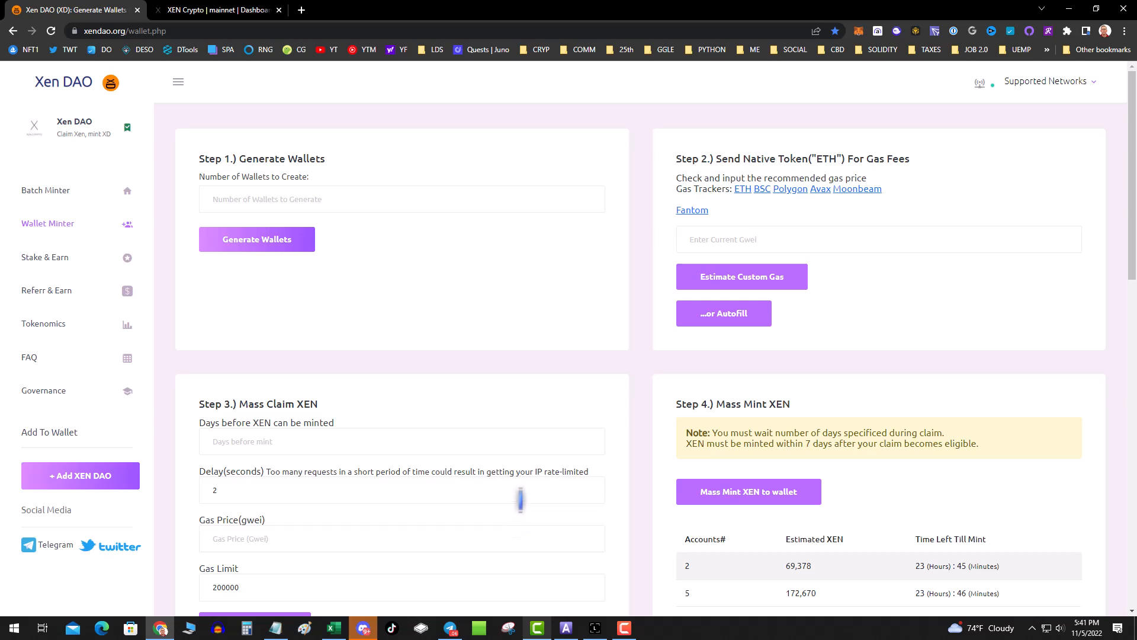
mouse_move(331, 361)
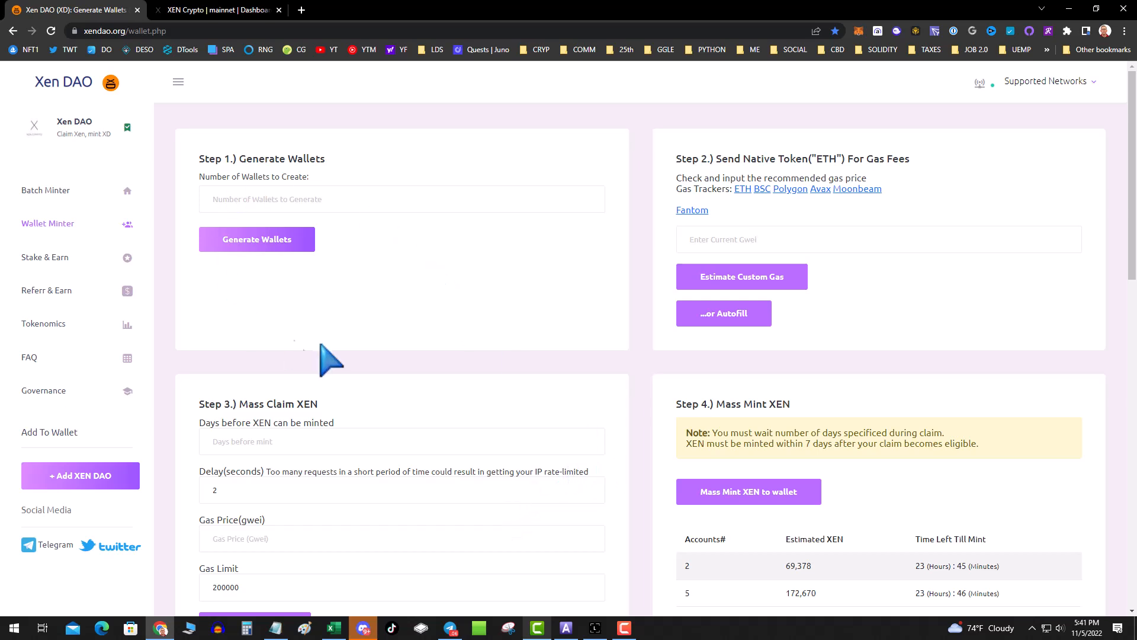
mouse_move(508, 242)
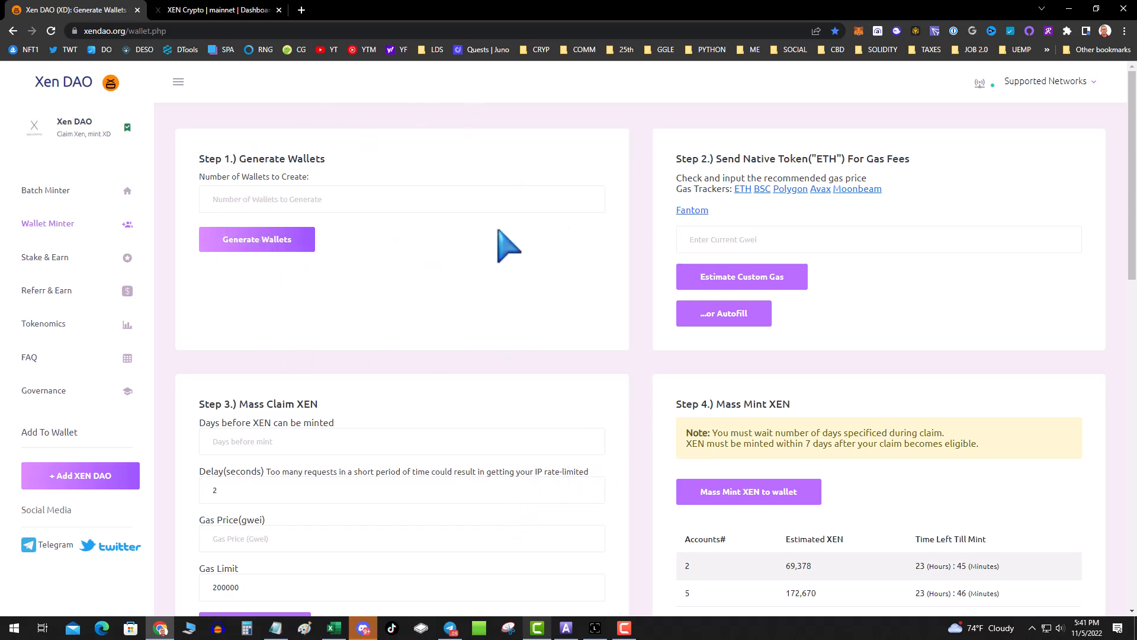
mouse_move(431, 254)
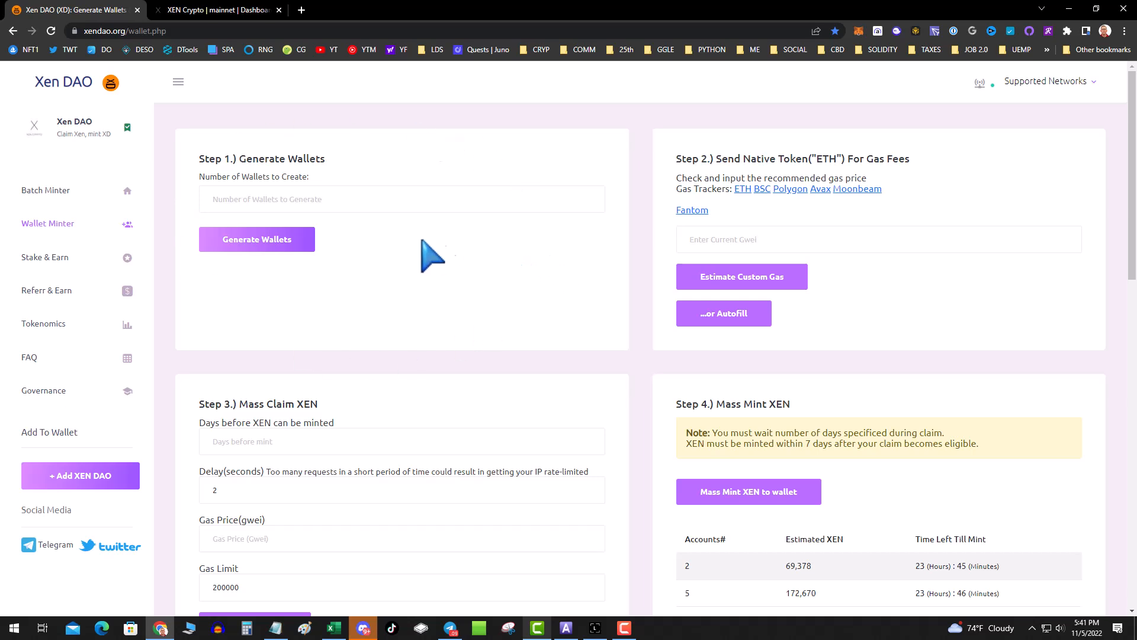
Step: Generate wallets with a wallet count of 1 and review the list
left_click(257, 239)
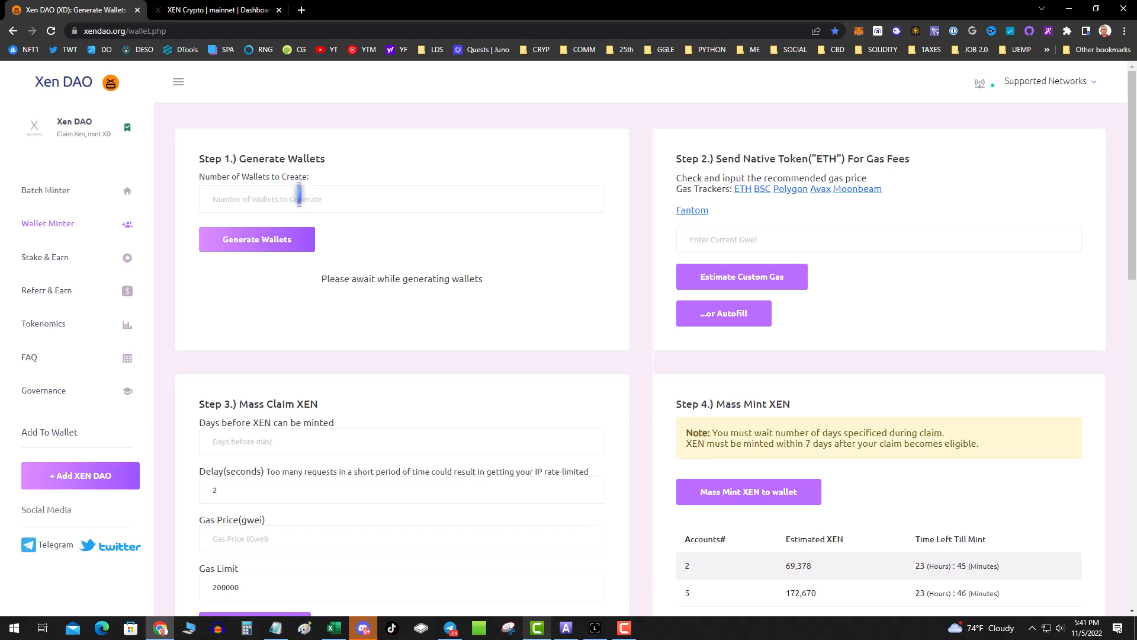
left_click(257, 239)
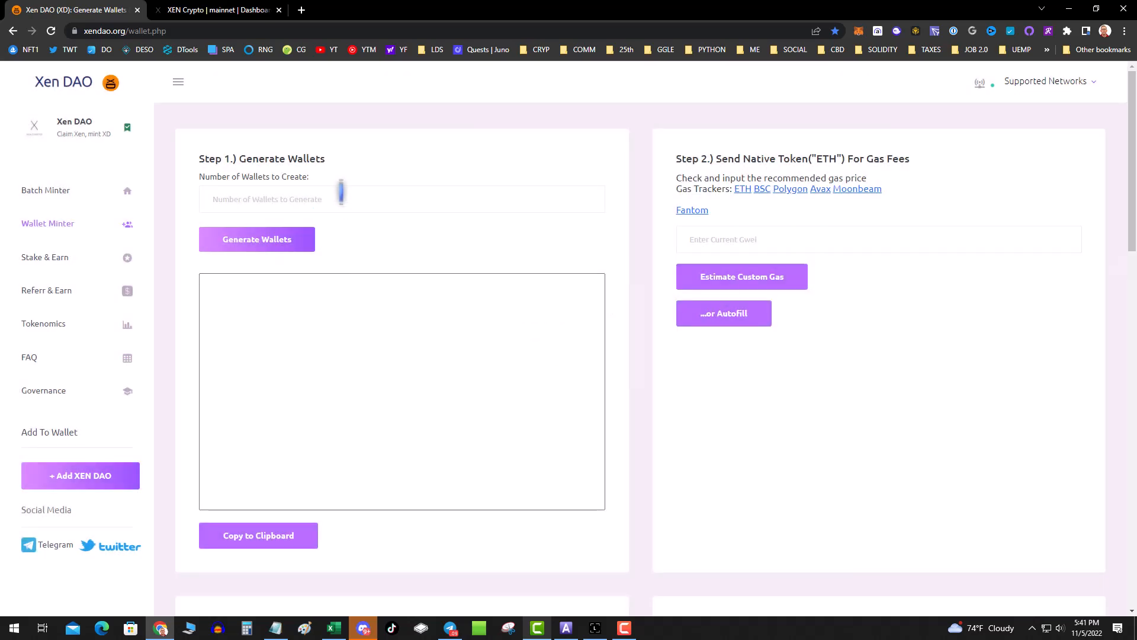
type("10")
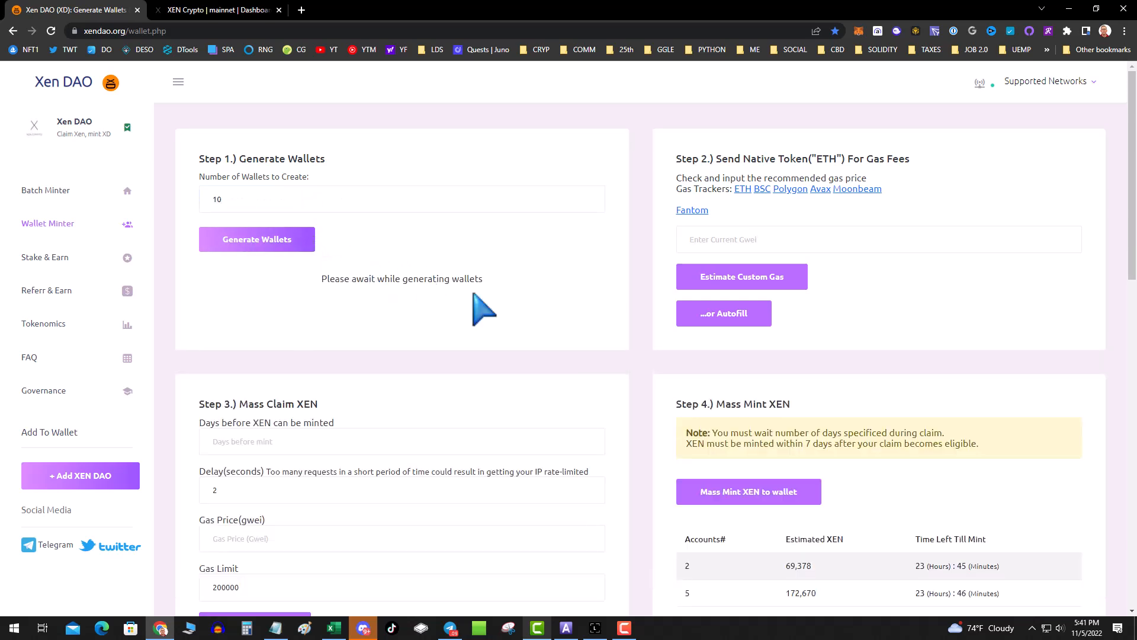
mouse_move(472, 313)
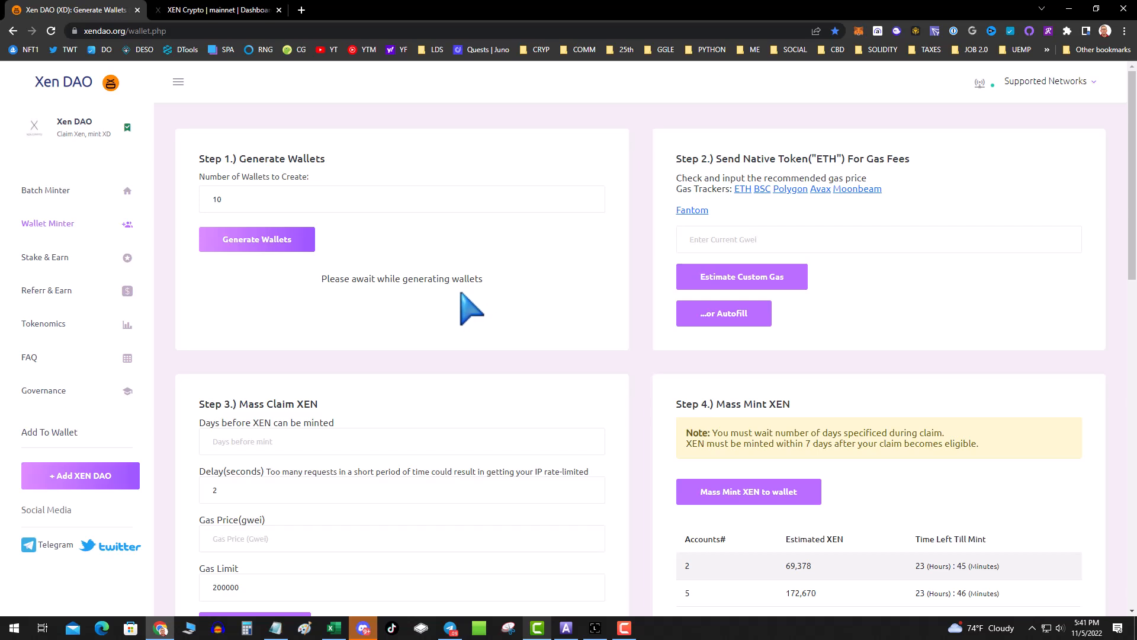
mouse_move(482, 313)
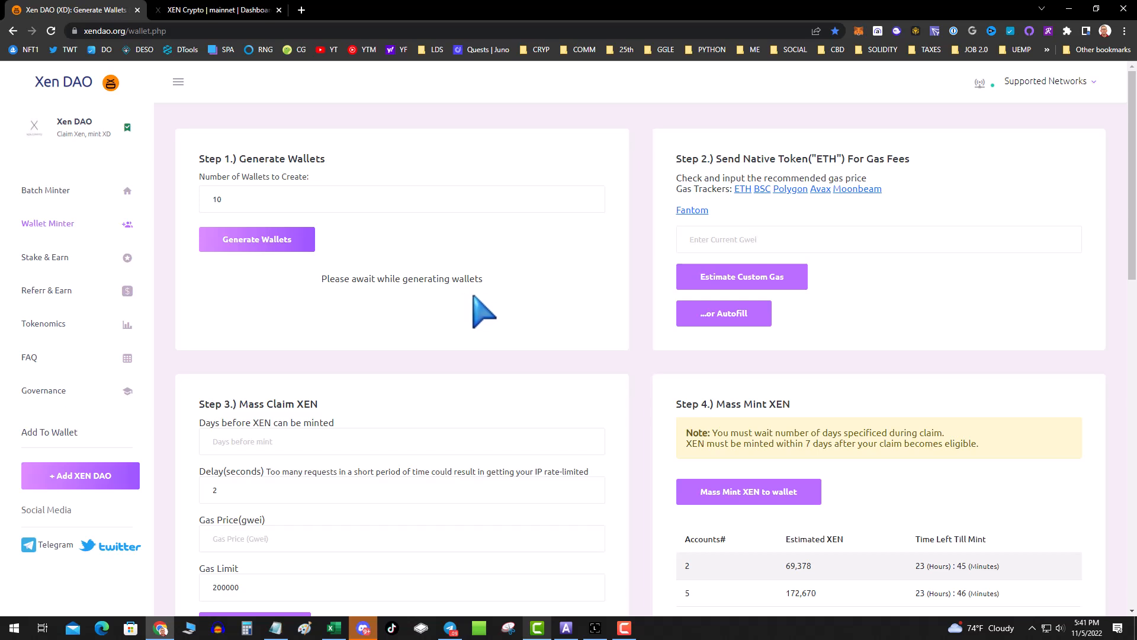
mouse_move(471, 308)
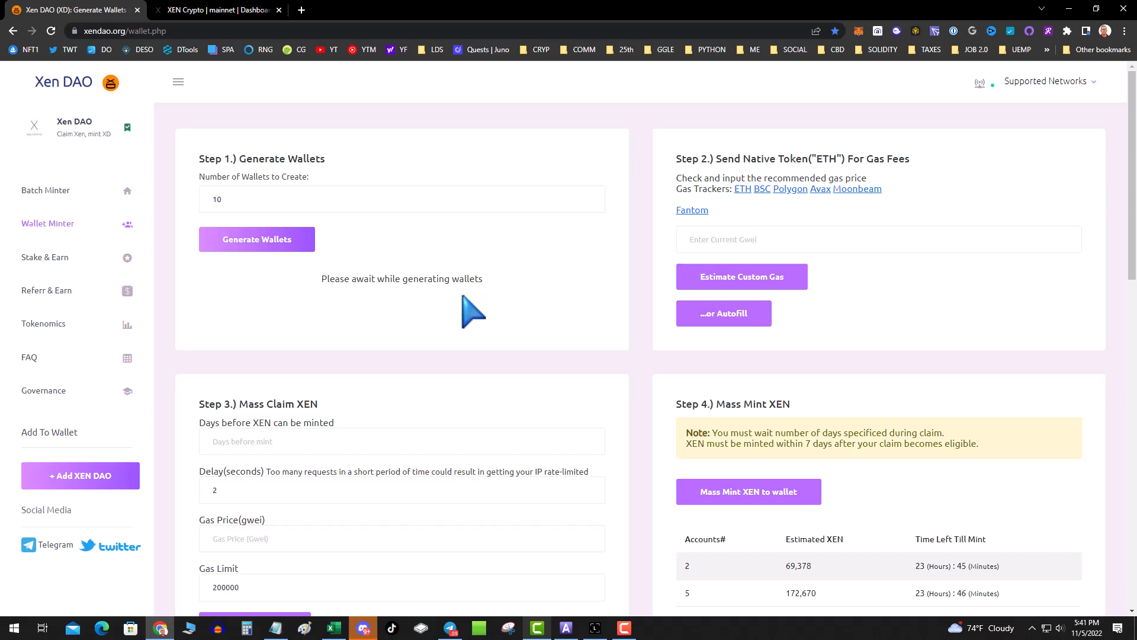
left_click(256, 238)
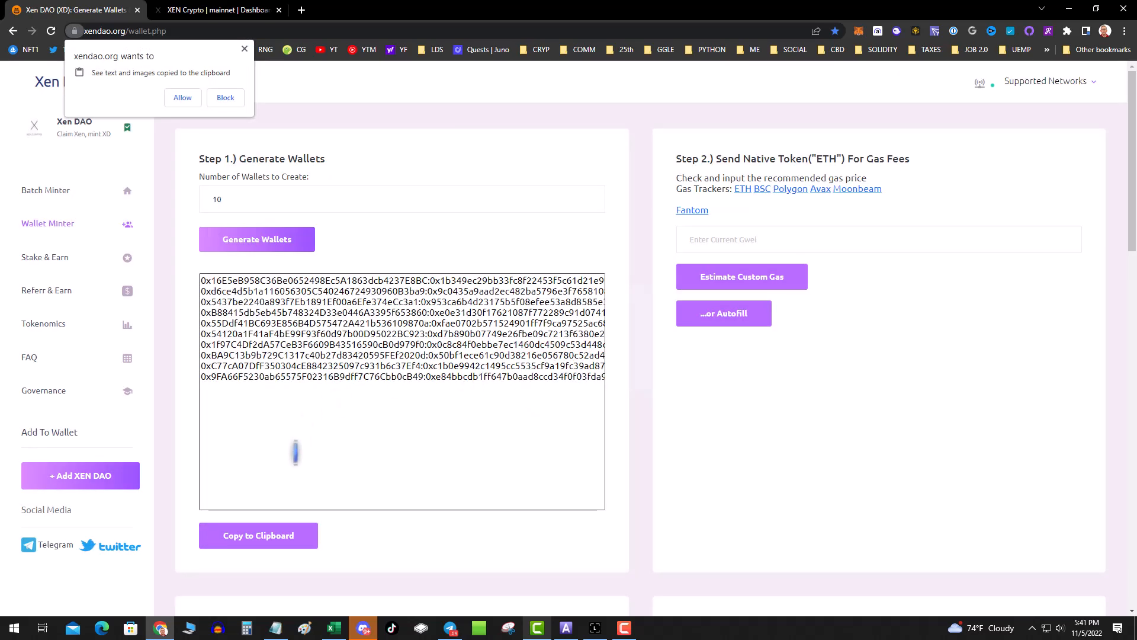
scroll("down", 3)
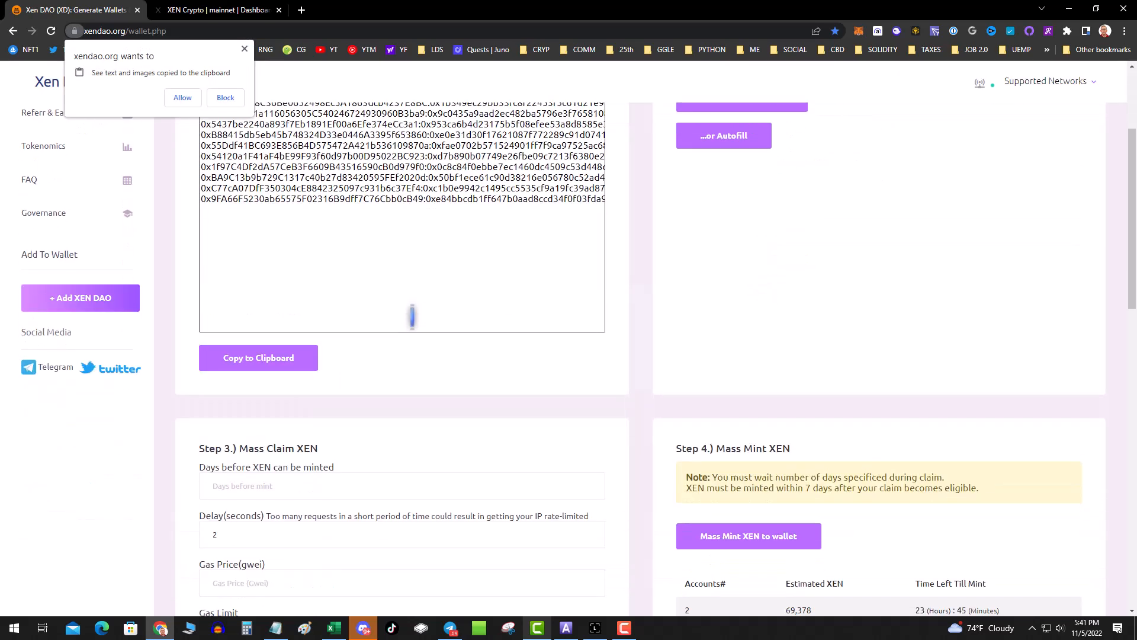
scroll("up", 3)
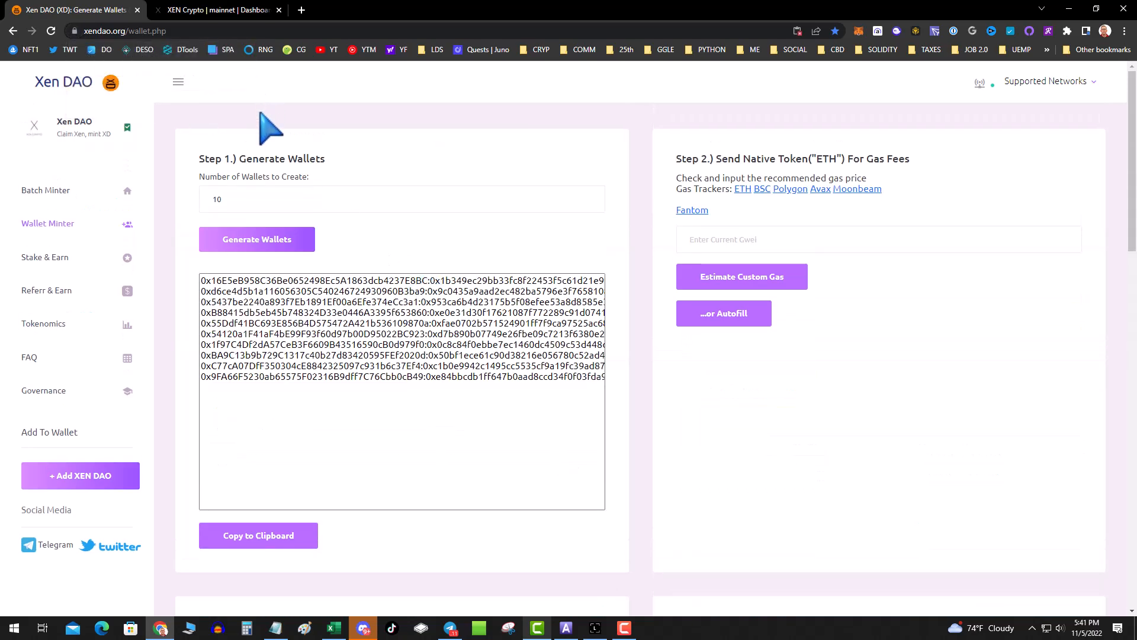
Step: Copy the wallets, then generate with no count to clear the list
left_click(258, 535)
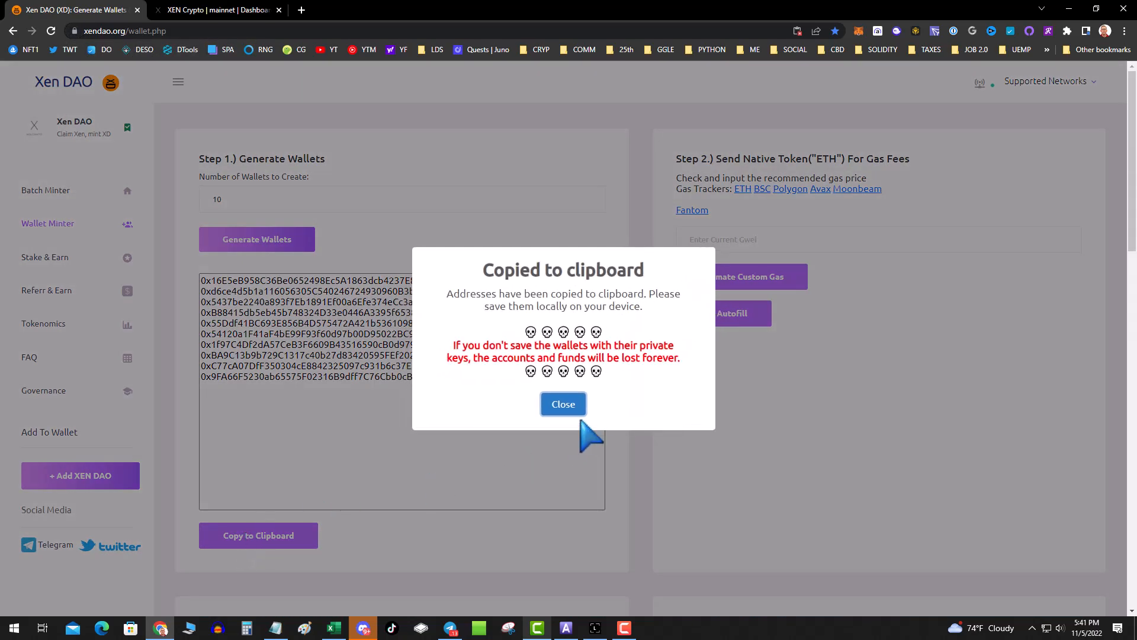
left_click(563, 404)
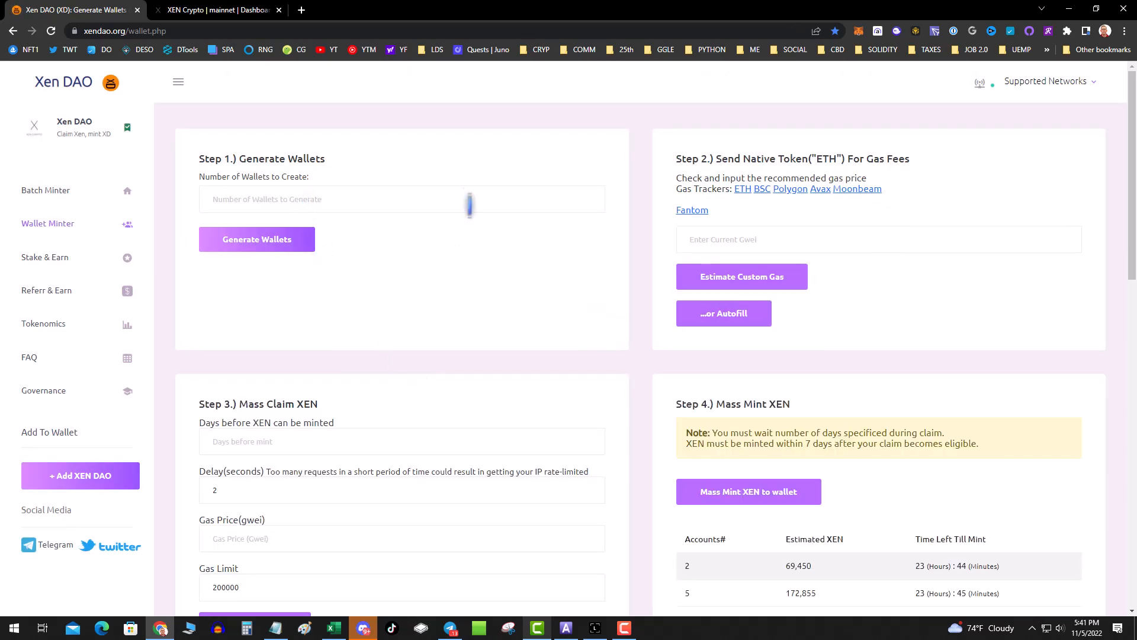
mouse_move(349, 325)
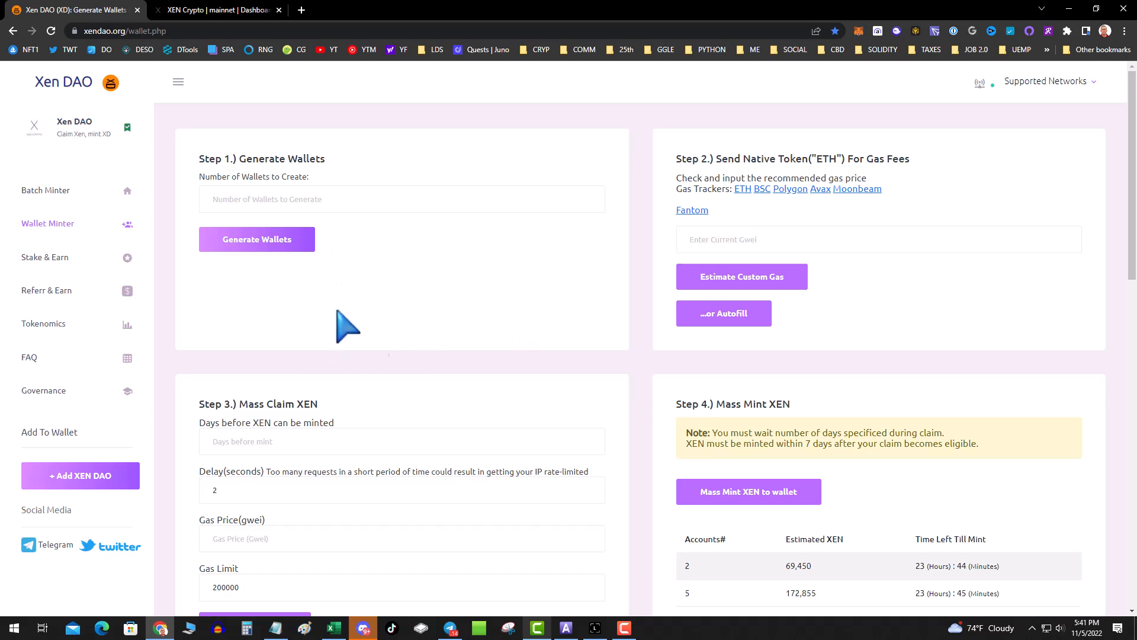
left_click(257, 239)
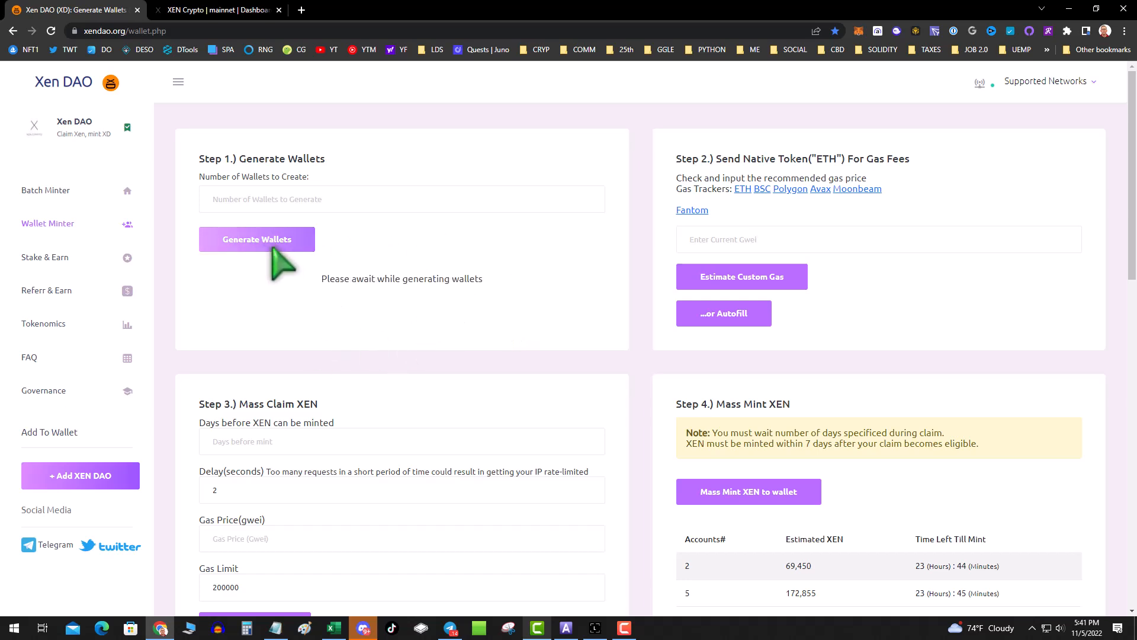
left_click(256, 239)
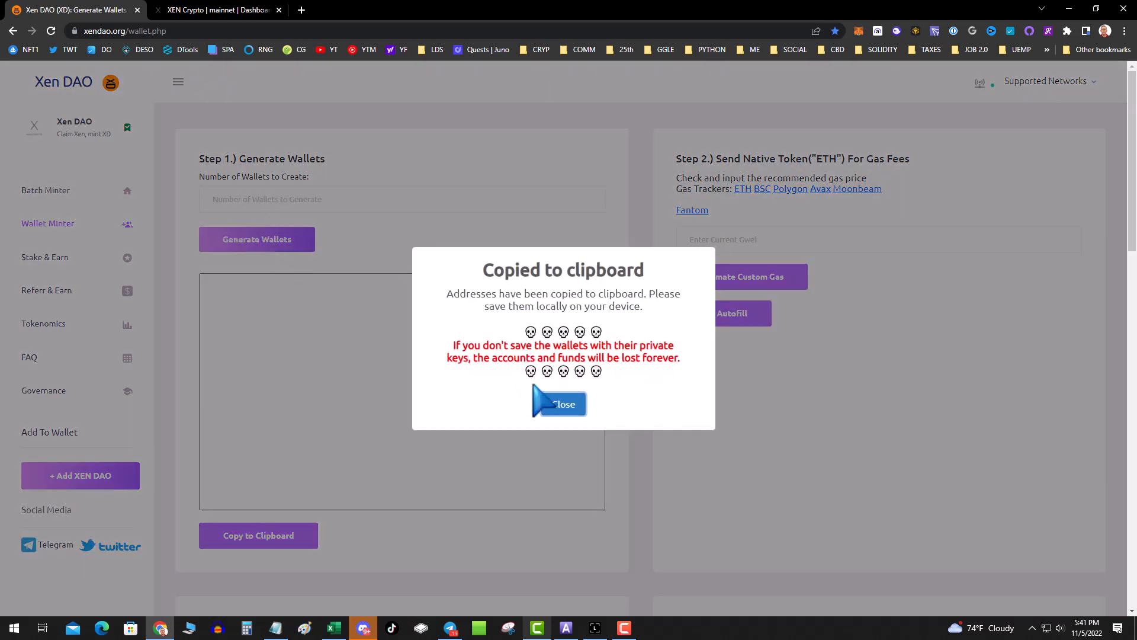
left_click(558, 404)
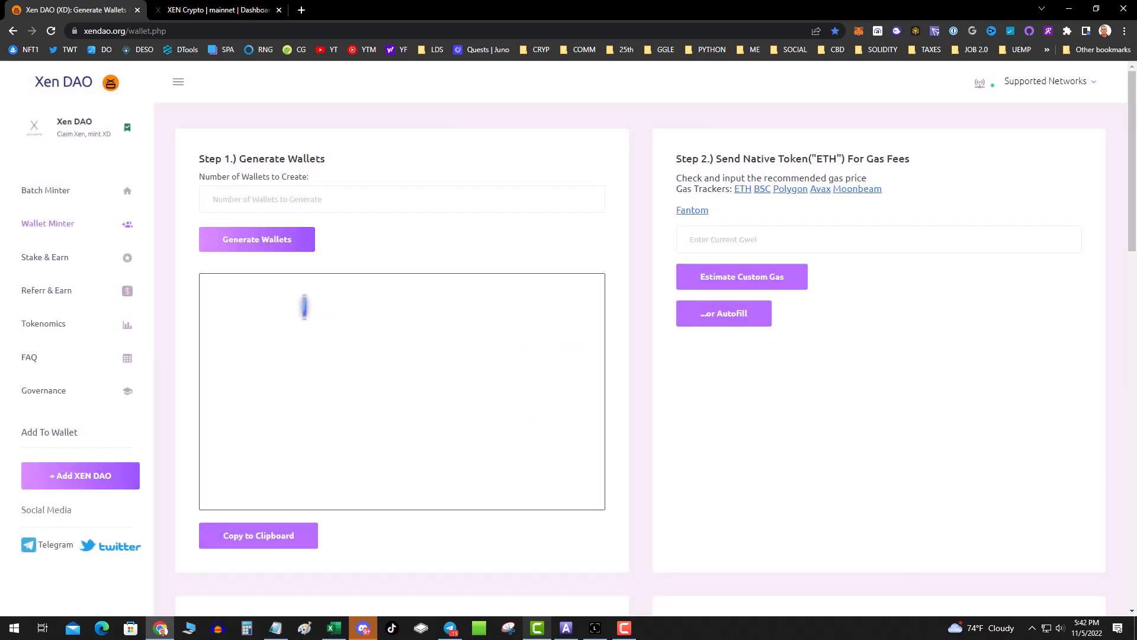
Step: Generate a fresh batch of ten wallets and close the clipboard warning
left_click(401, 199)
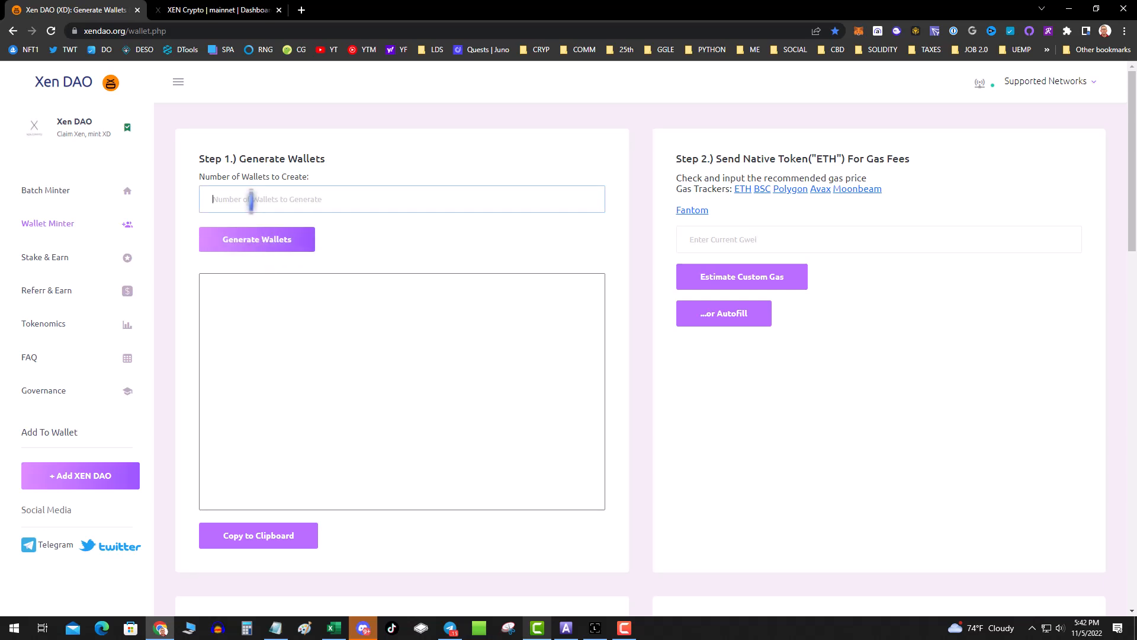
left_click(257, 238)
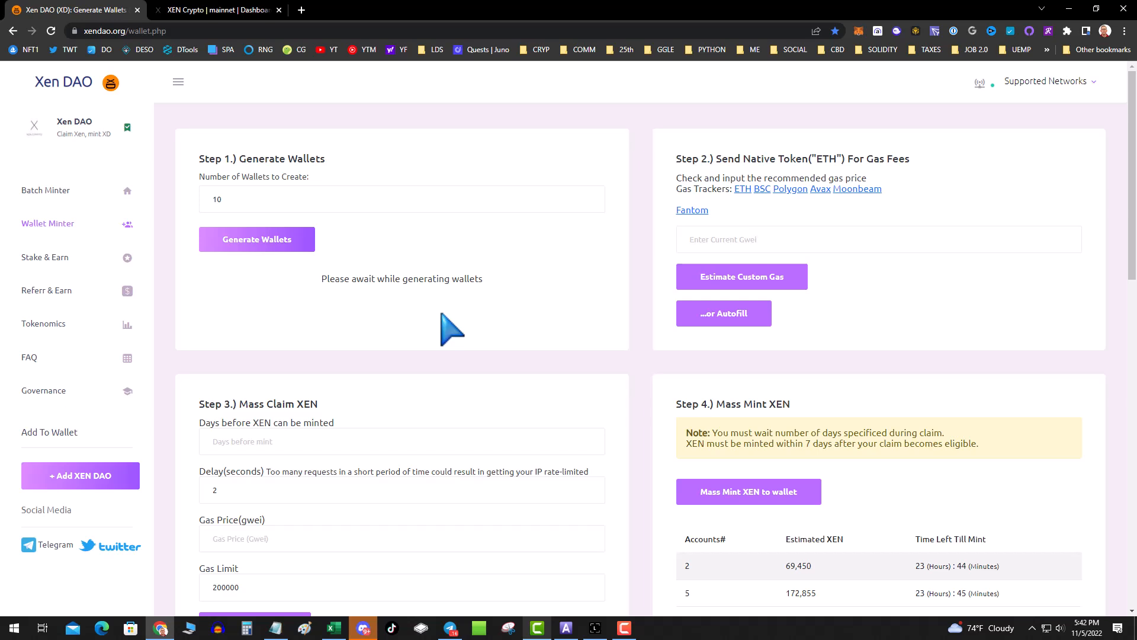
mouse_move(510, 263)
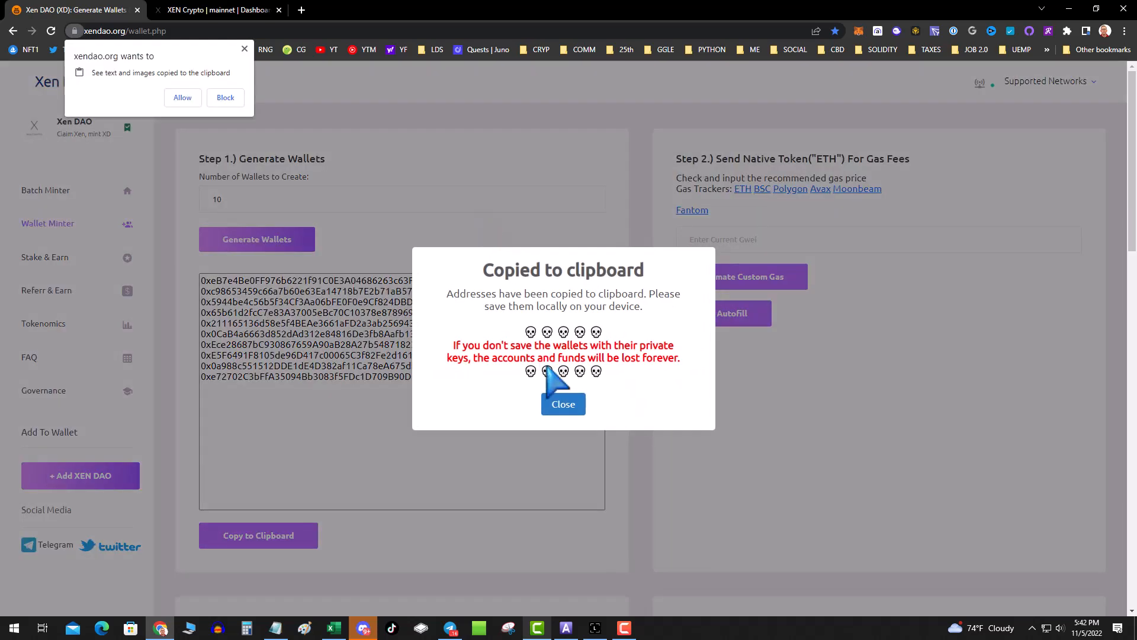
left_click(563, 404)
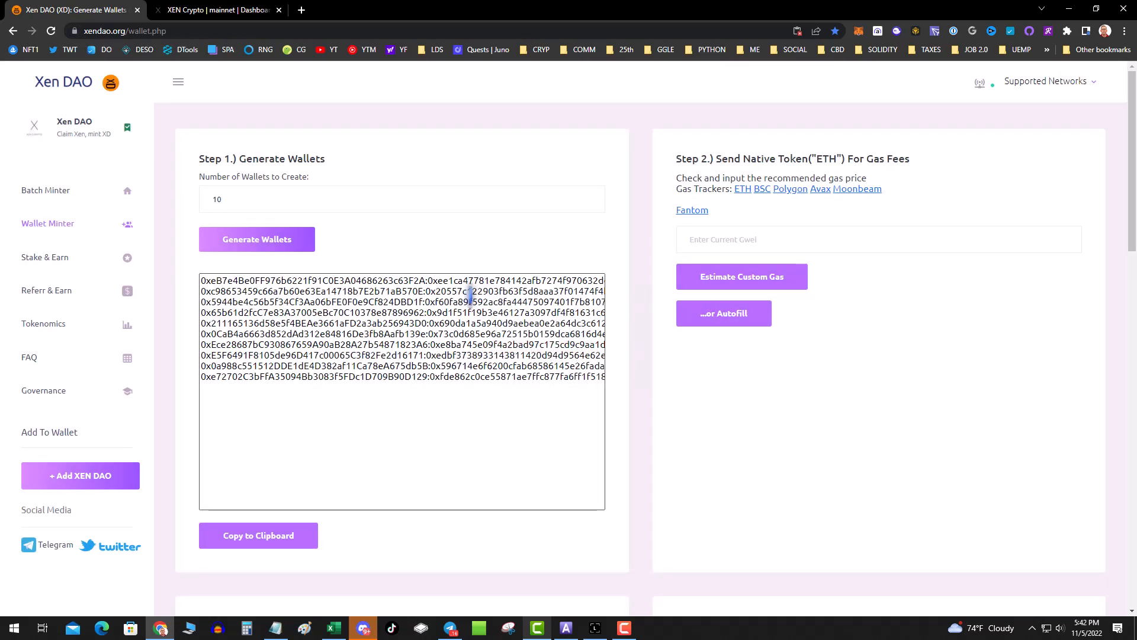
mouse_move(725, 312)
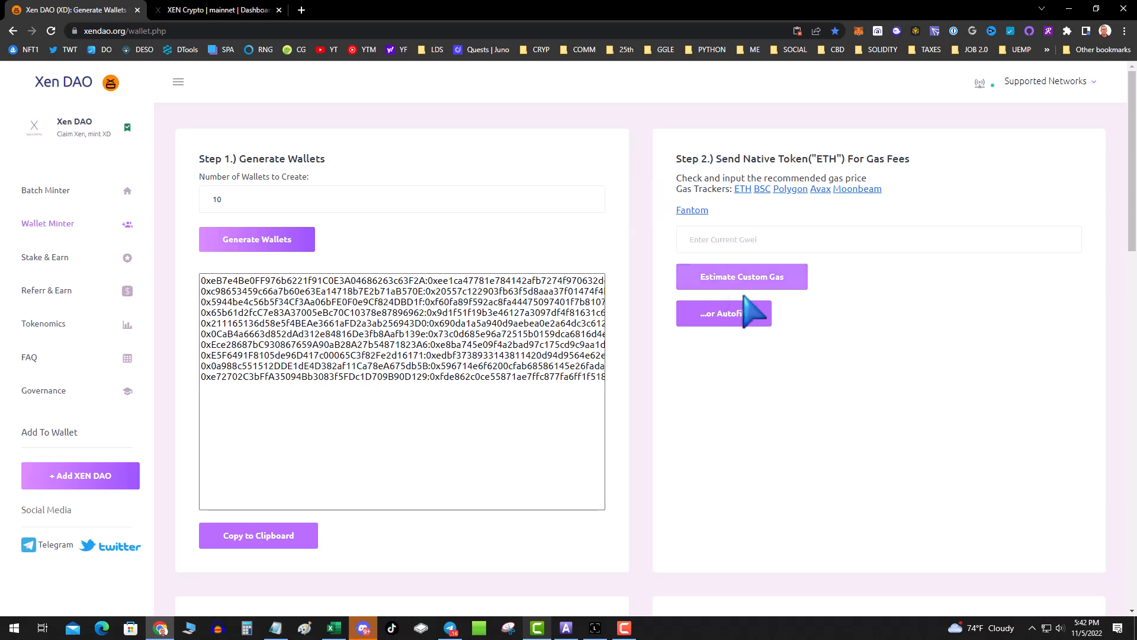
mouse_move(667, 318)
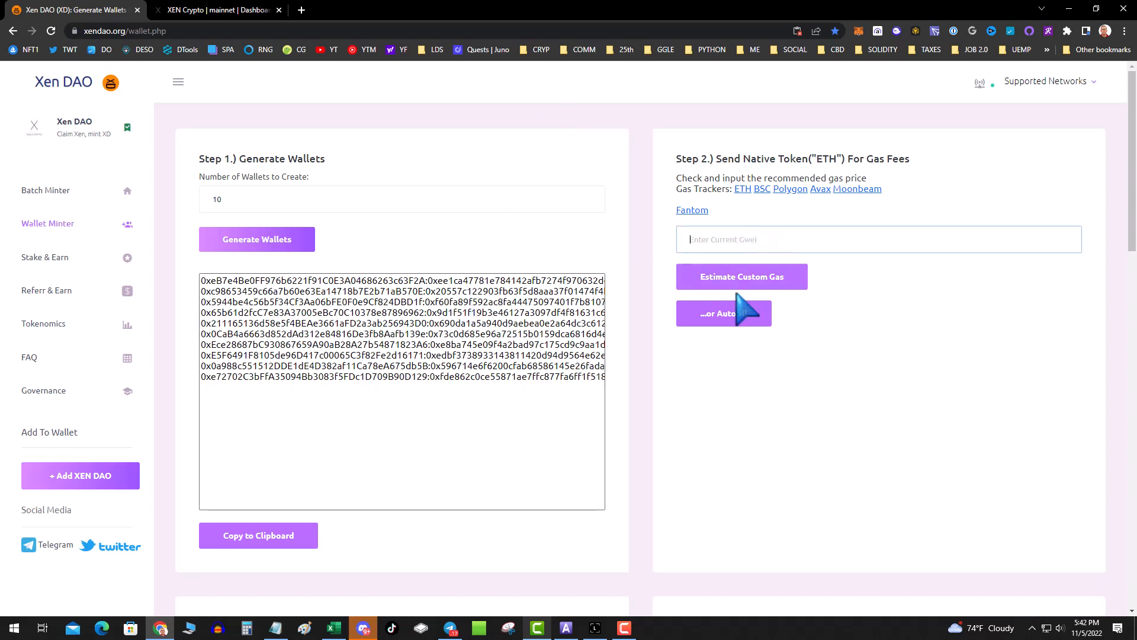
mouse_move(751, 304)
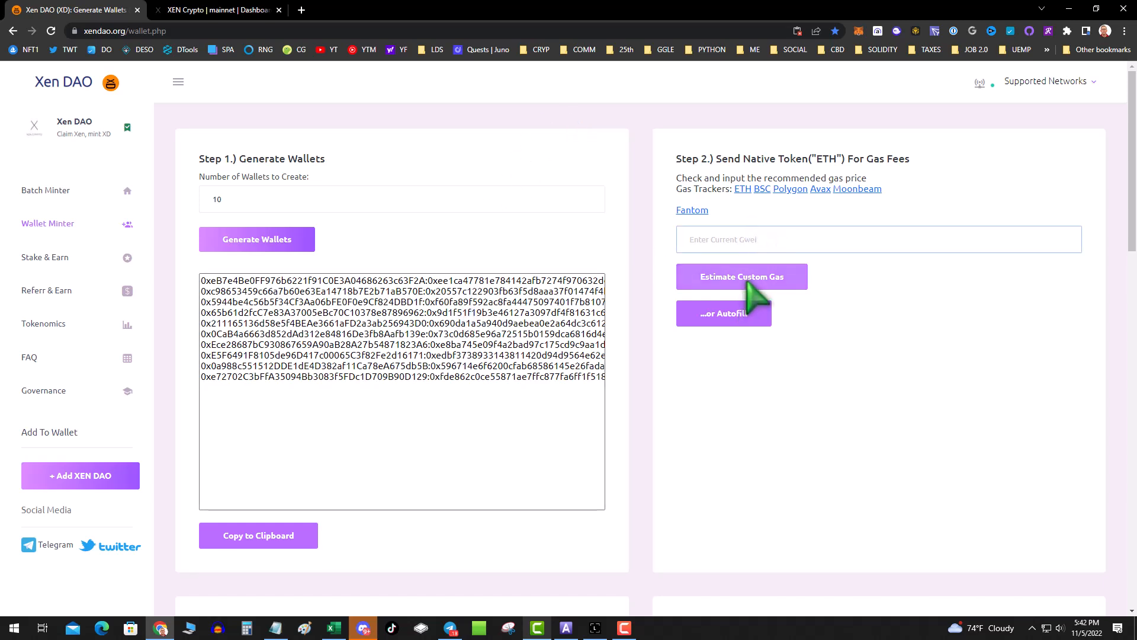
mouse_move(723, 312)
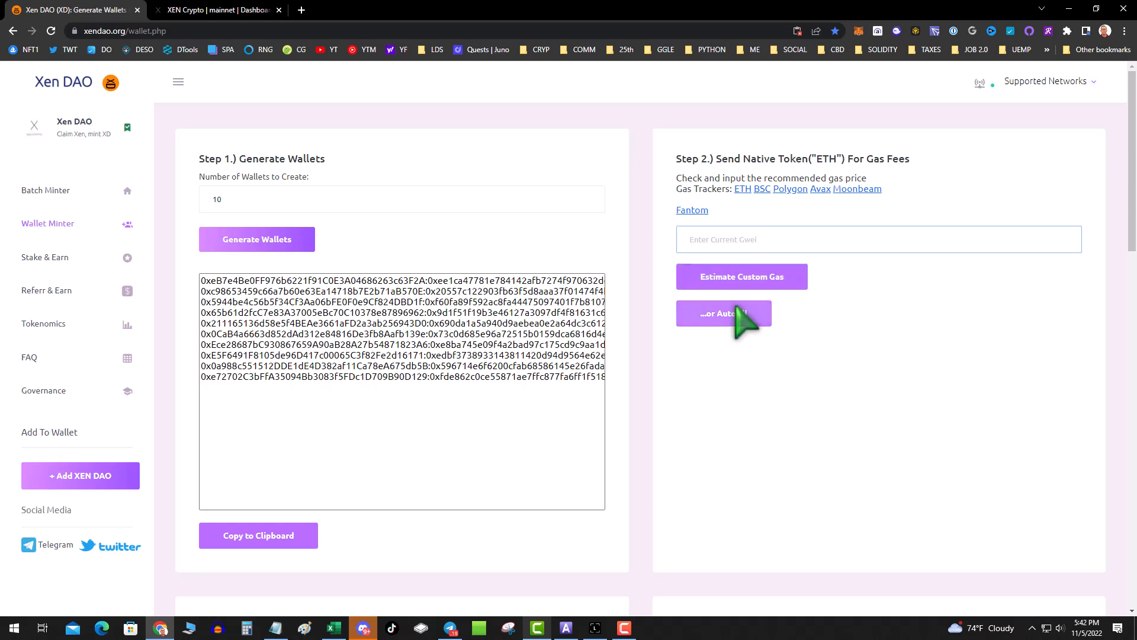
Step: Autofill a gas price of 11.63 and 0.00395430444528 ETH per wallet
left_click(723, 313)
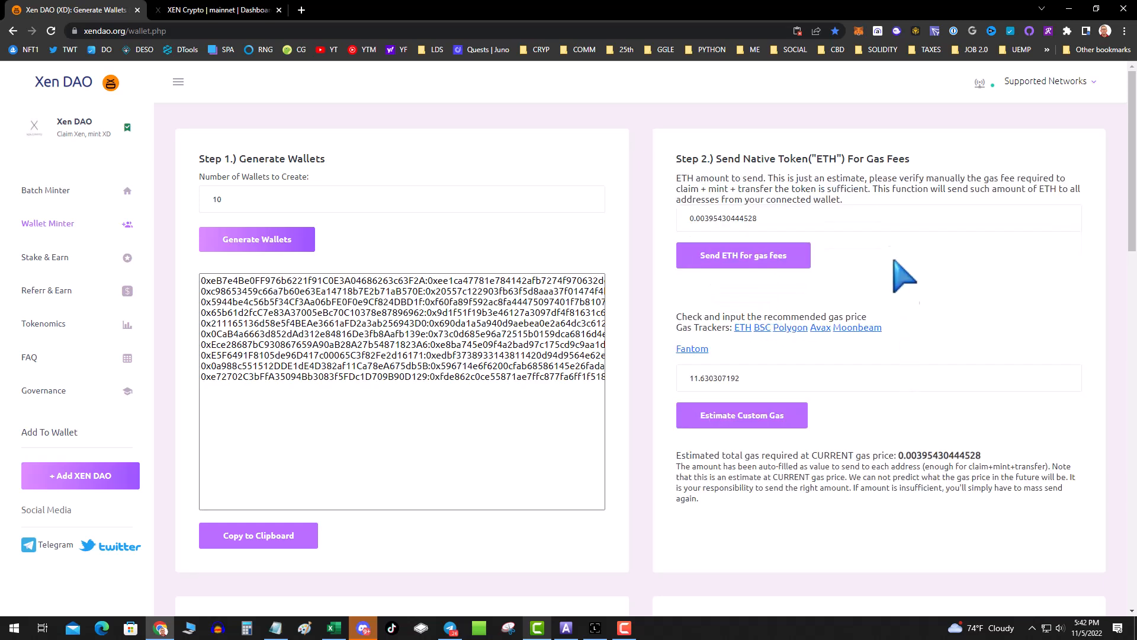
left_click(697, 218)
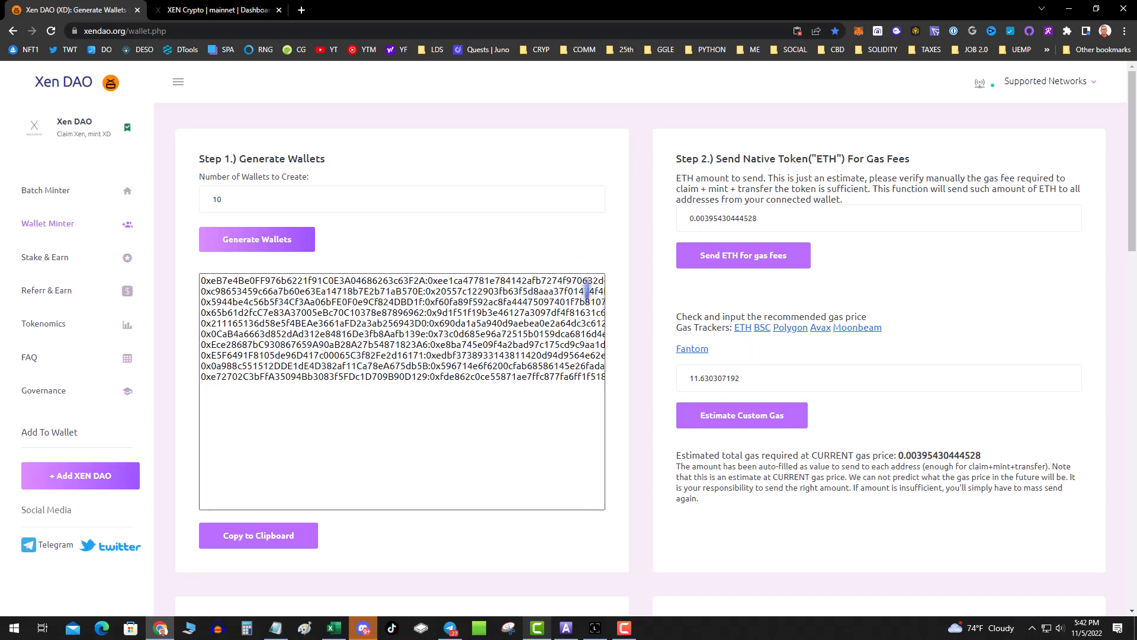
left_click(751, 377)
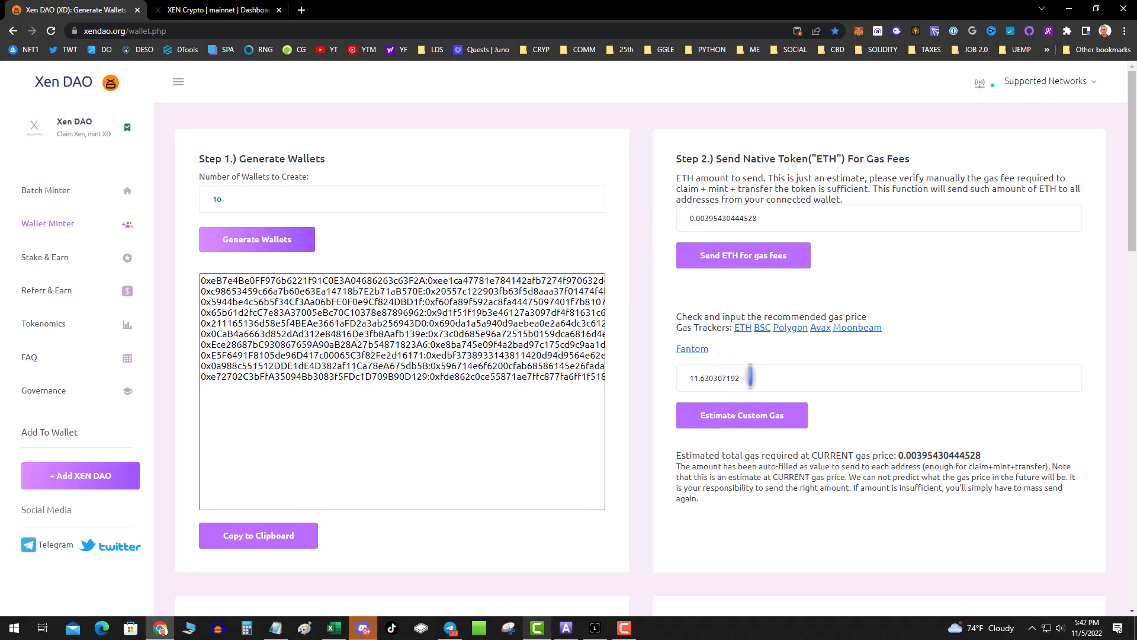
triple_click(714, 378)
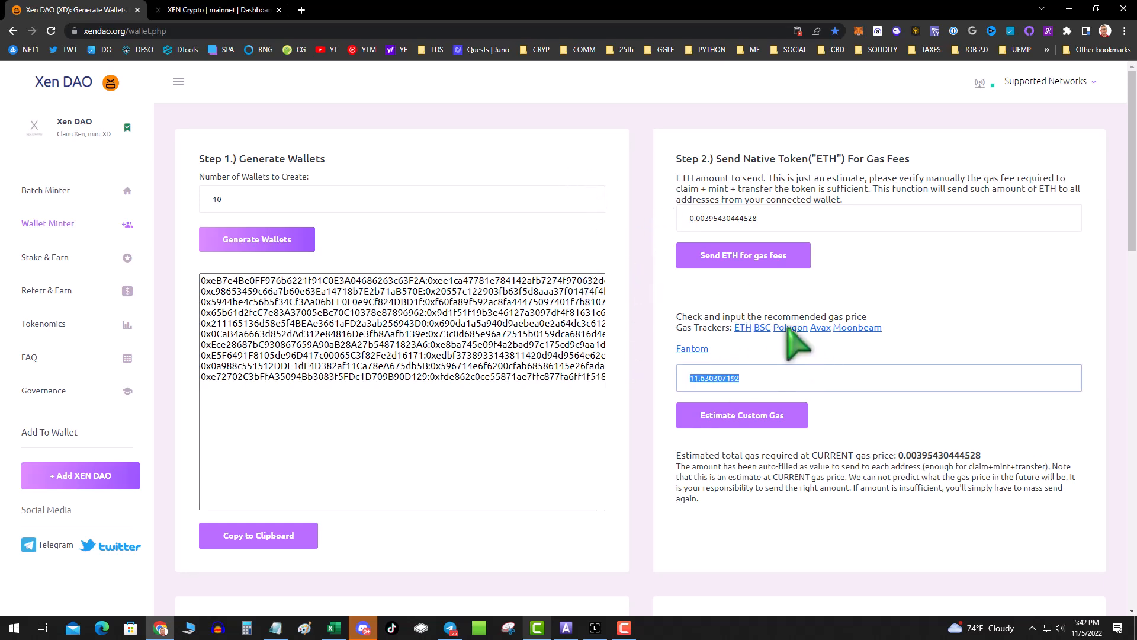
Step: Check the Ethereum gas tracker and XEN dashboard, then return to Xen DAO
left_click(740, 327)
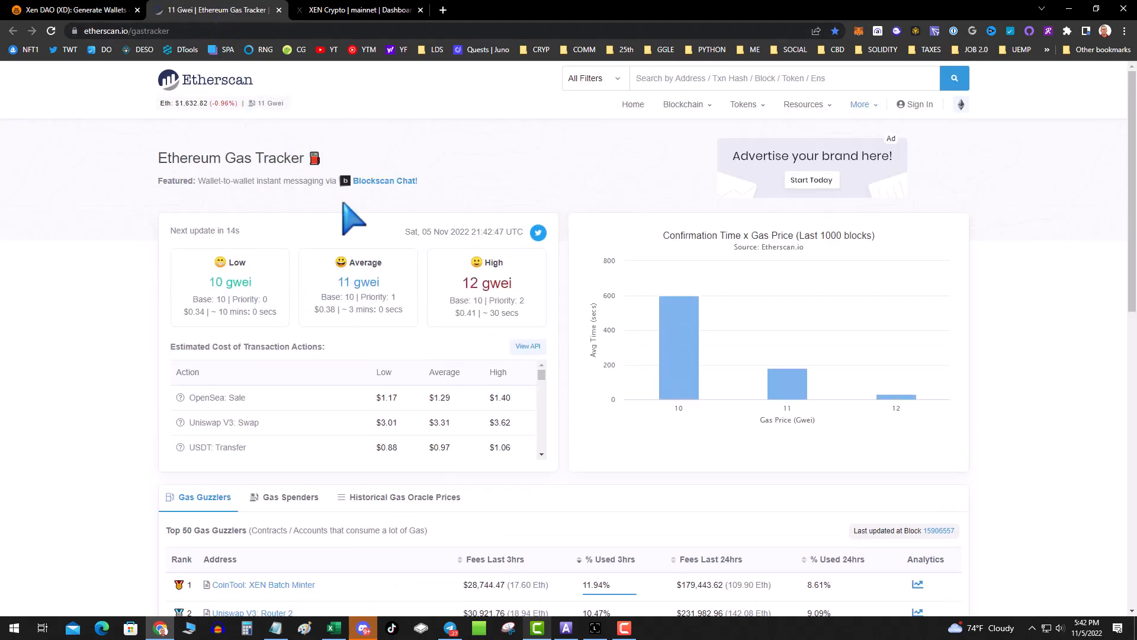
left_click(355, 10)
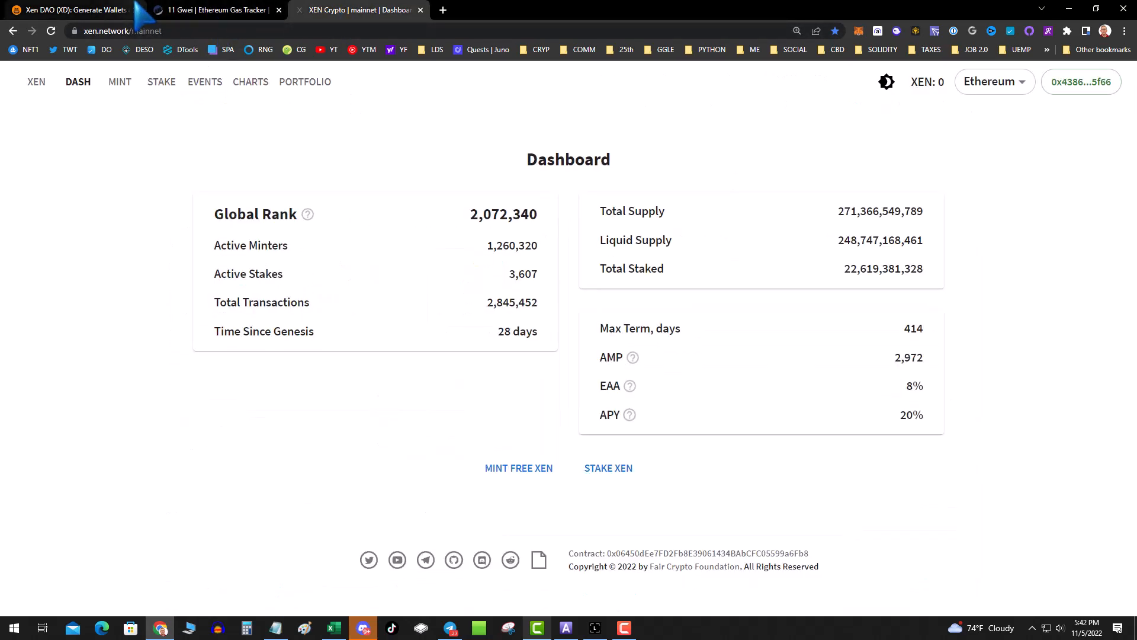
left_click(72, 10)
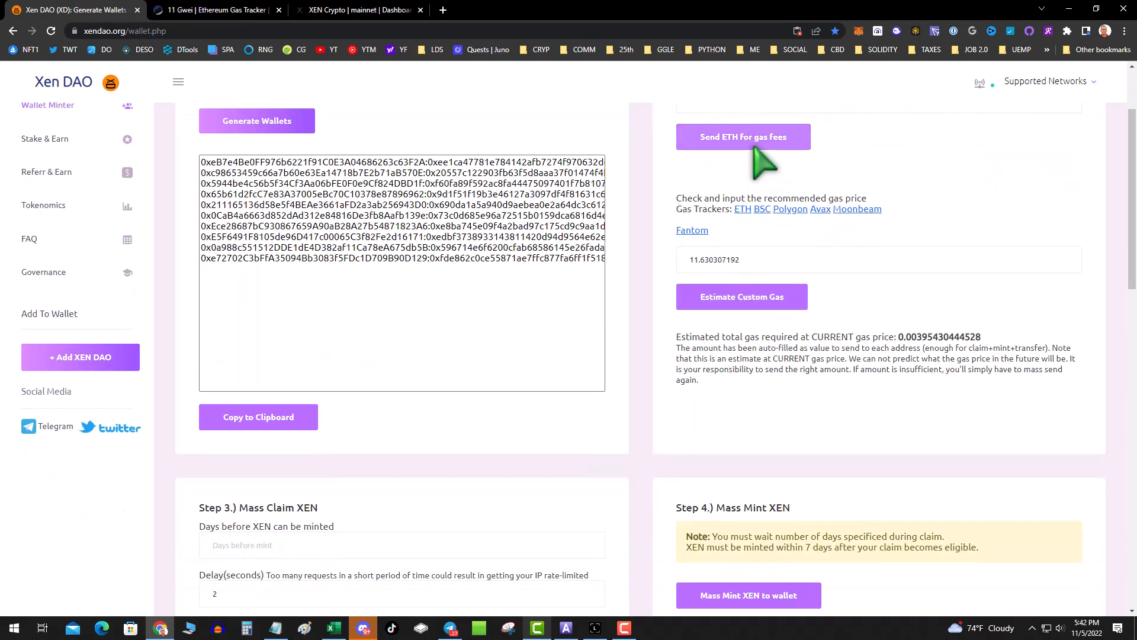
mouse_move(928, 181)
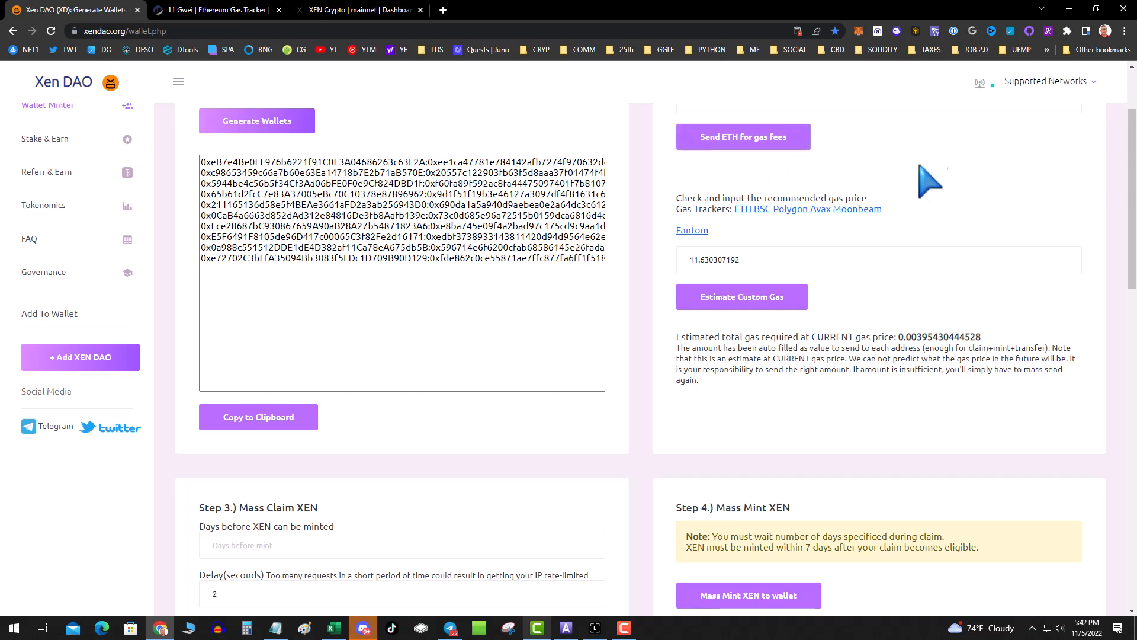
mouse_move(827, 210)
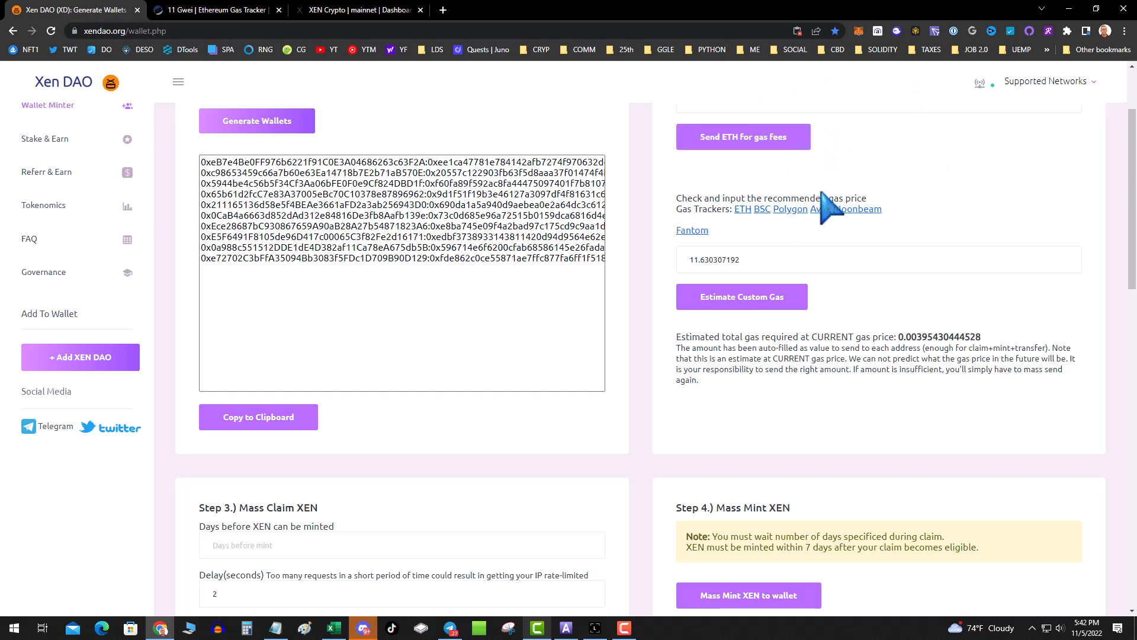
Step: Scroll to Mass Claim, showing 11.63 gwei gas and a 200000 gas limit
scroll("up", 3)
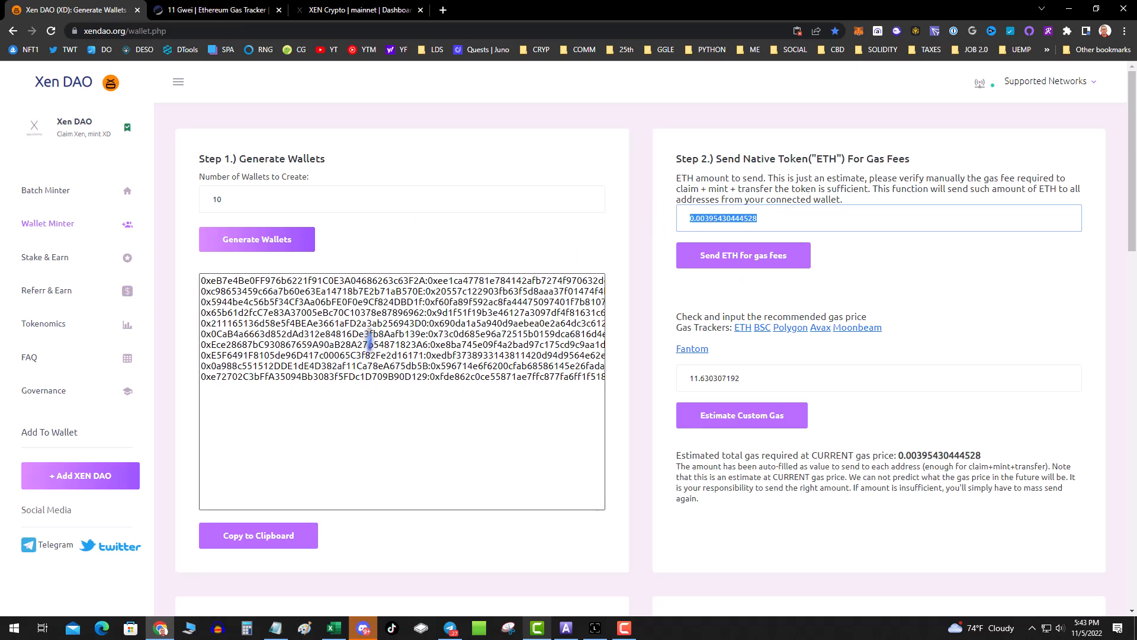
scroll("down", 3)
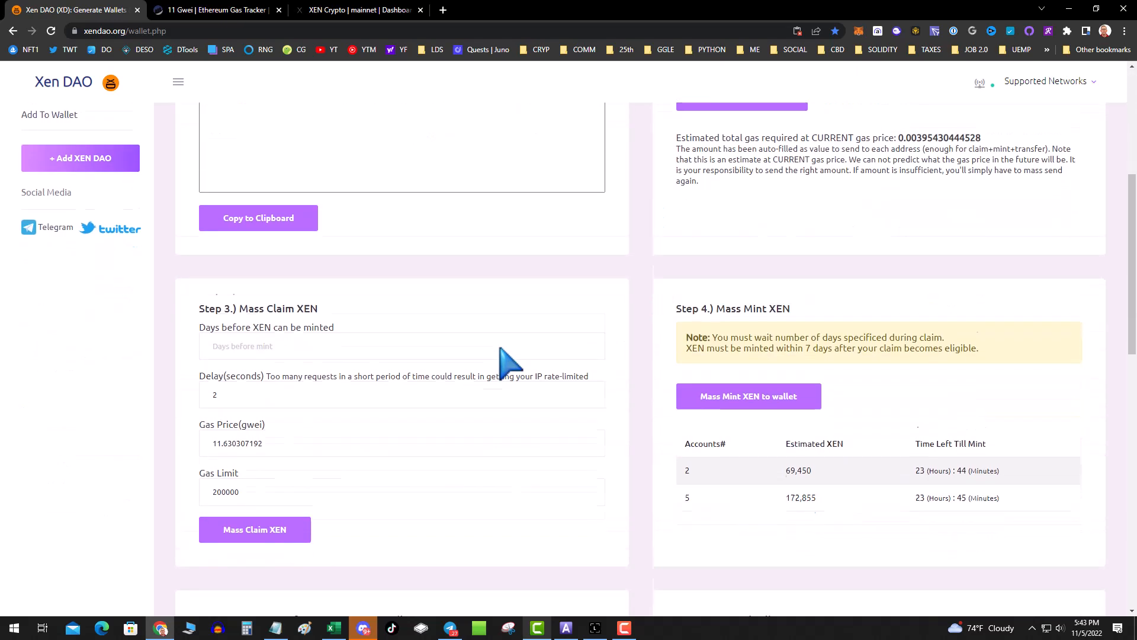
scroll("down", 3)
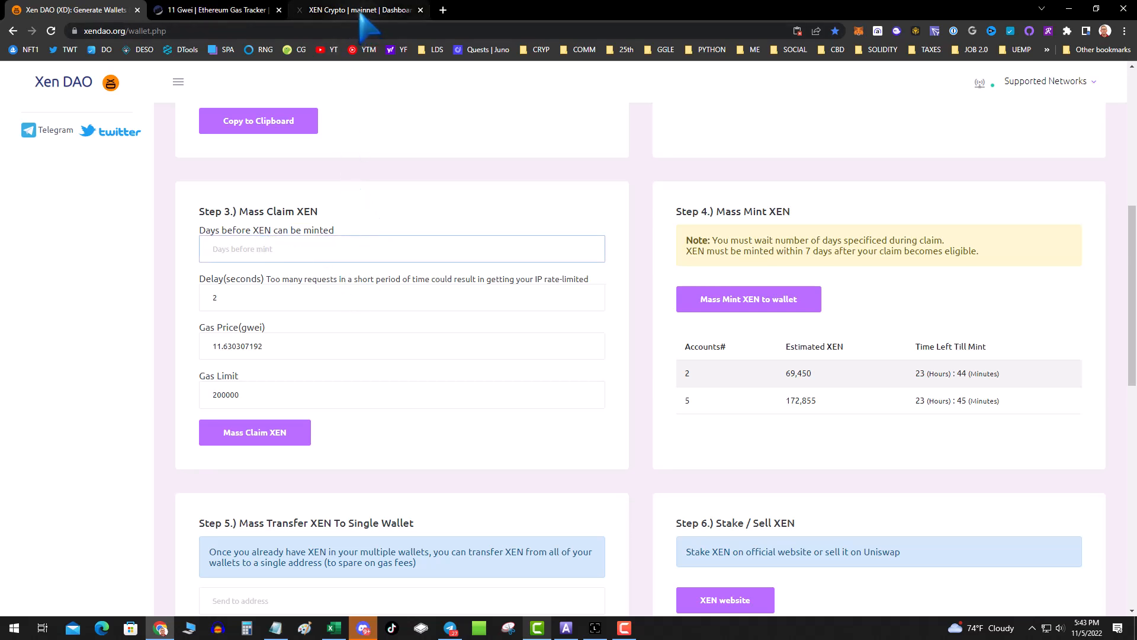
Step: Read the max term on the XEN dashboard and enter 414 days
left_click(356, 9)
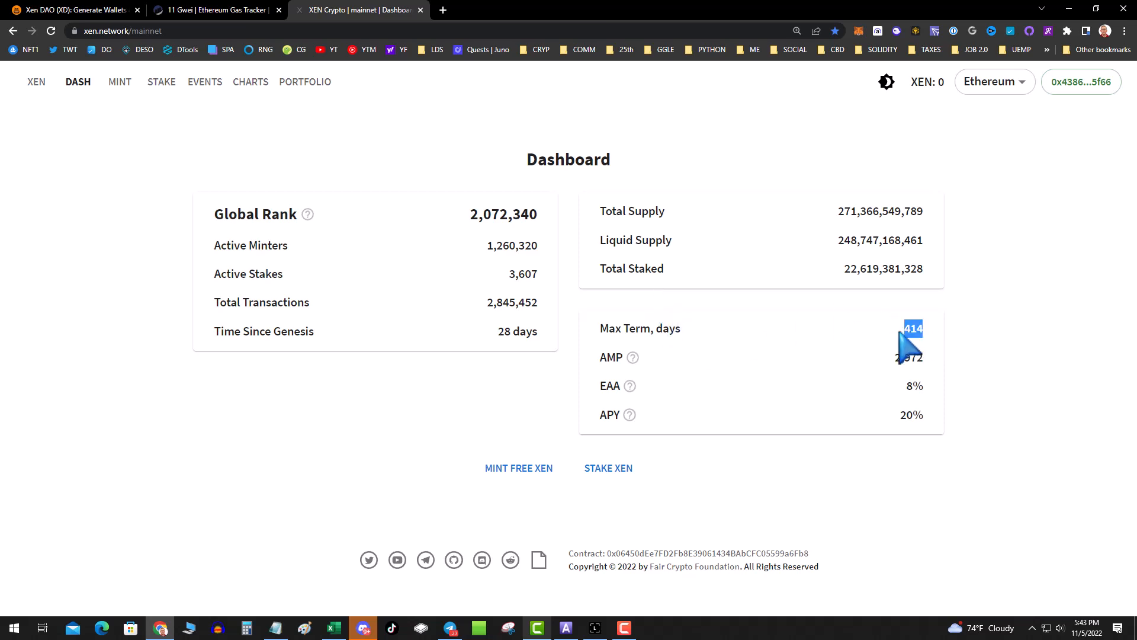
left_click(210, 9)
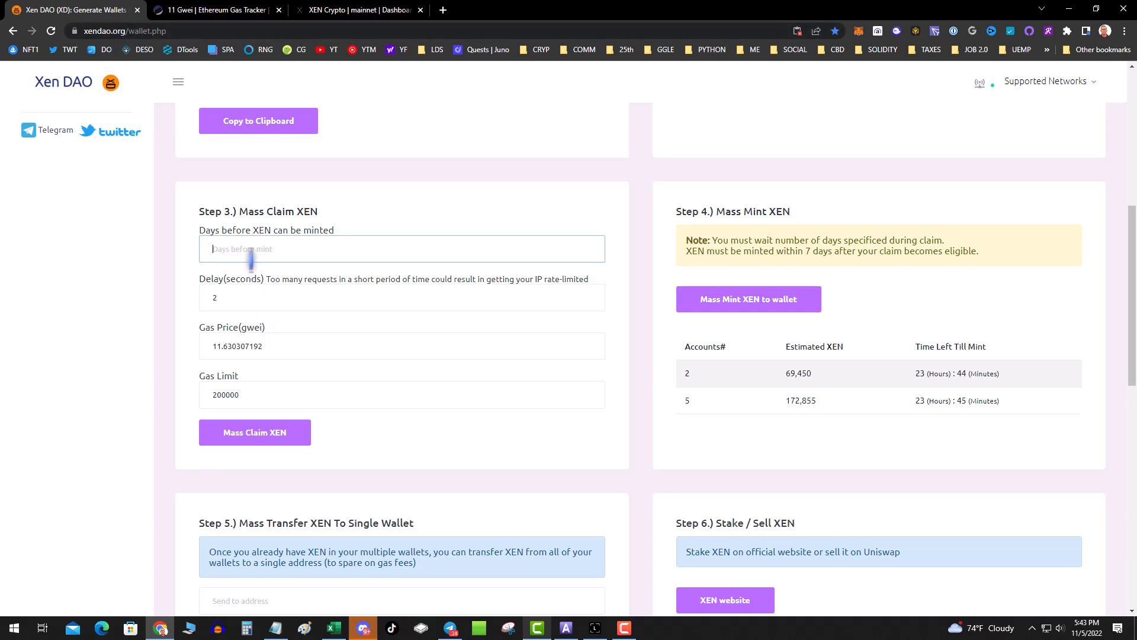
type("414")
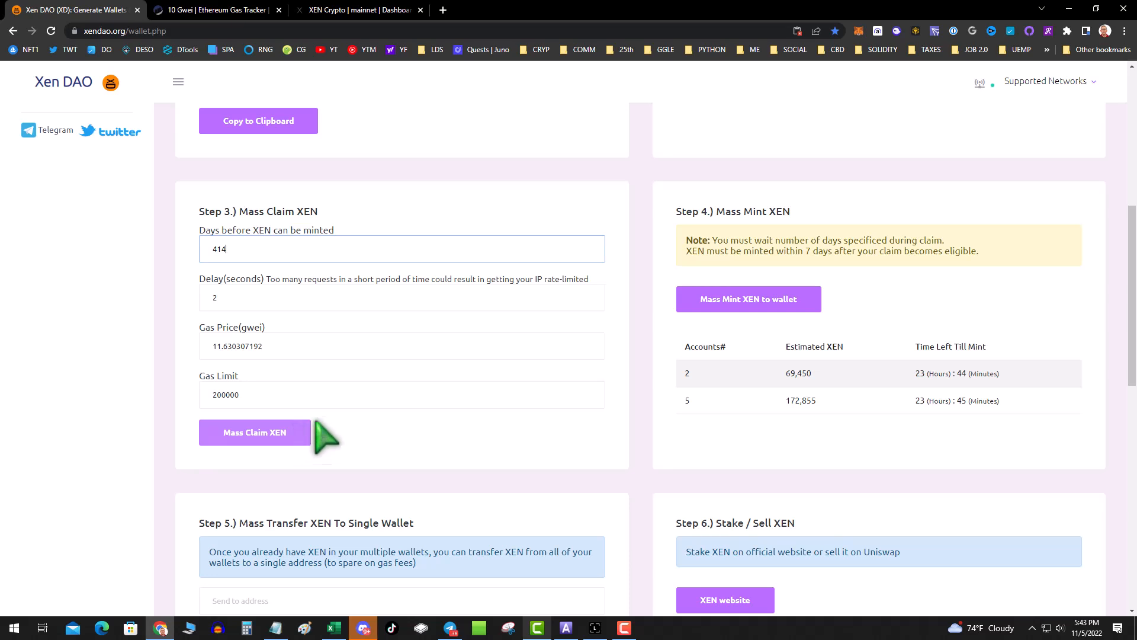
mouse_move(485, 363)
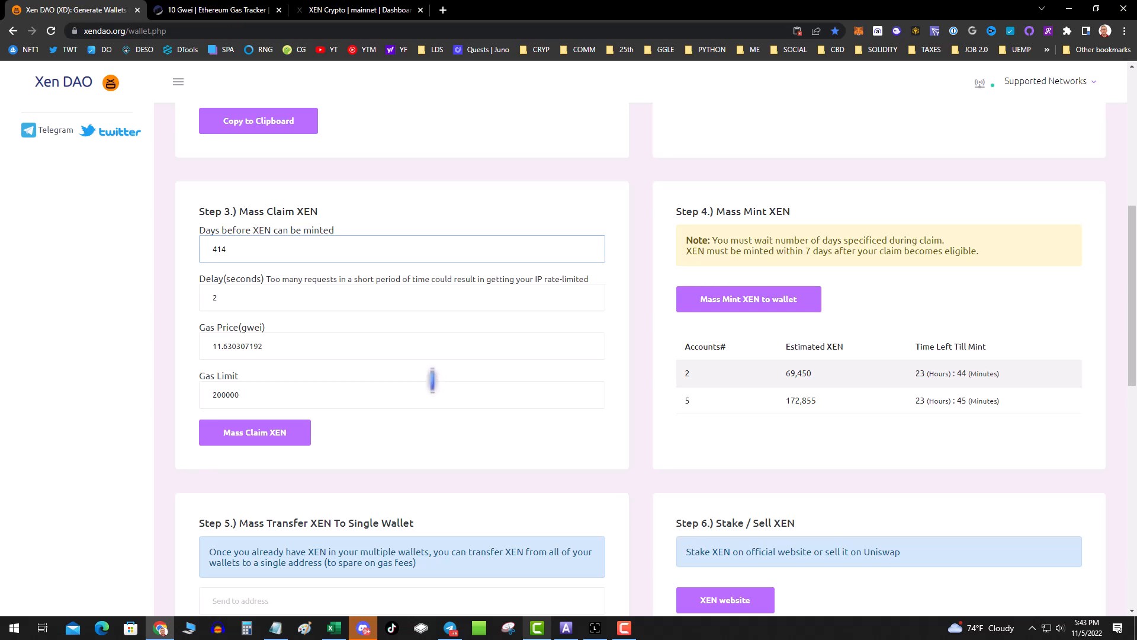
mouse_move(846, 417)
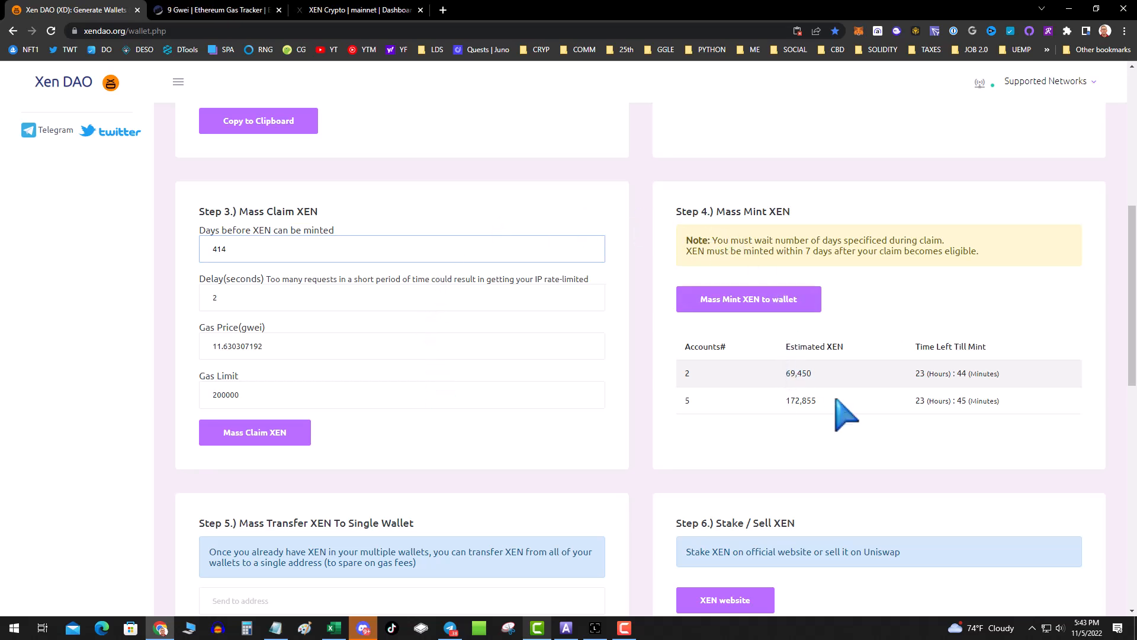
mouse_move(714, 341)
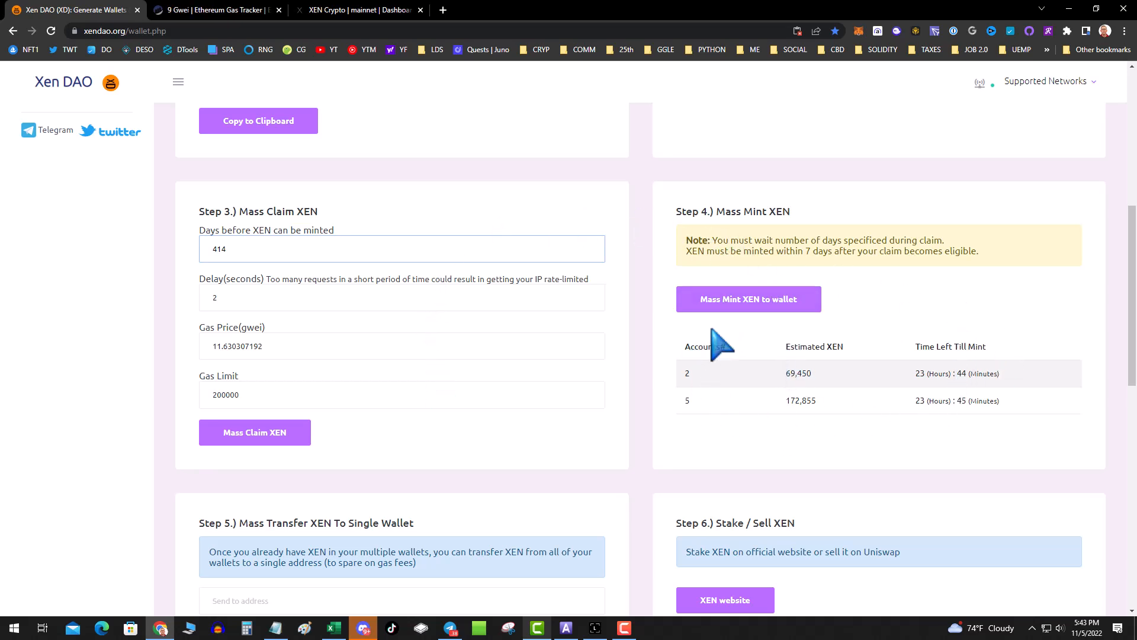
mouse_move(841, 319)
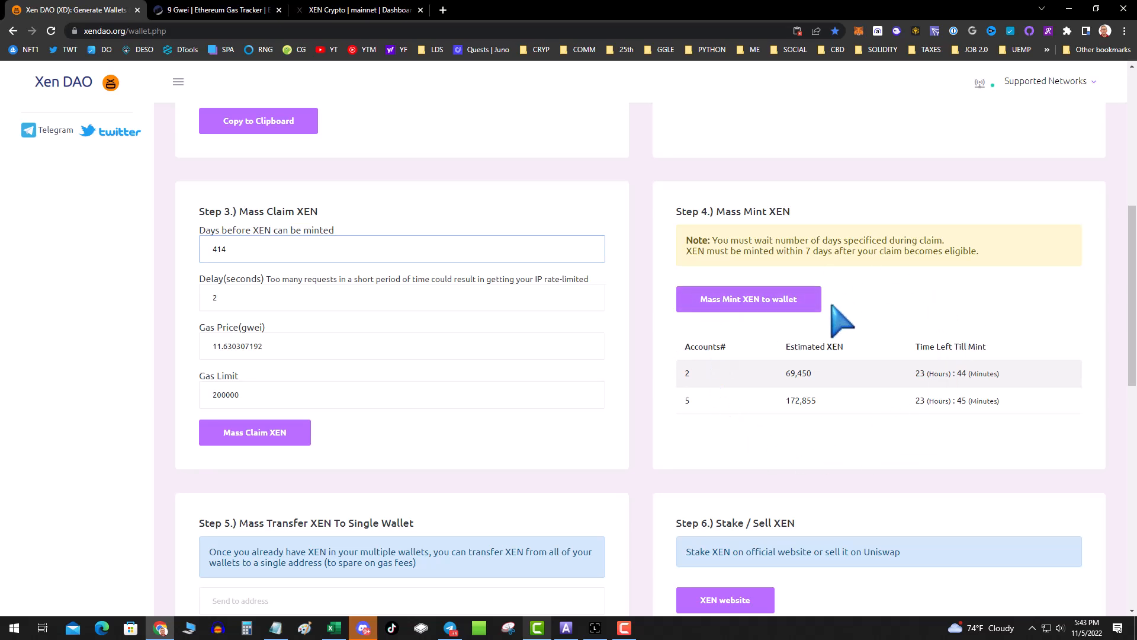
left_click(356, 10)
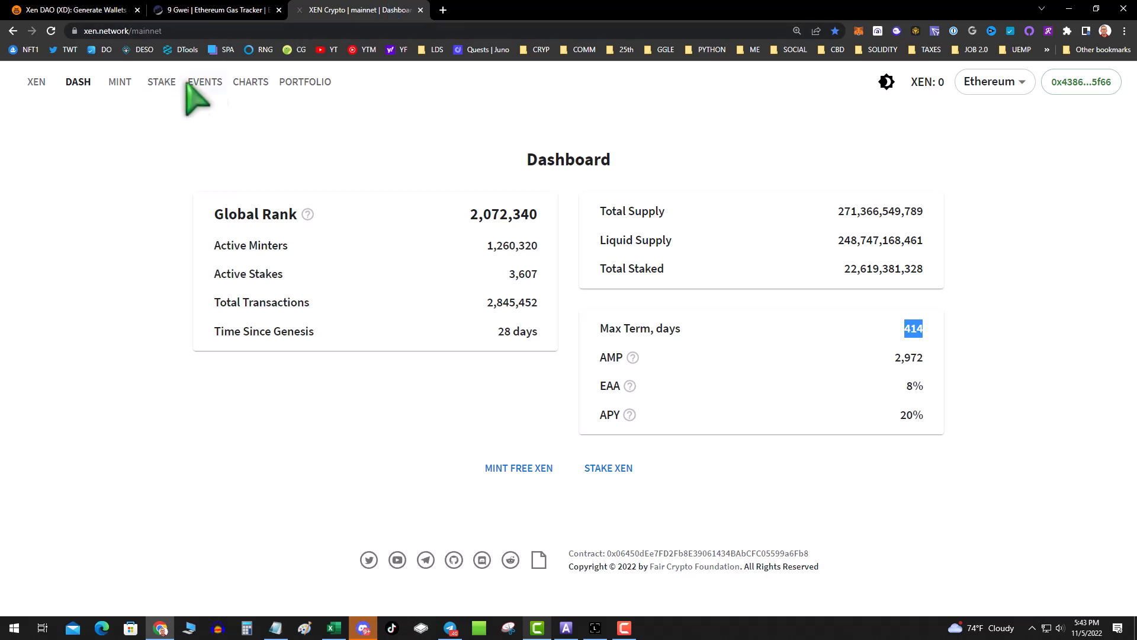
mouse_move(120, 82)
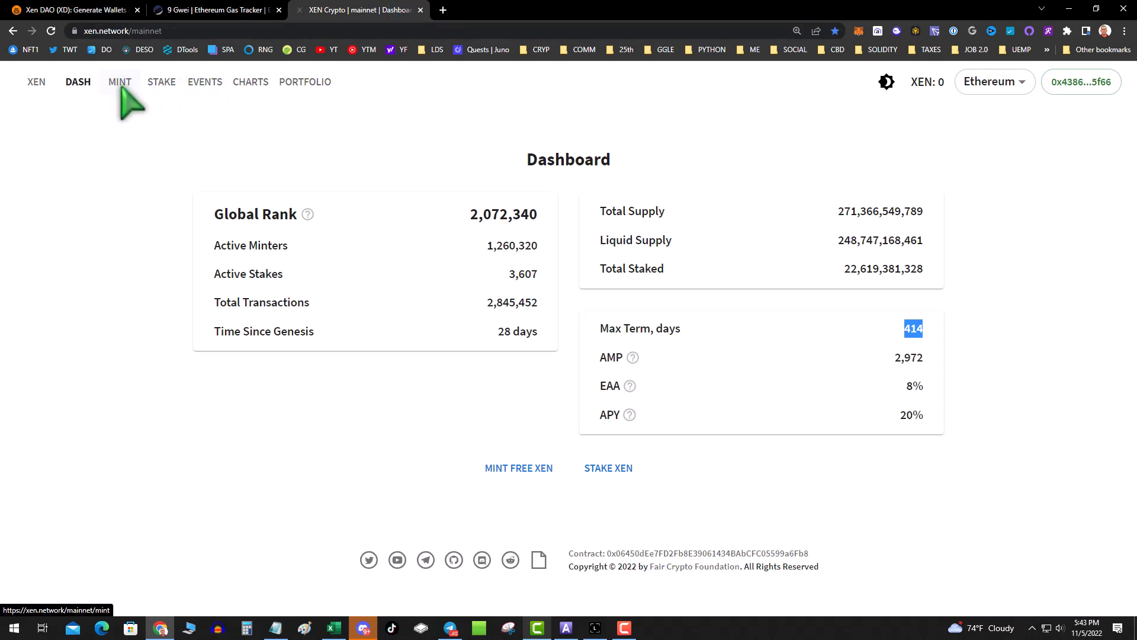
left_click(120, 81)
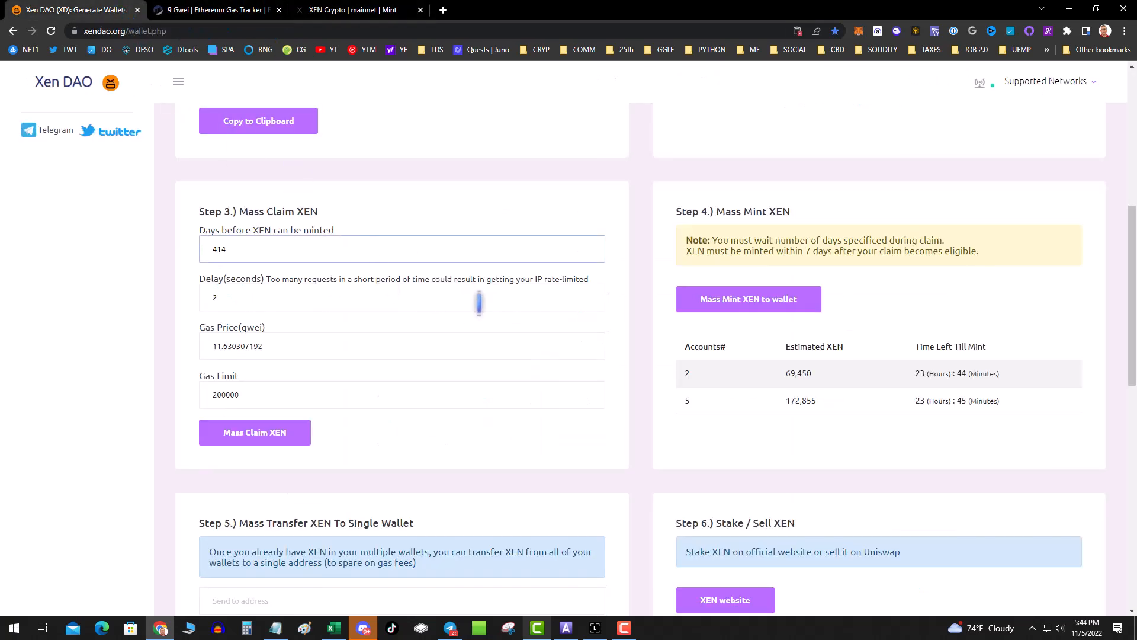
mouse_move(831, 382)
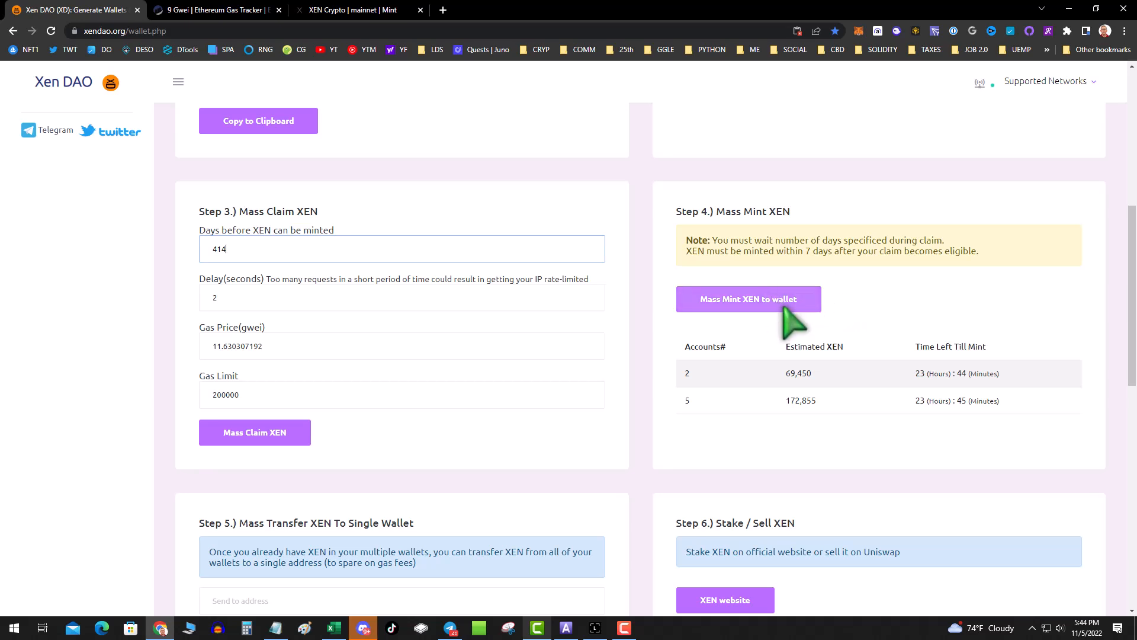
mouse_move(740, 312)
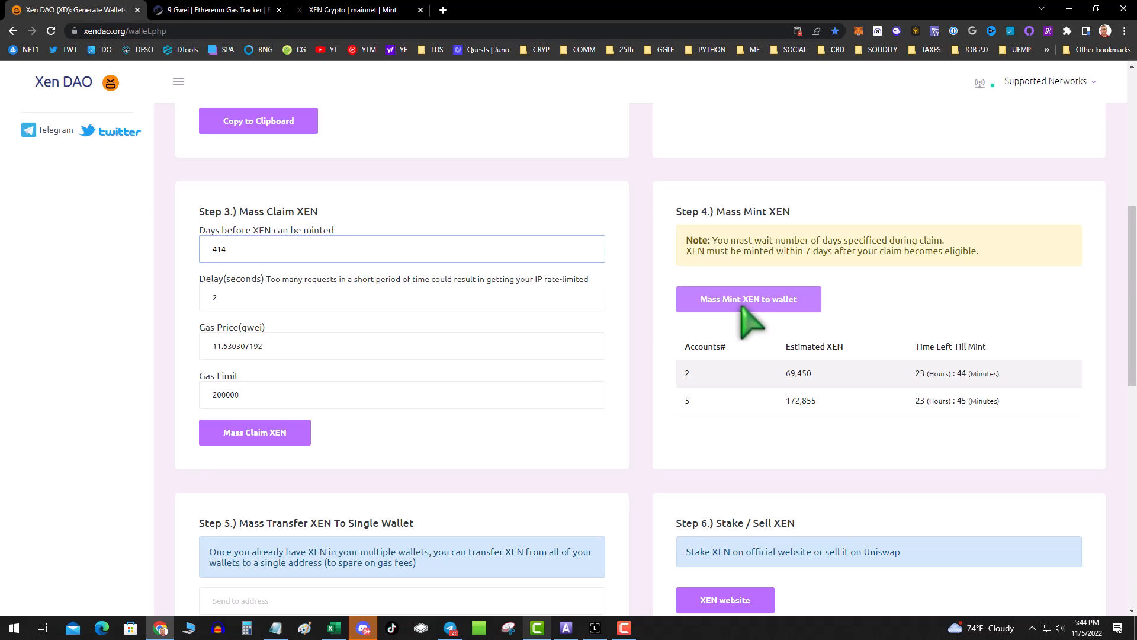
mouse_move(739, 214)
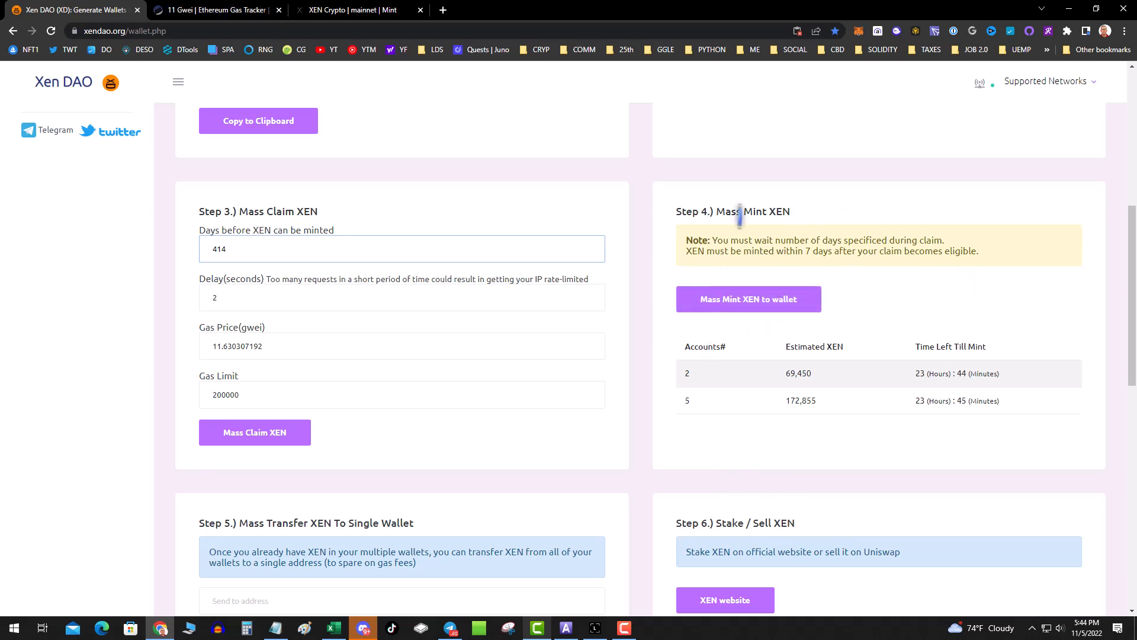
scroll("down", 3)
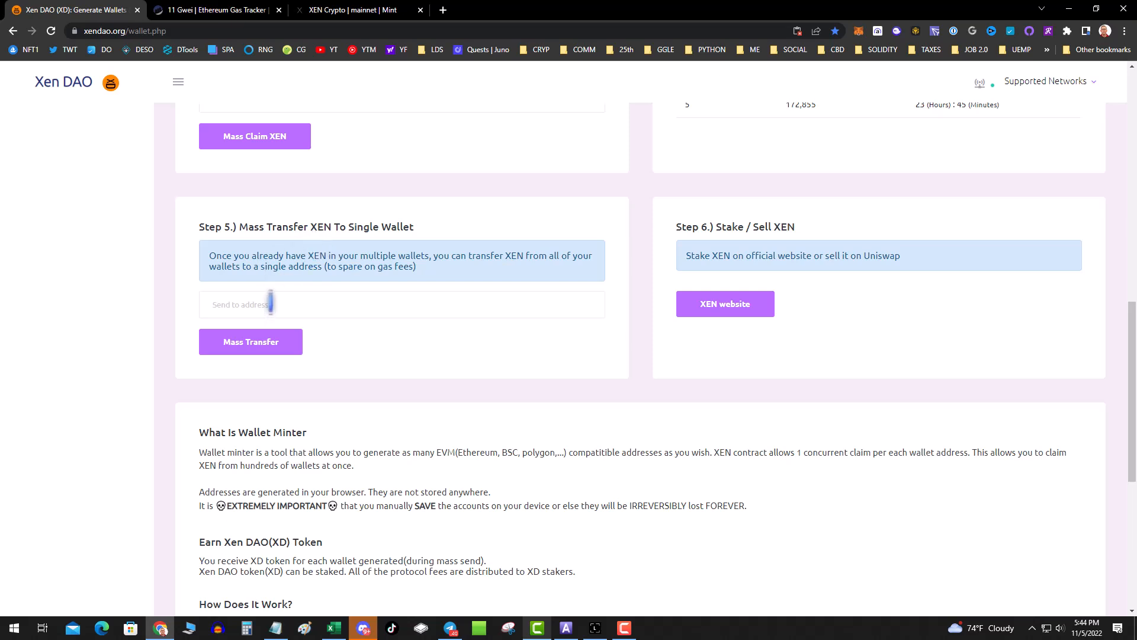
scroll("up", 3)
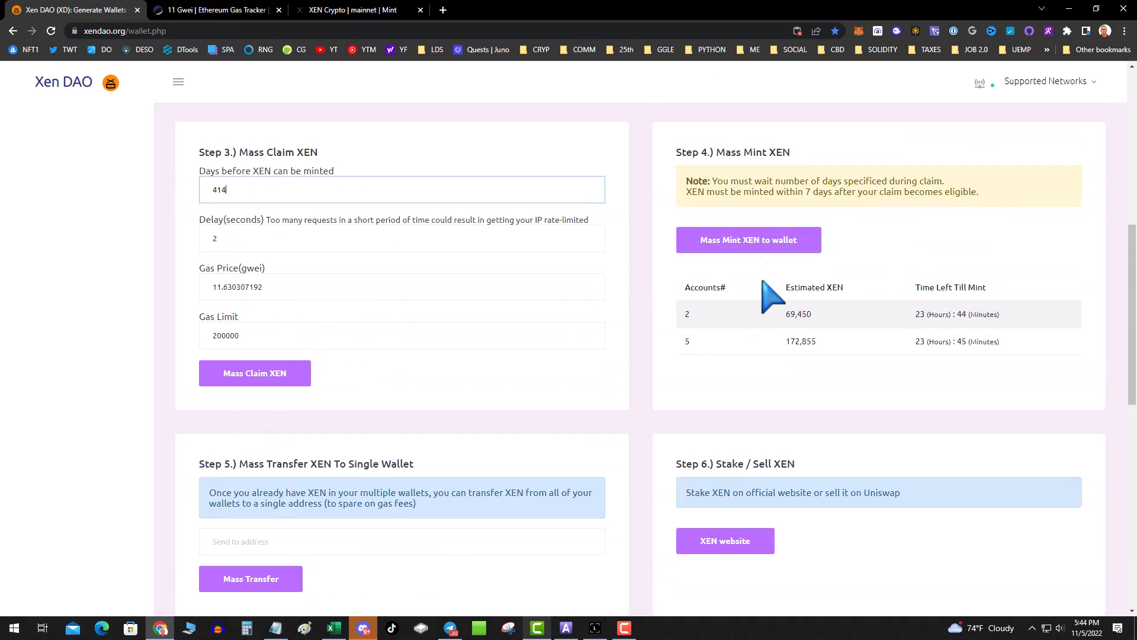
mouse_move(762, 250)
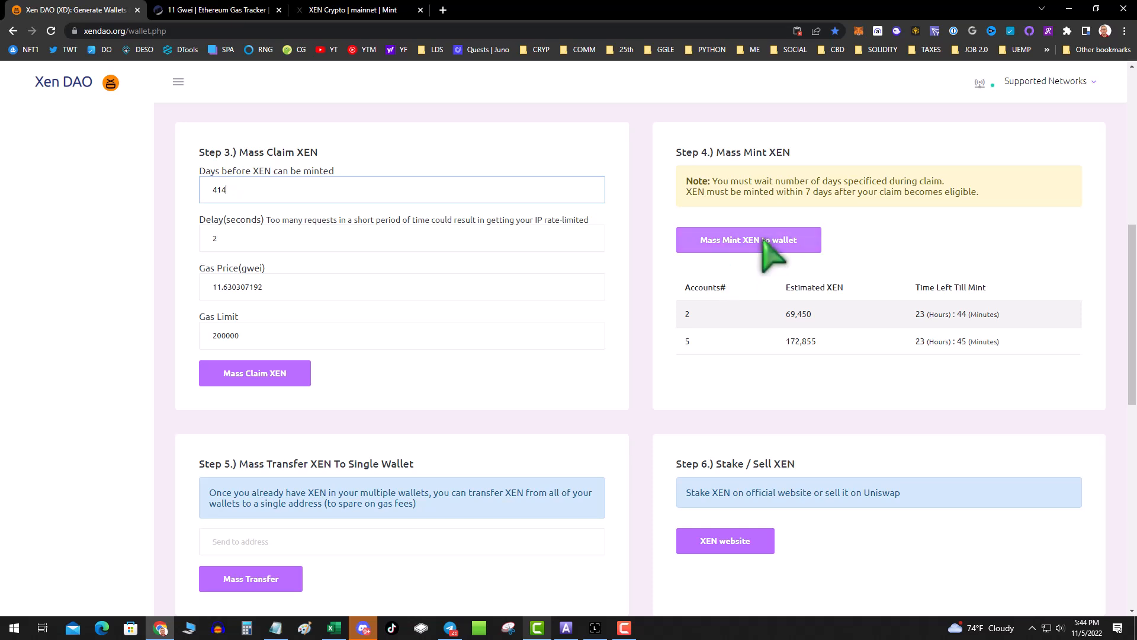
mouse_move(760, 361)
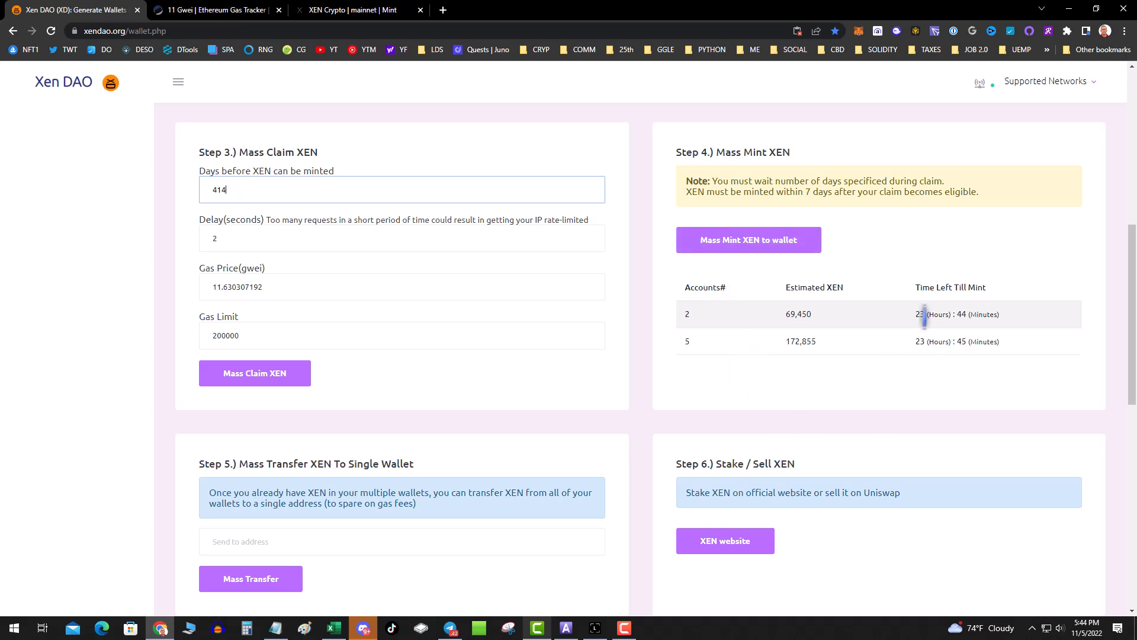
mouse_move(834, 313)
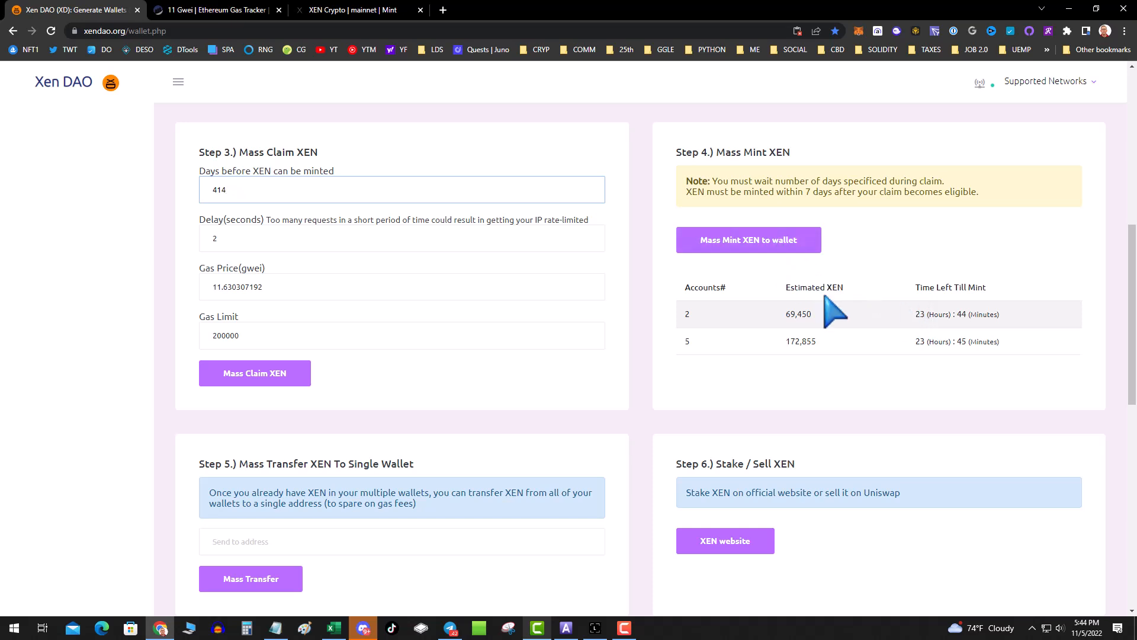
mouse_move(599, 278)
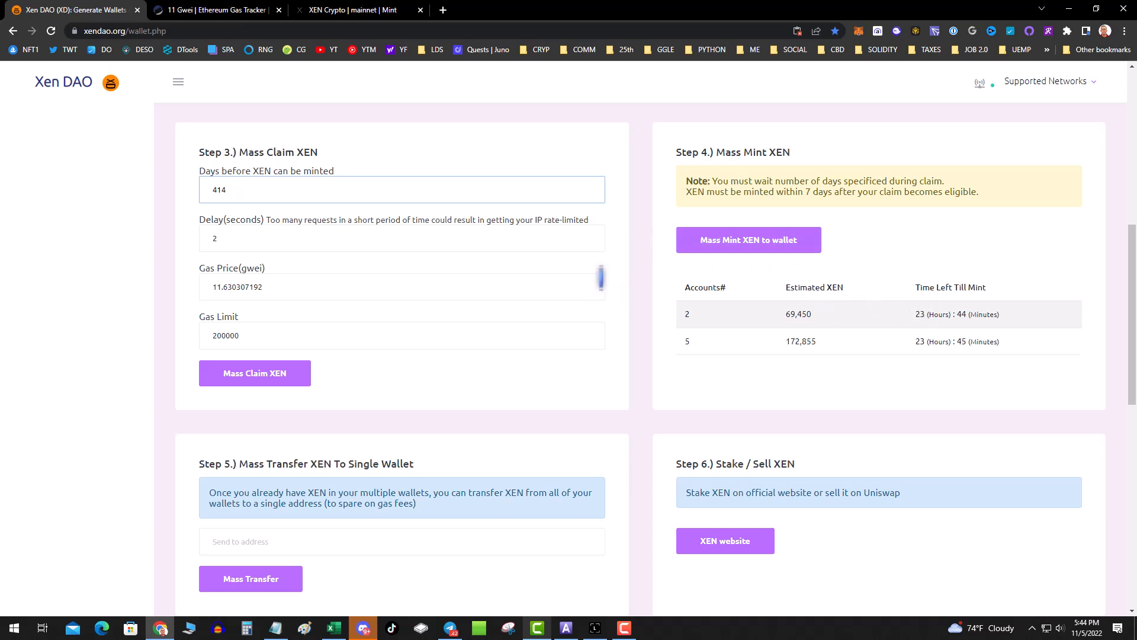
scroll("down", 3)
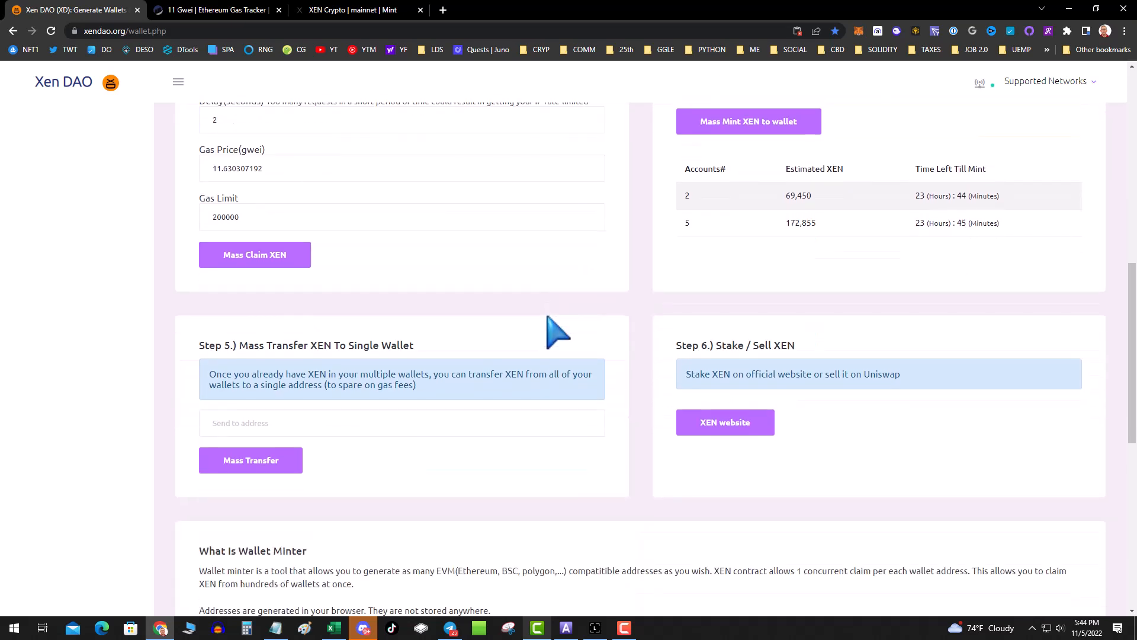
left_click(401, 423)
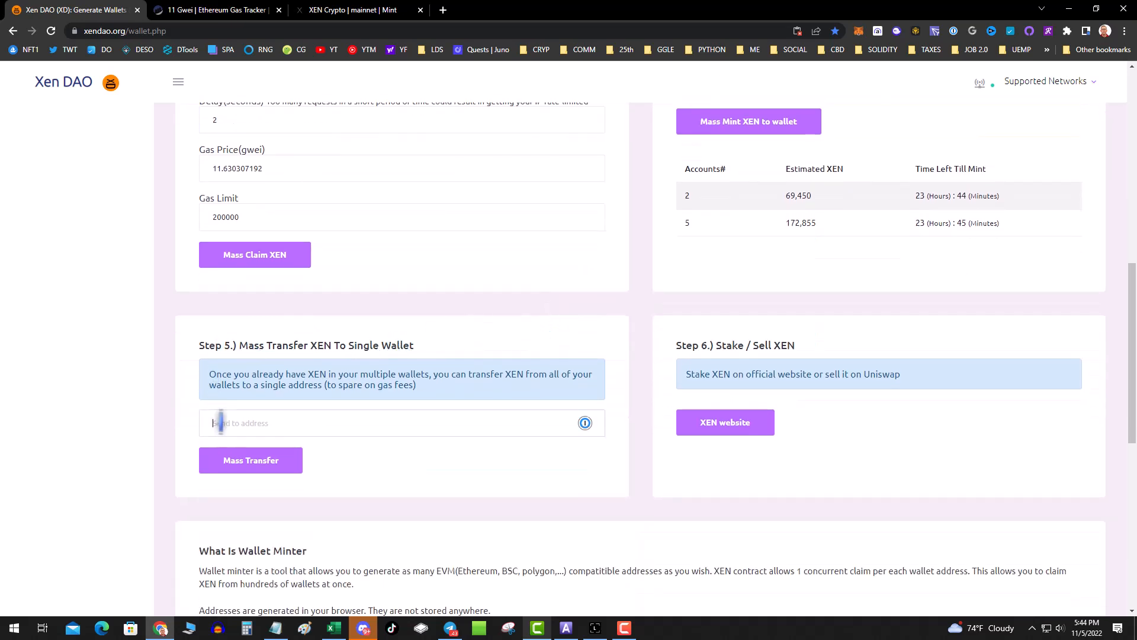
mouse_move(233, 423)
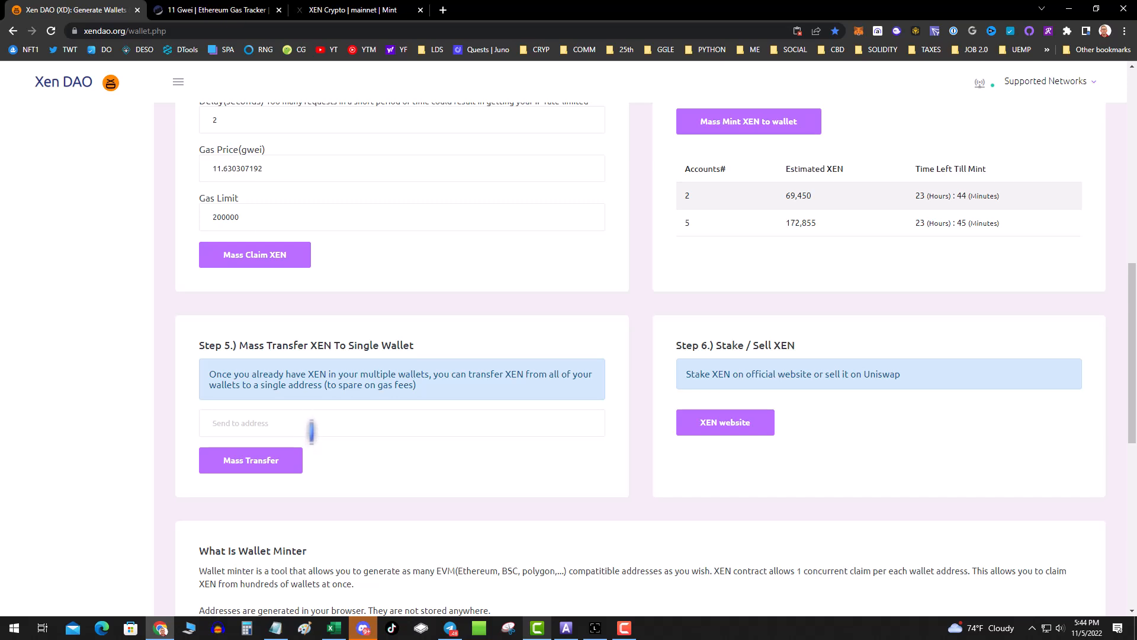
Step: Copy the generated wallet addresses again and close the warning
scroll("up", 3)
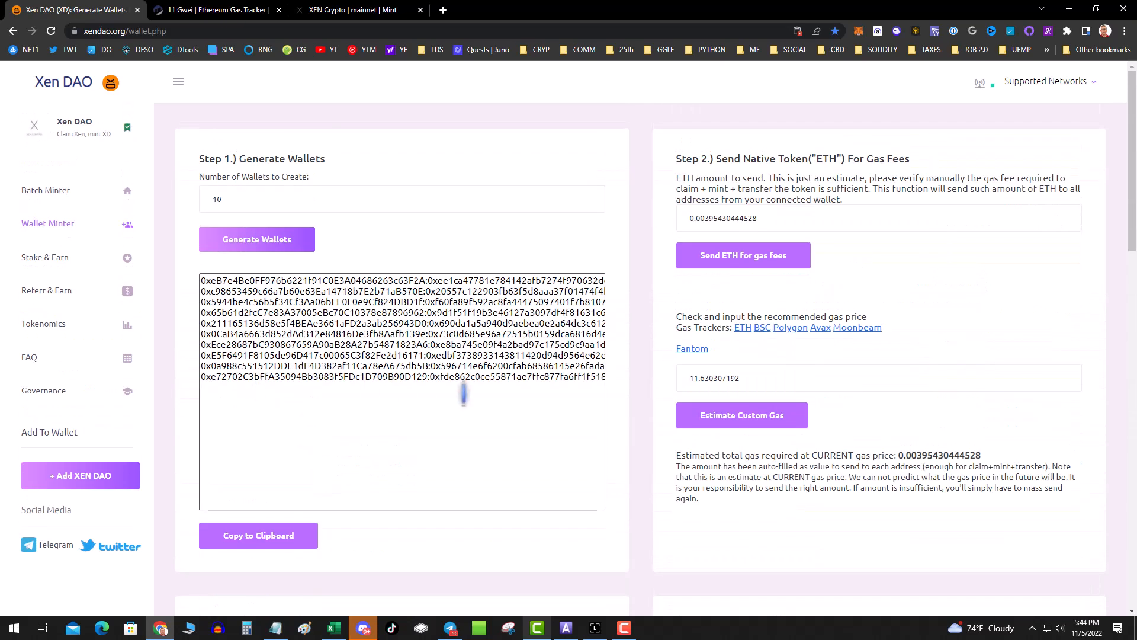
left_click(258, 535)
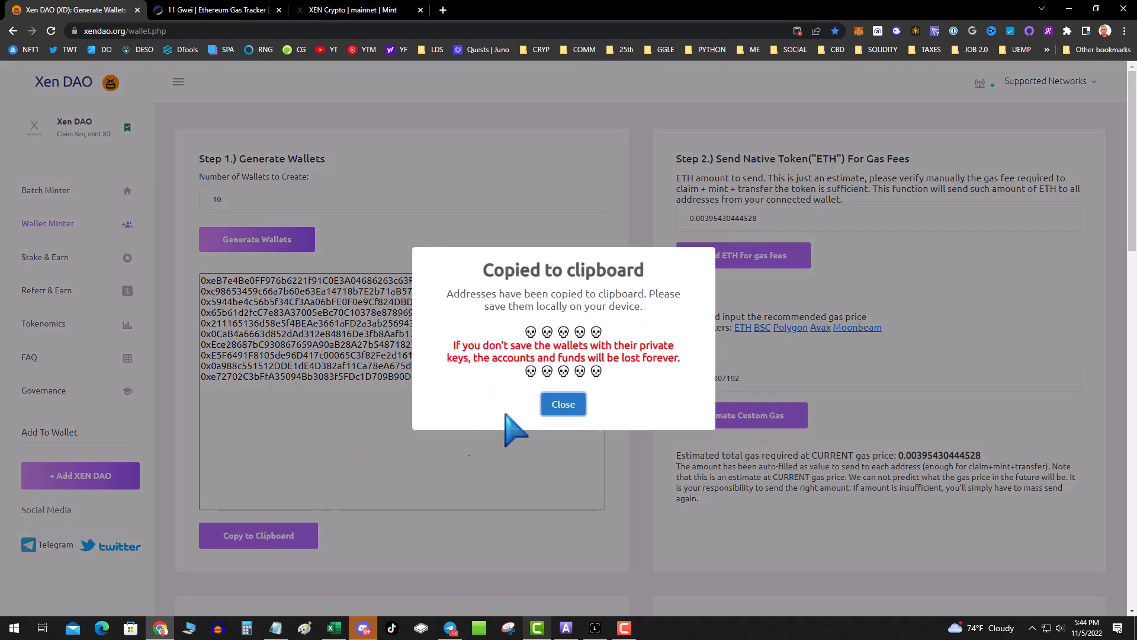
left_click(562, 404)
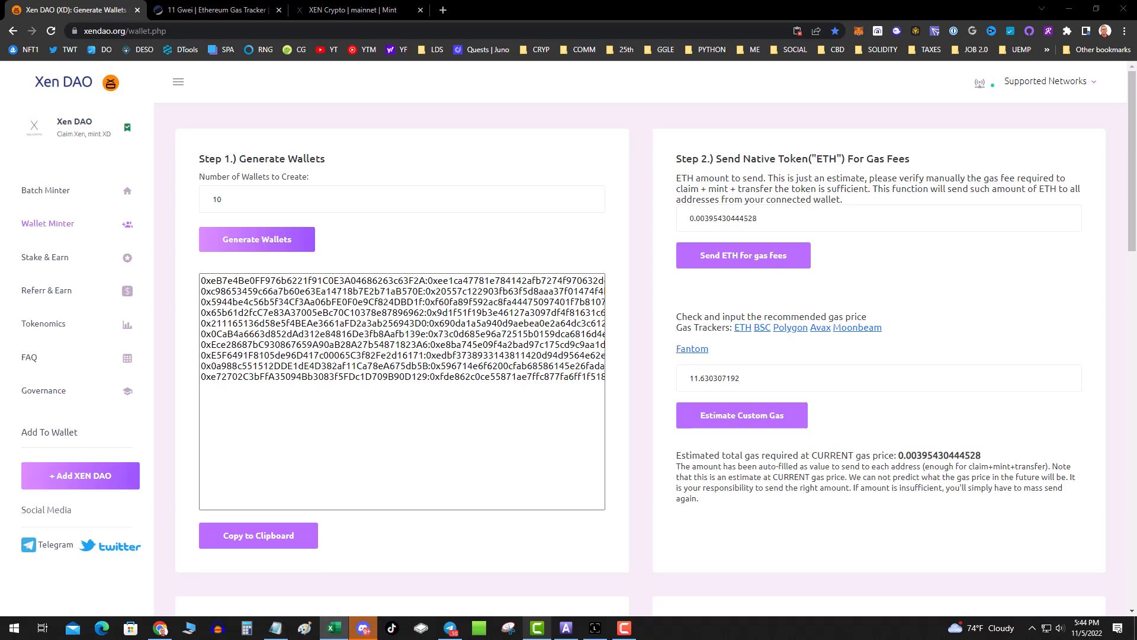
mouse_move(642, 352)
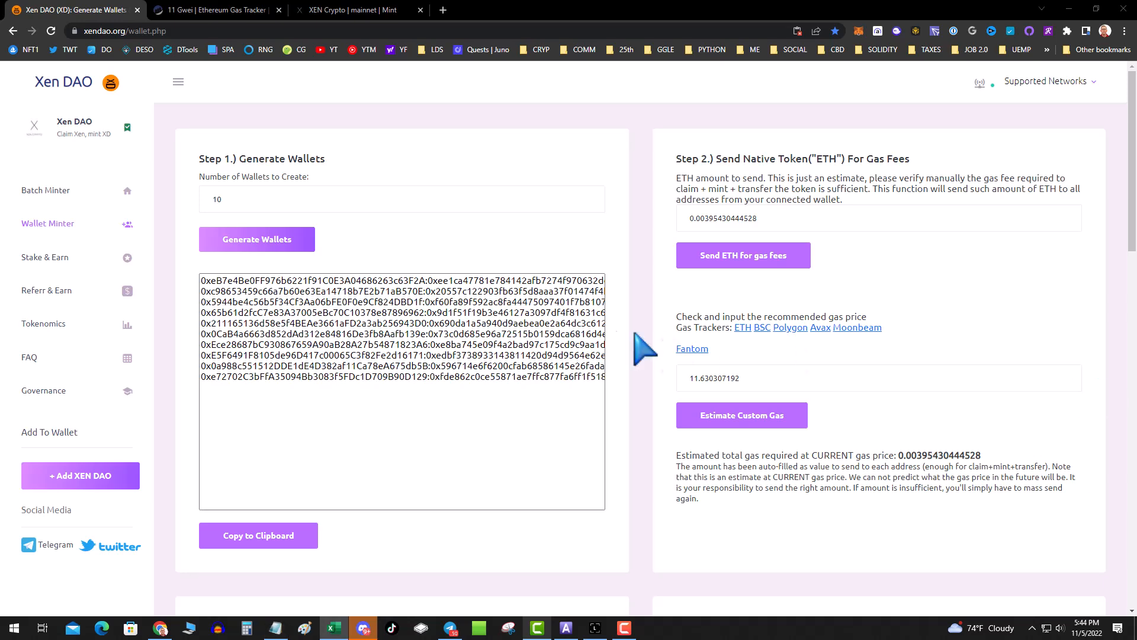
scroll("down", 3)
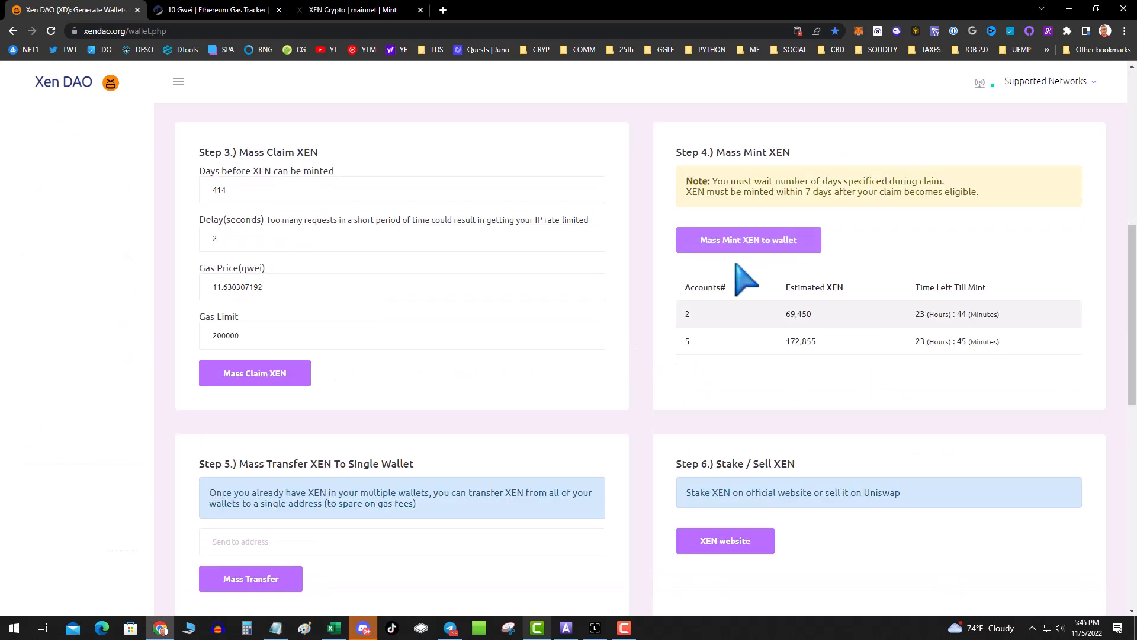
mouse_move(573, 417)
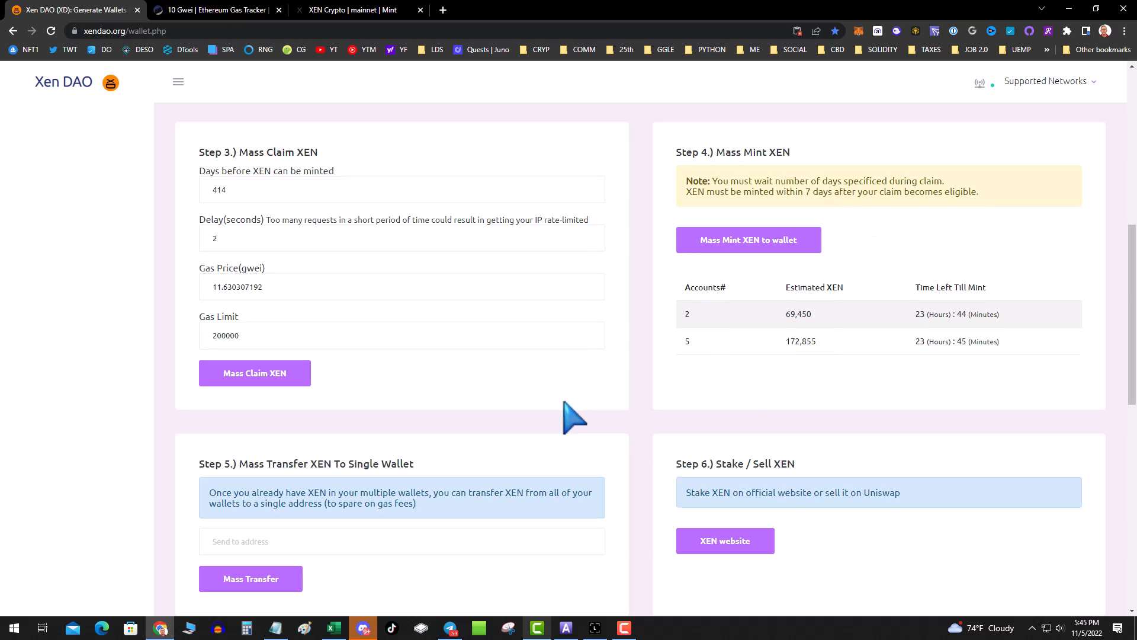
scroll("down", 3)
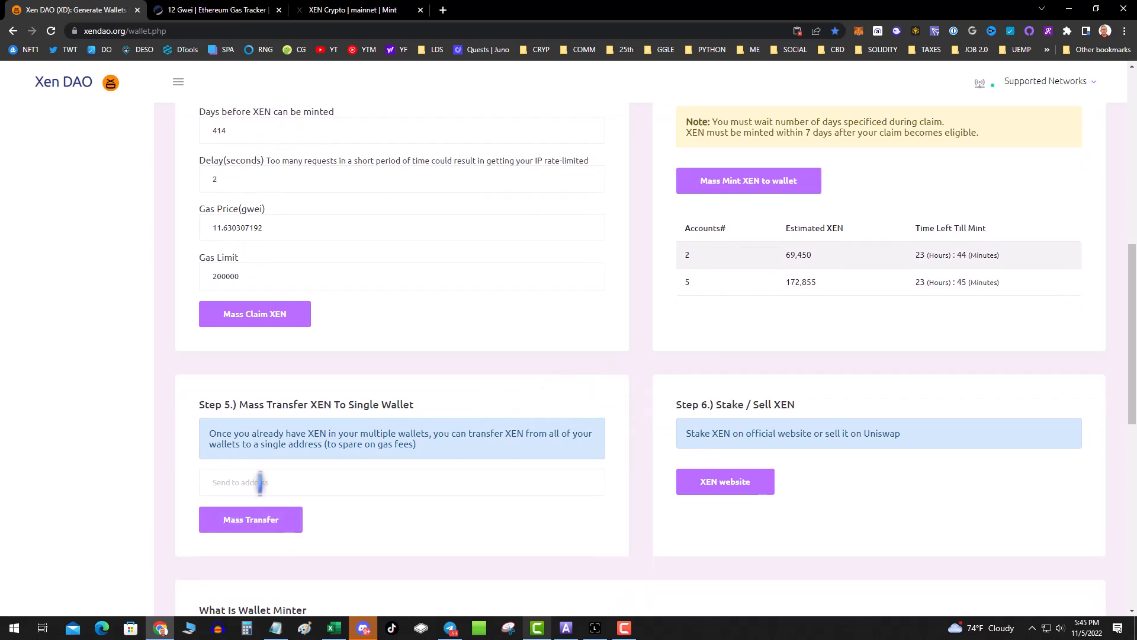
scroll("up", 3)
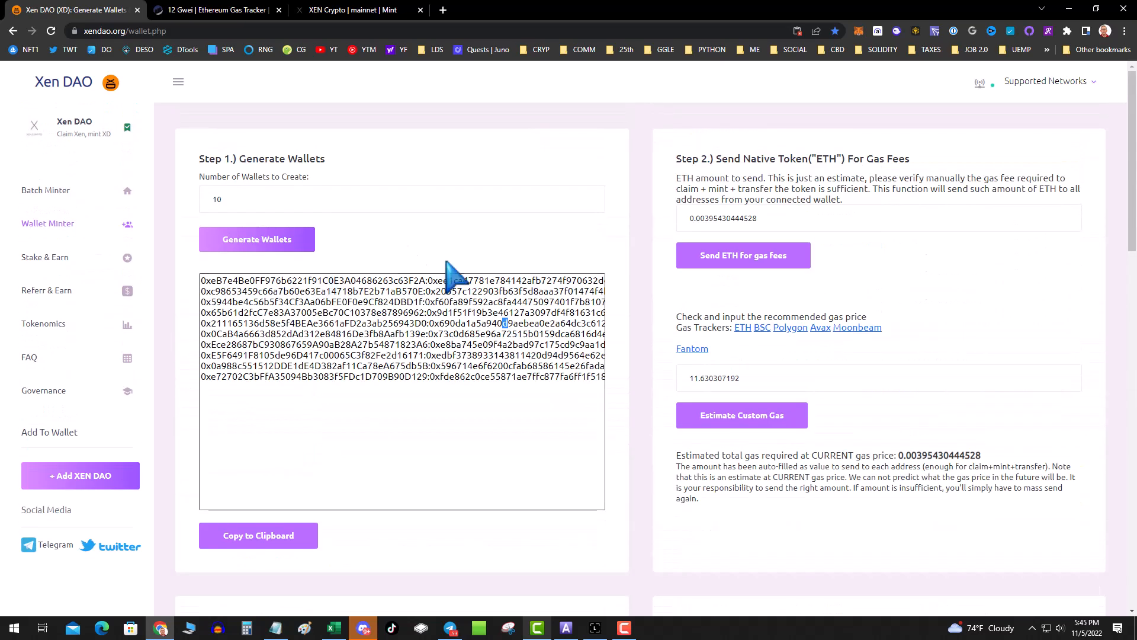
Step: Scroll through the Wallet Minter page to check the empty wallet, term and gas fields
scroll("down", 3)
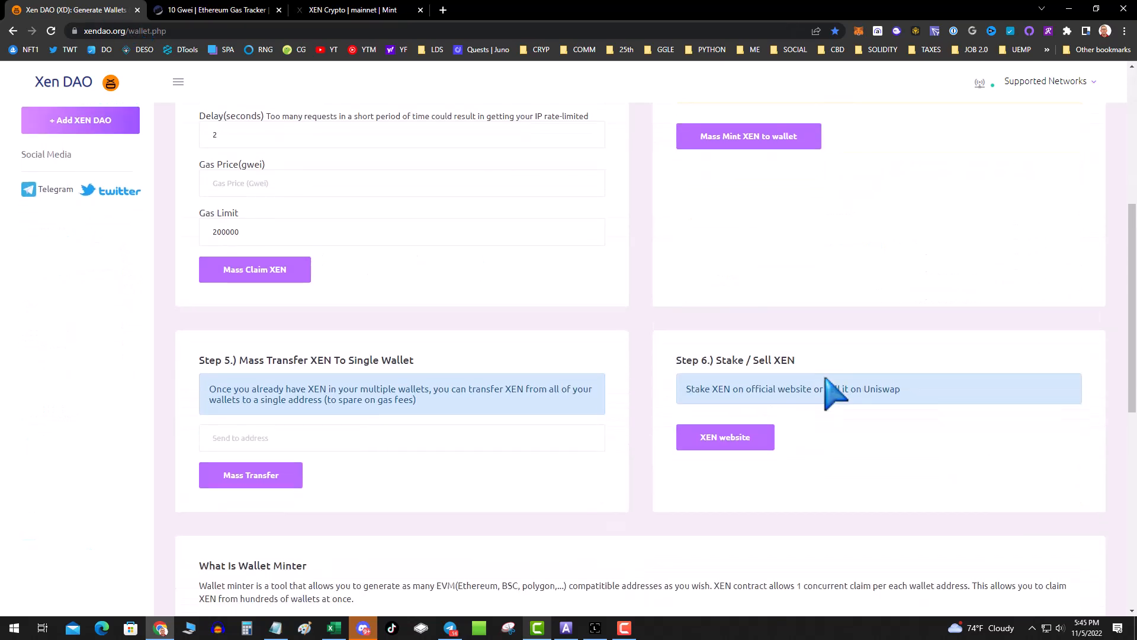
scroll("up", 3)
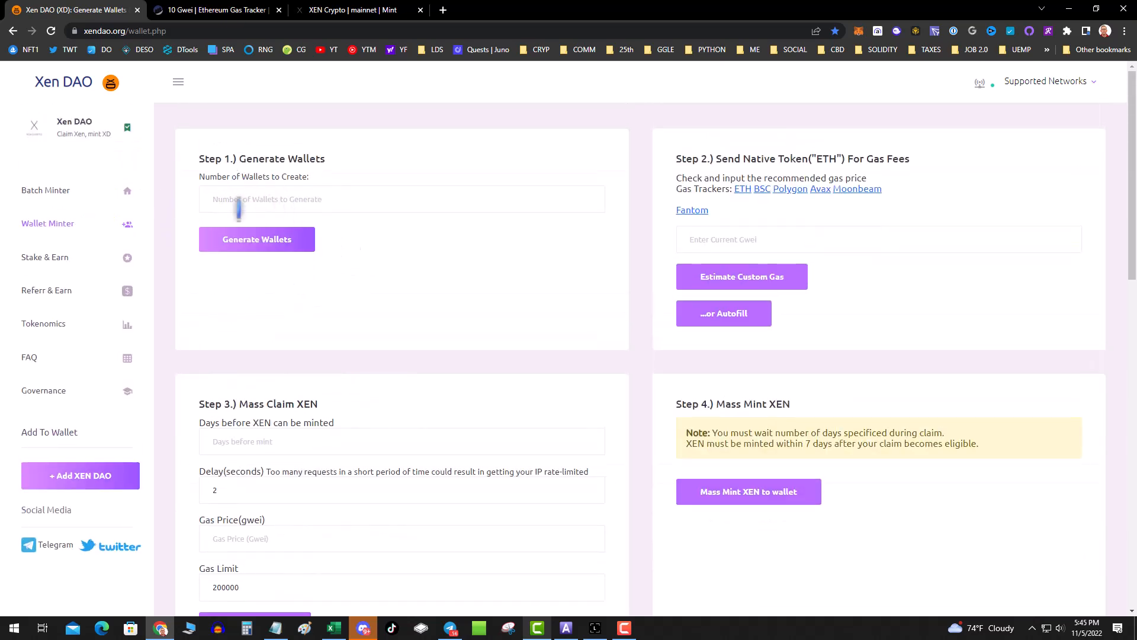
scroll("down", 3)
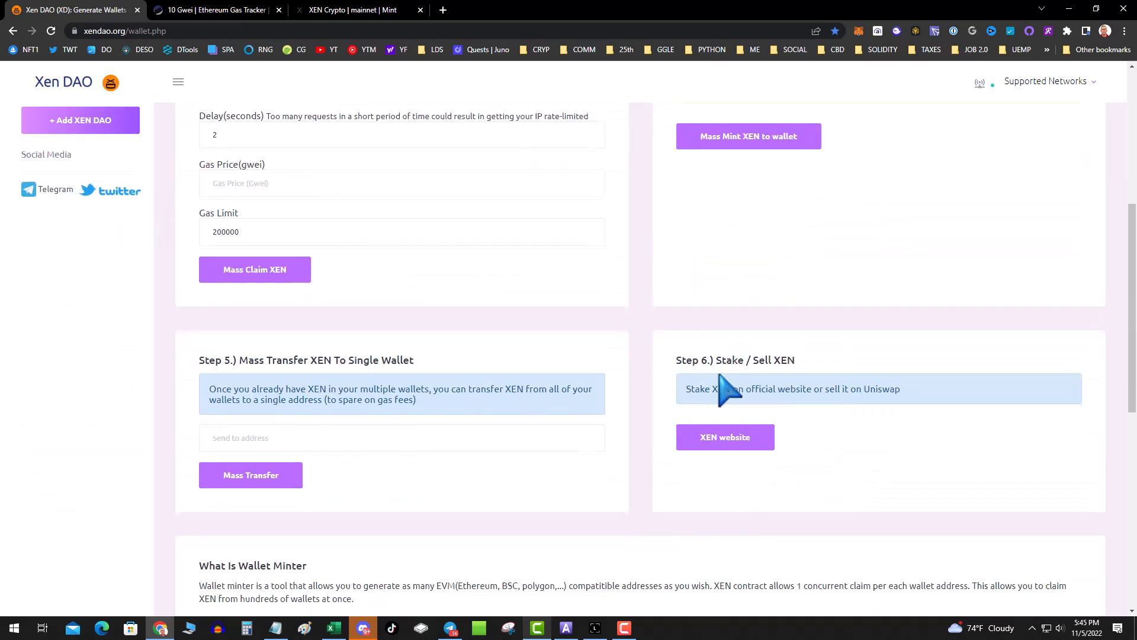
scroll("up", 3)
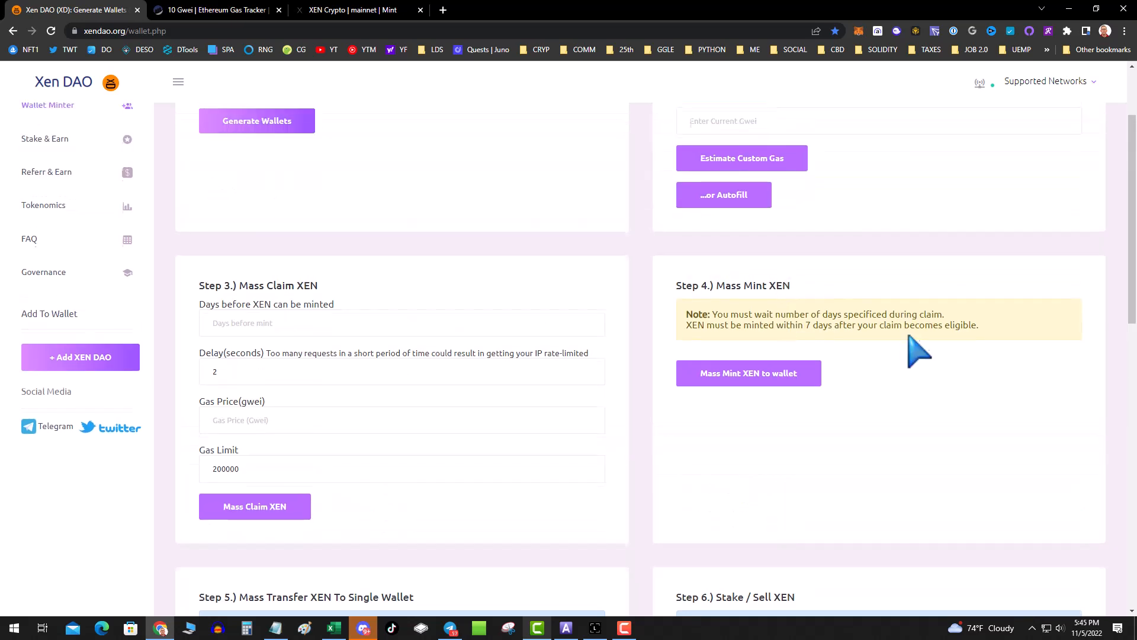
scroll("up", 3)
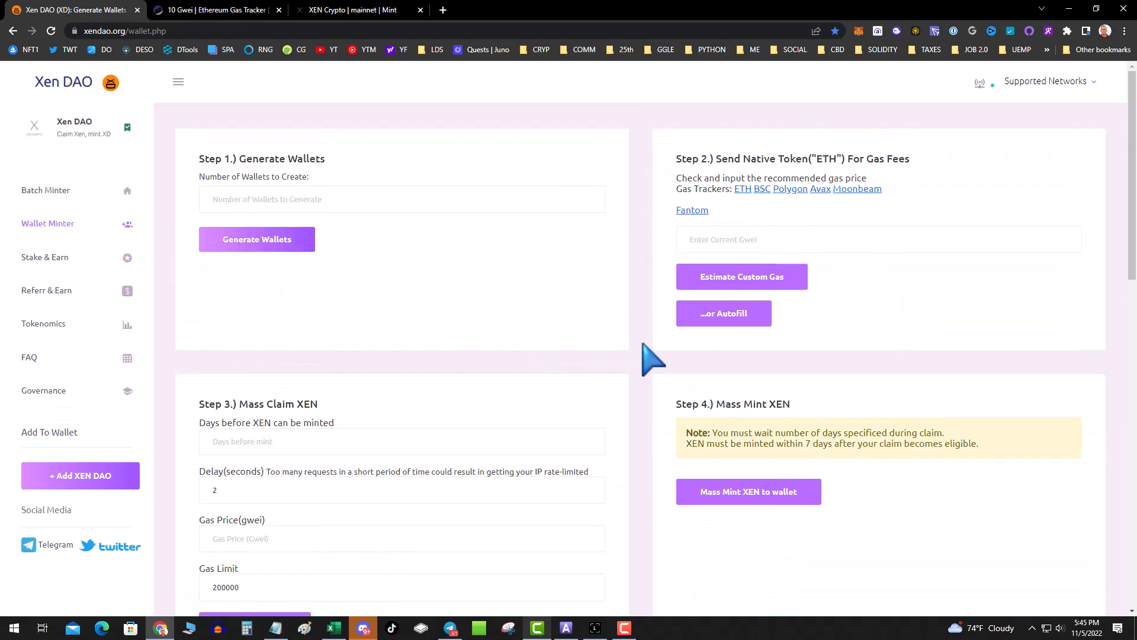
scroll("down", 3)
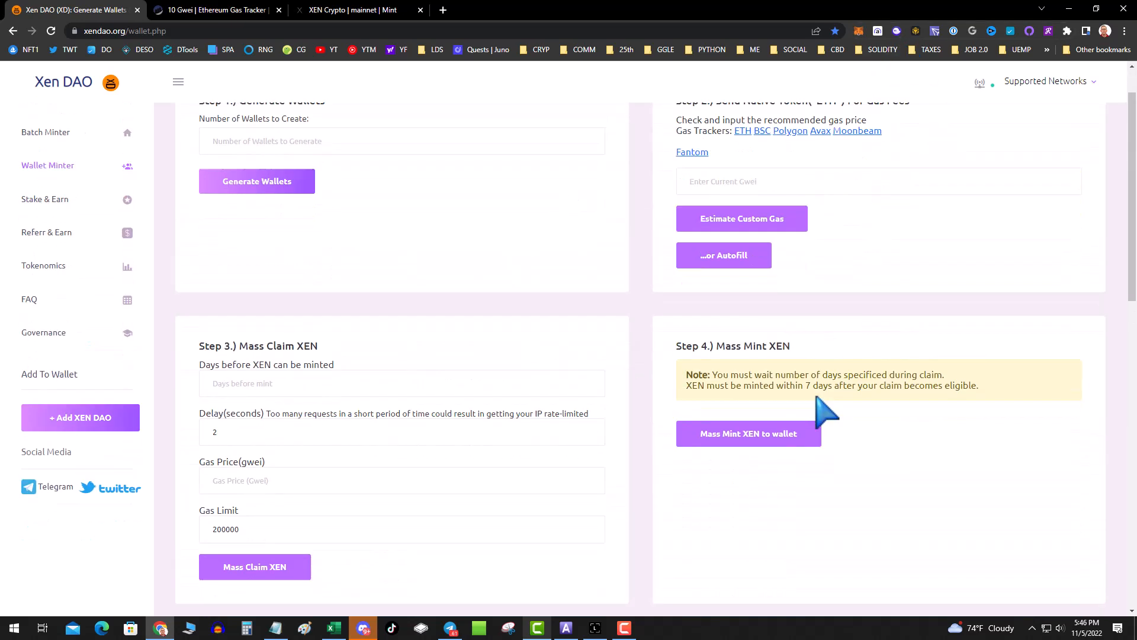
scroll("down", 3)
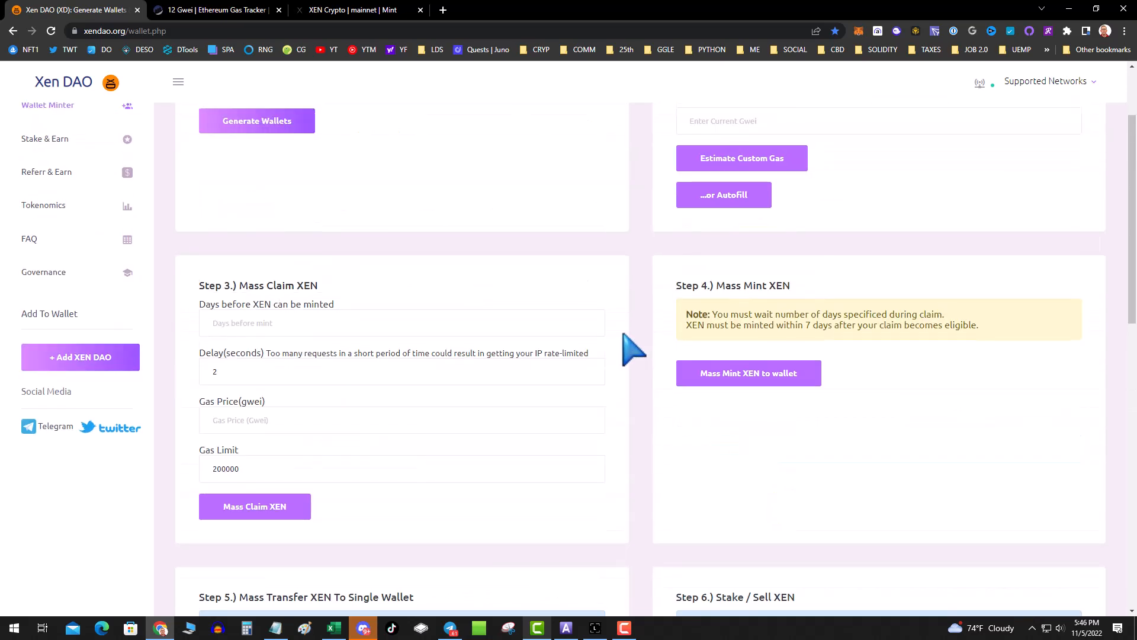
scroll("up", 3)
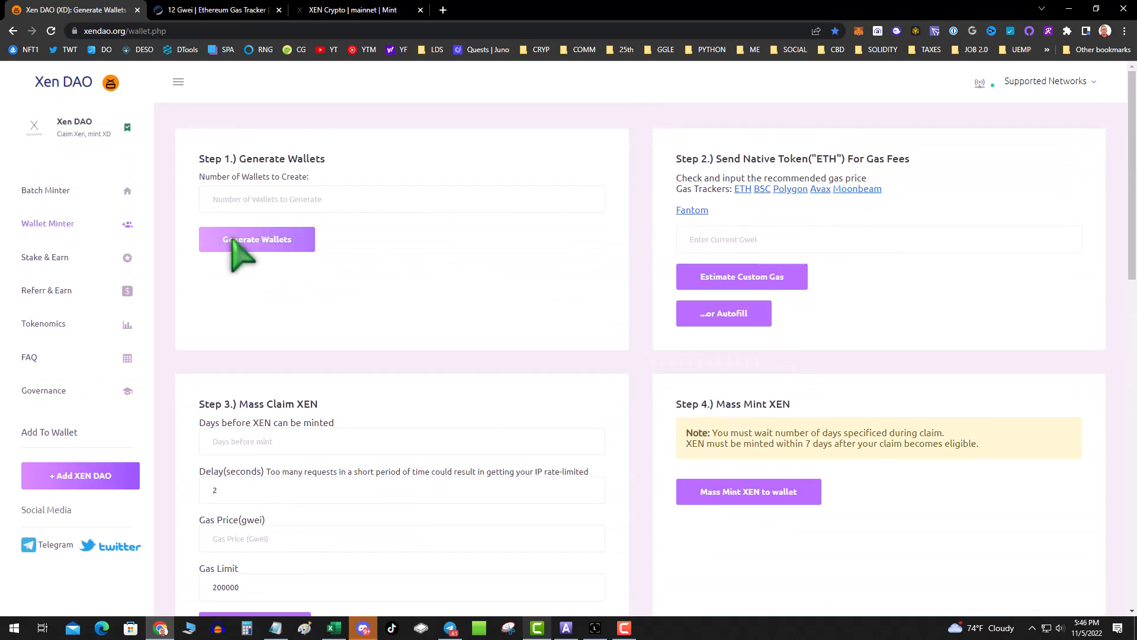
Step: Generate a new wallet batch, paste the copied addresses into the list, and review the steps
left_click(257, 239)
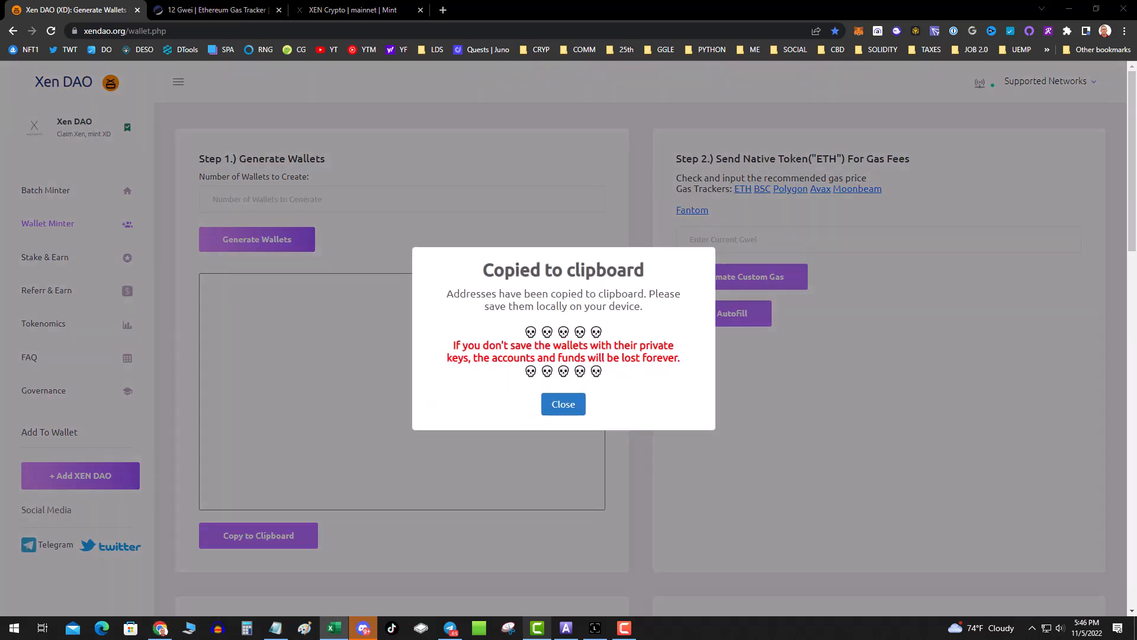
left_click(562, 404)
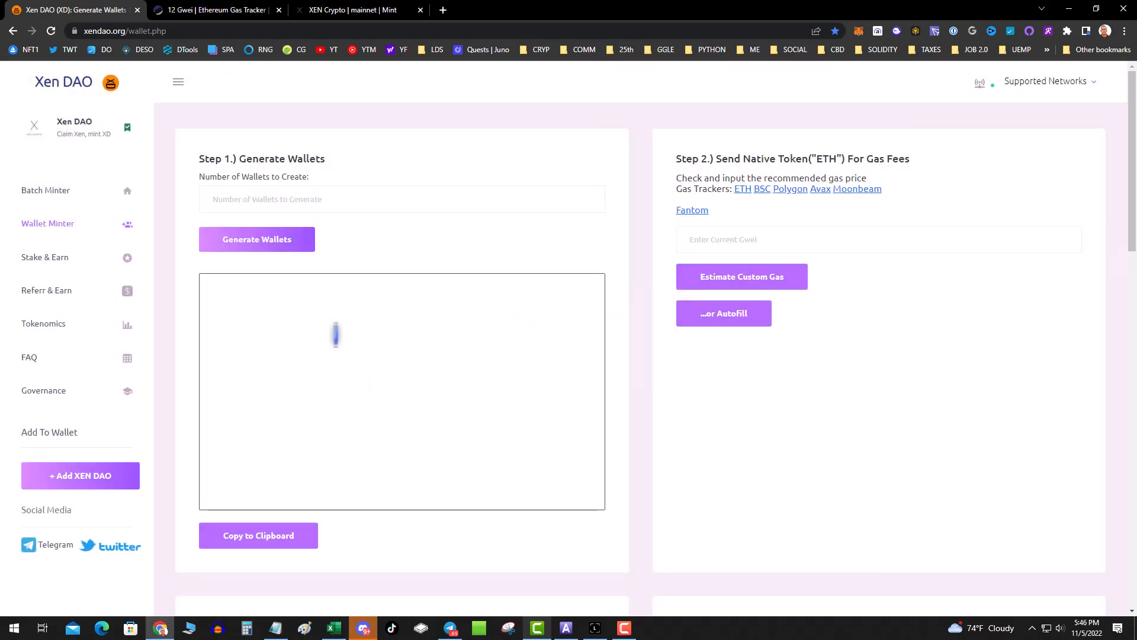
left_click(256, 238)
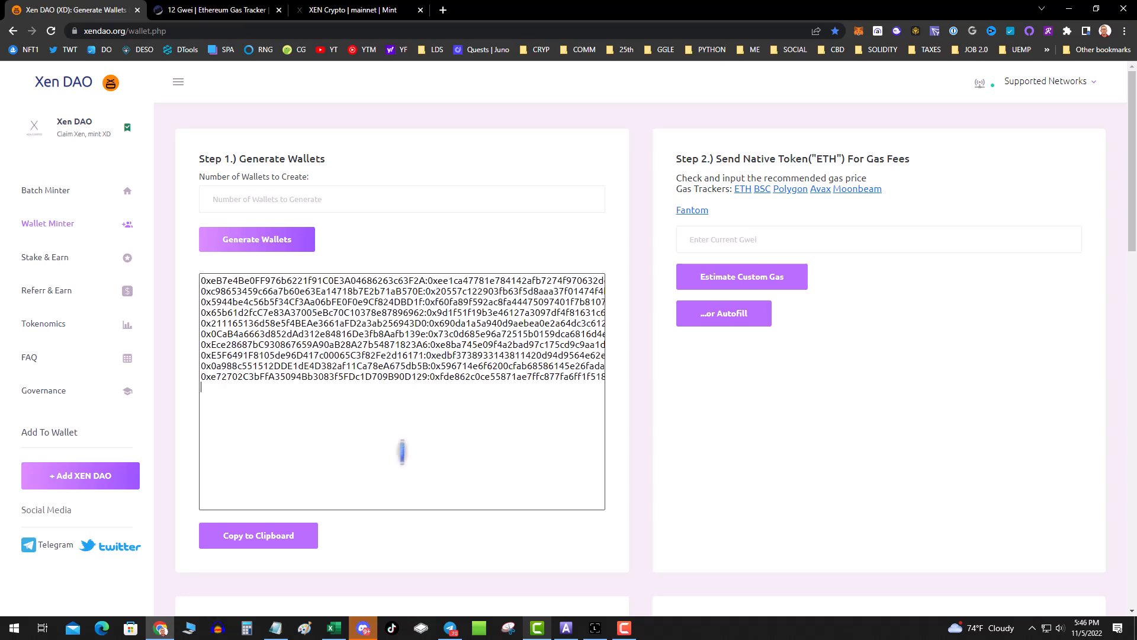
scroll("down", 3)
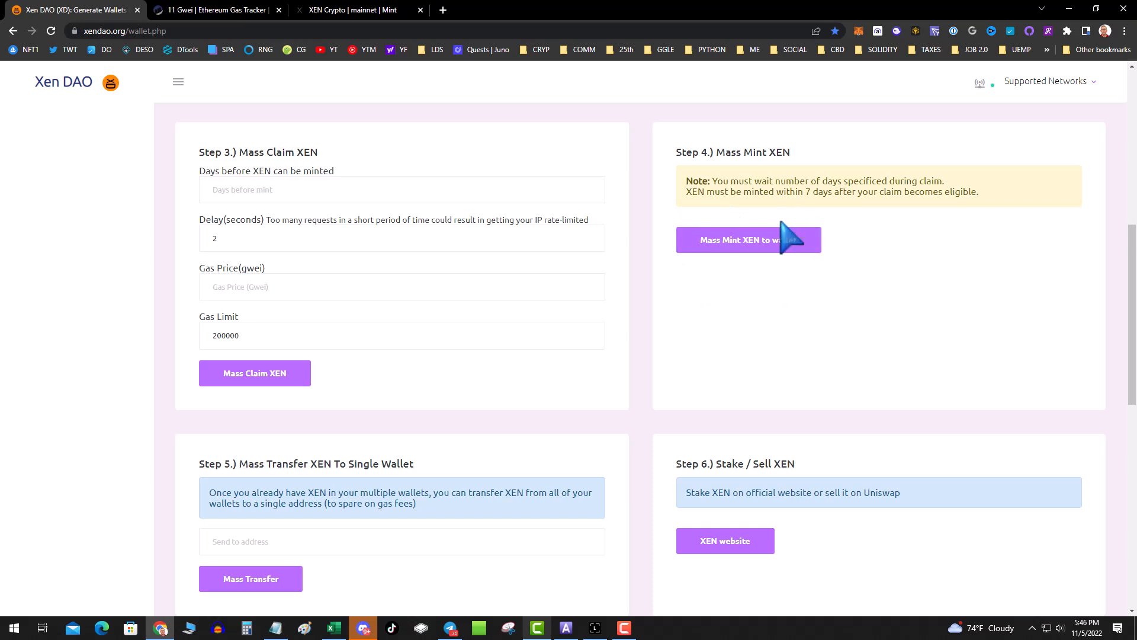
mouse_move(229, 569)
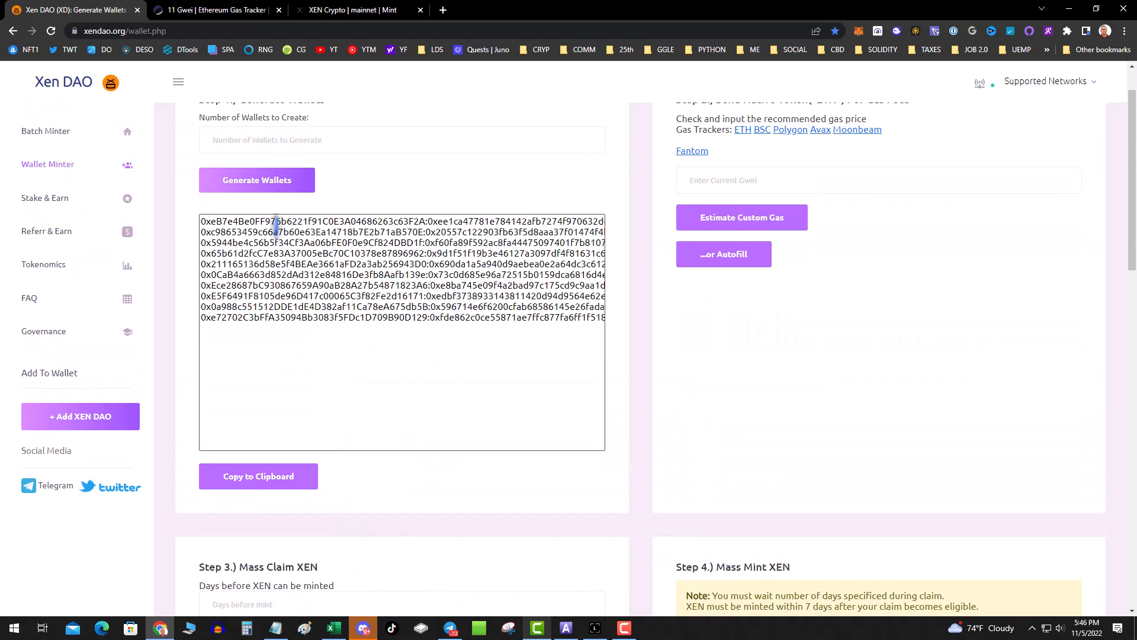
left_click(421, 332)
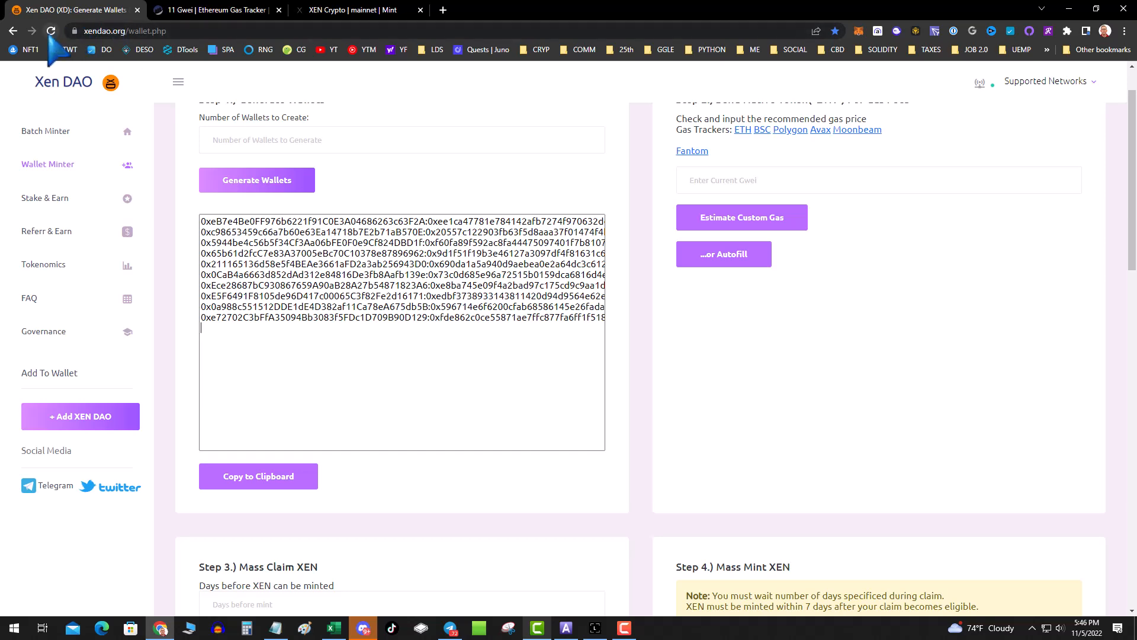
scroll("down", 3)
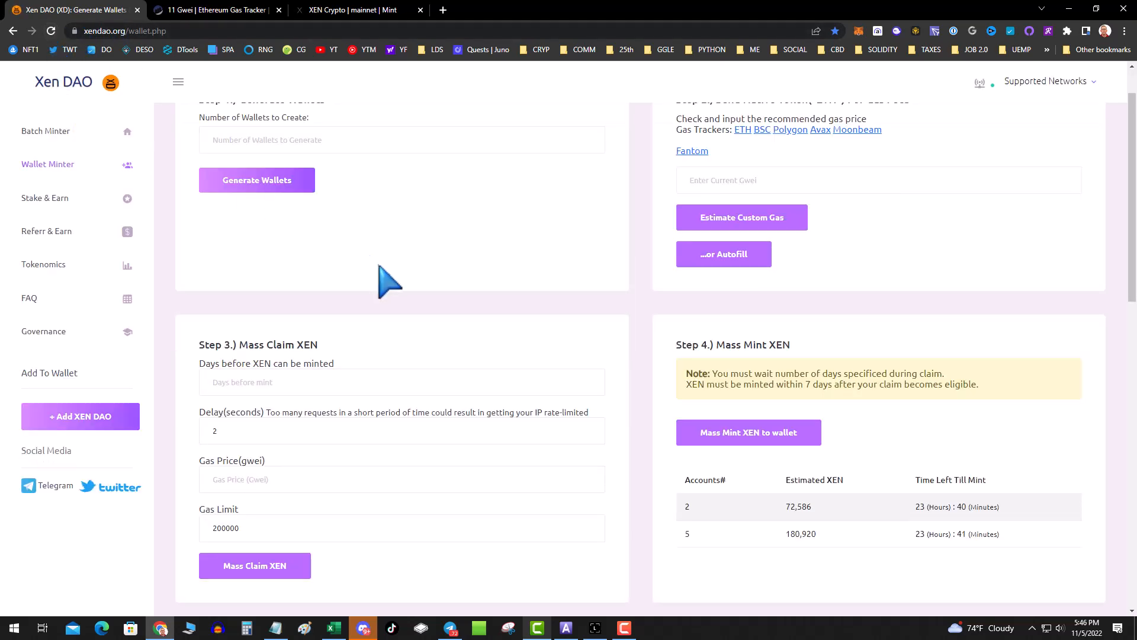
Step: Generate another set of wallets and dismiss the clipboard notice
scroll("up", 3)
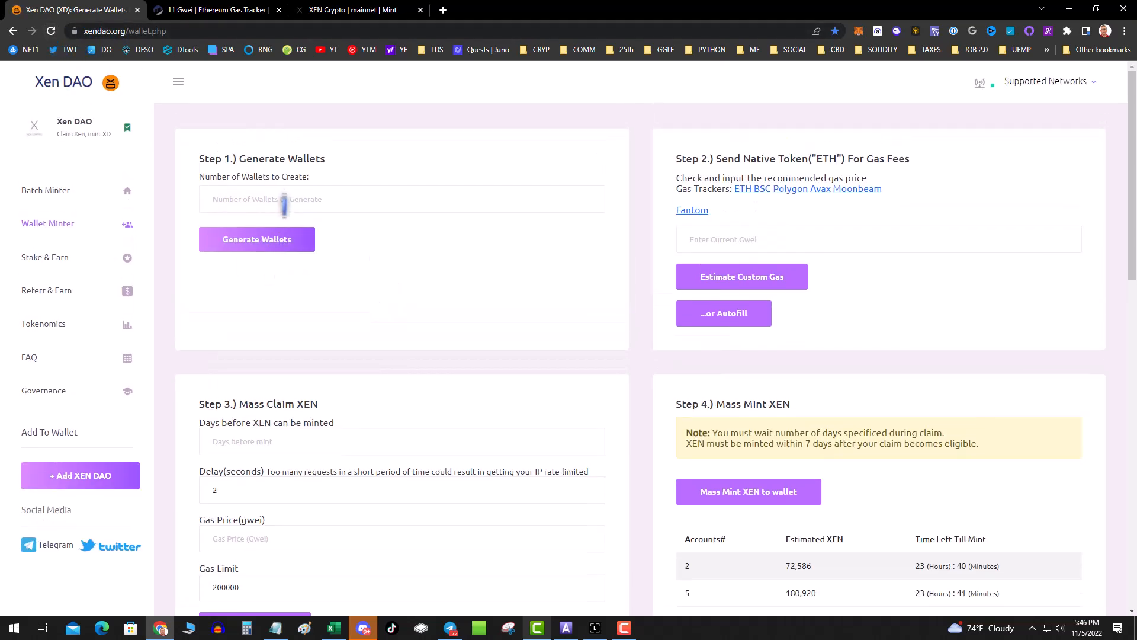
left_click(257, 240)
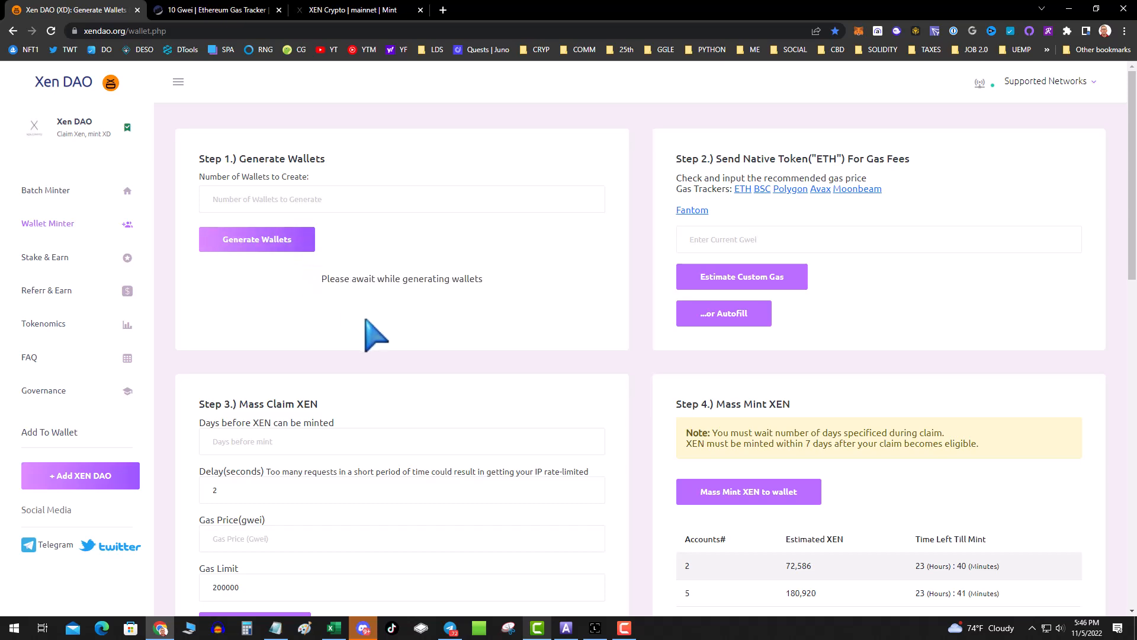
left_click(256, 239)
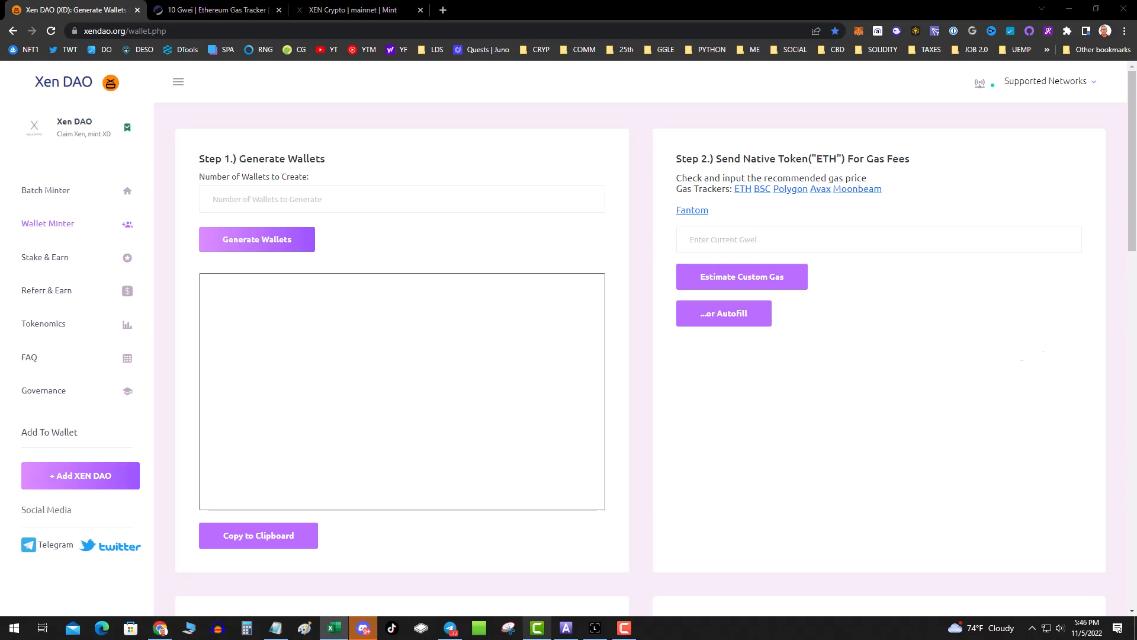
Step: Scroll through the claim, mint and transfer steps, then open the Referr & Earn page
scroll("down", 3)
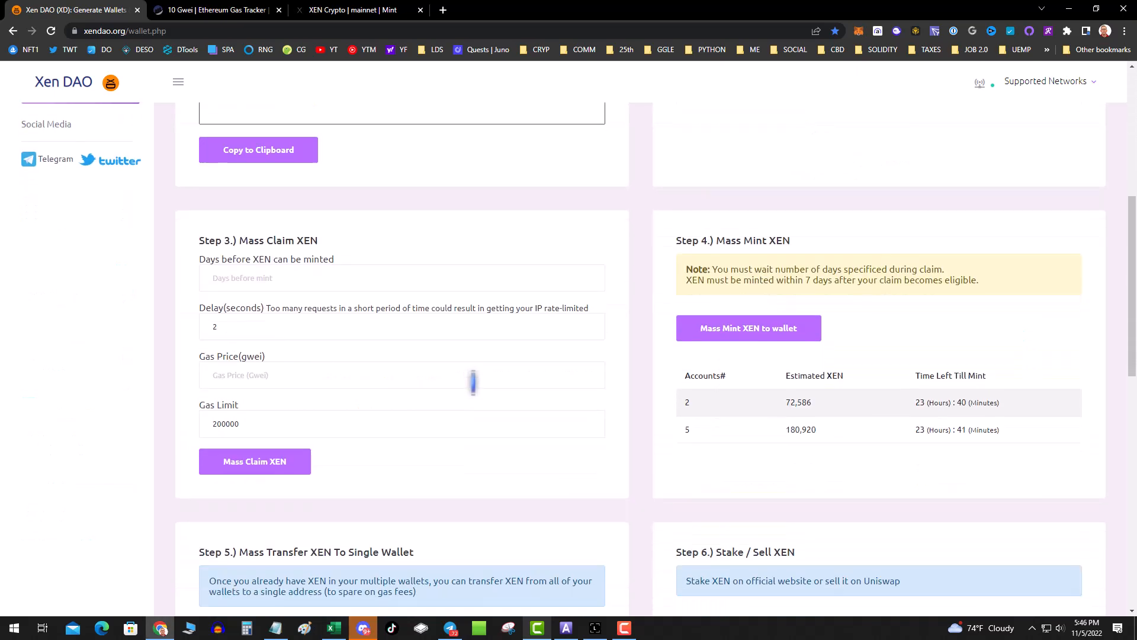
scroll("down", 3)
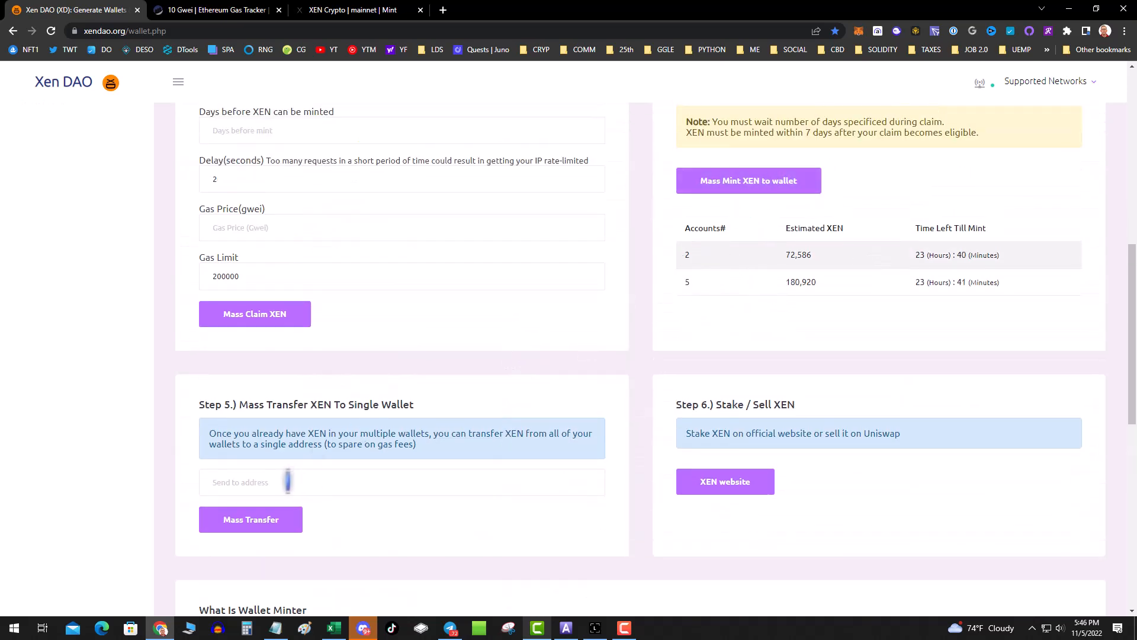
mouse_move(449, 330)
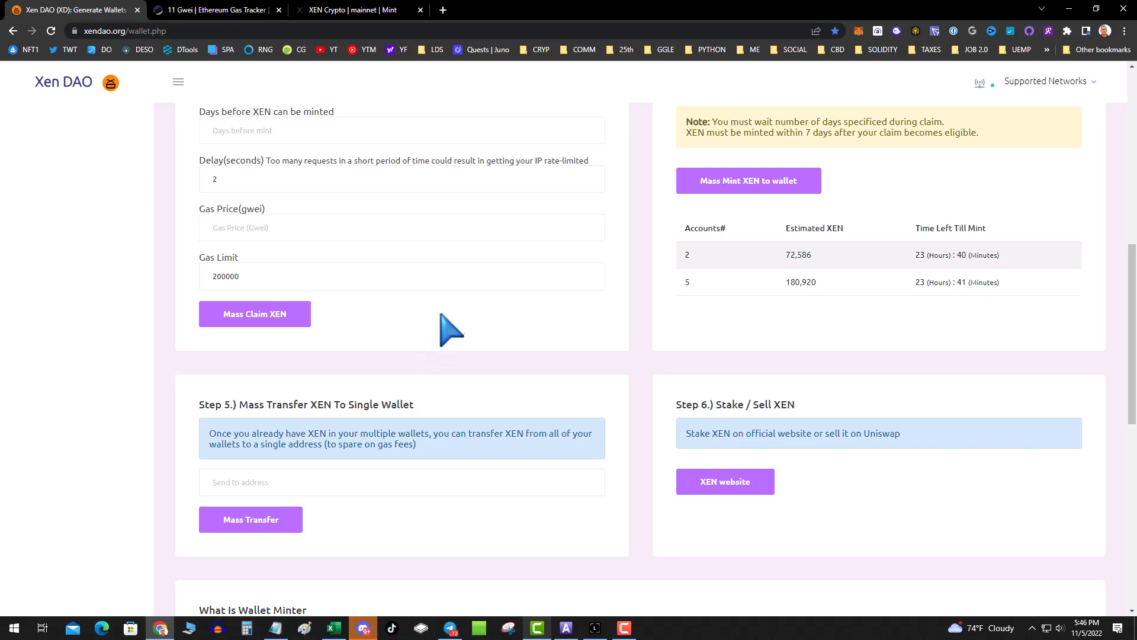
scroll("up", 3)
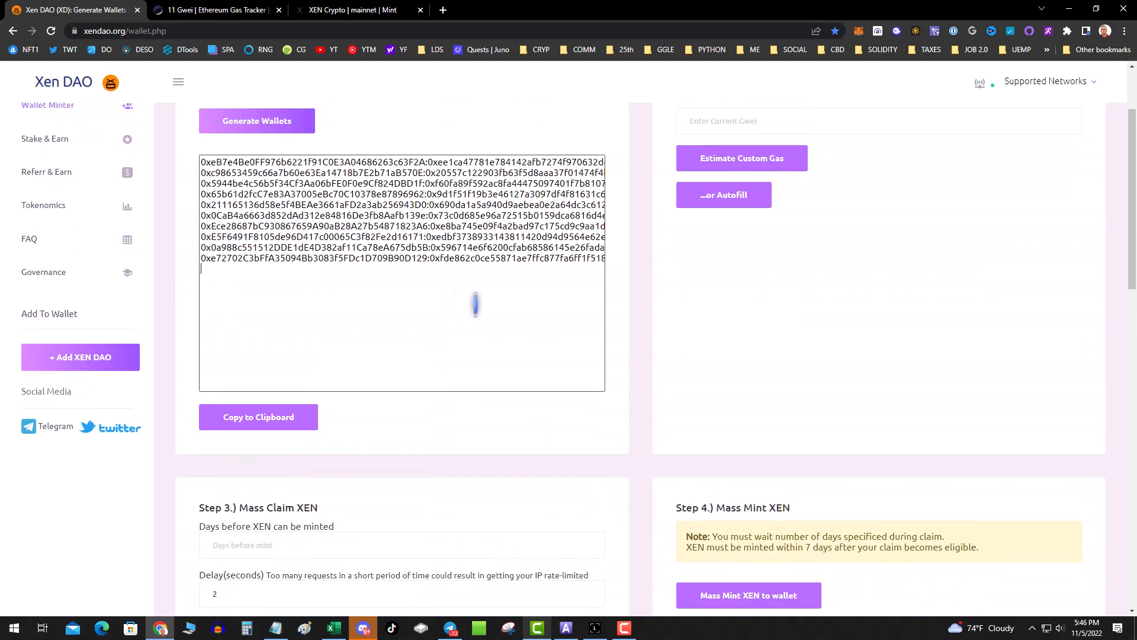
scroll("up", 3)
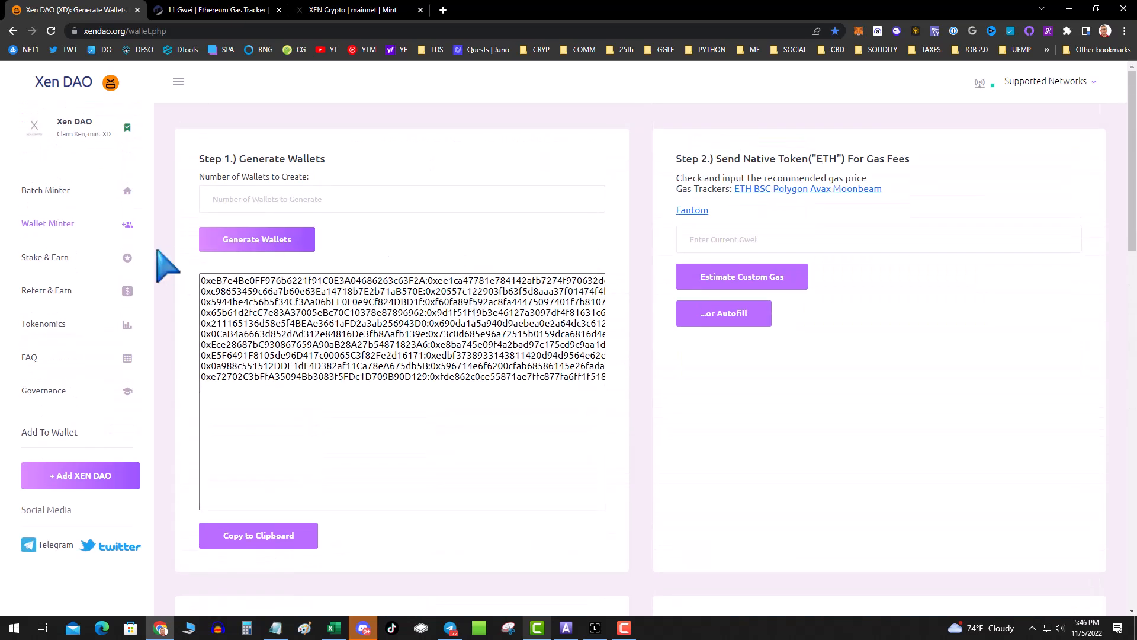
left_click(46, 290)
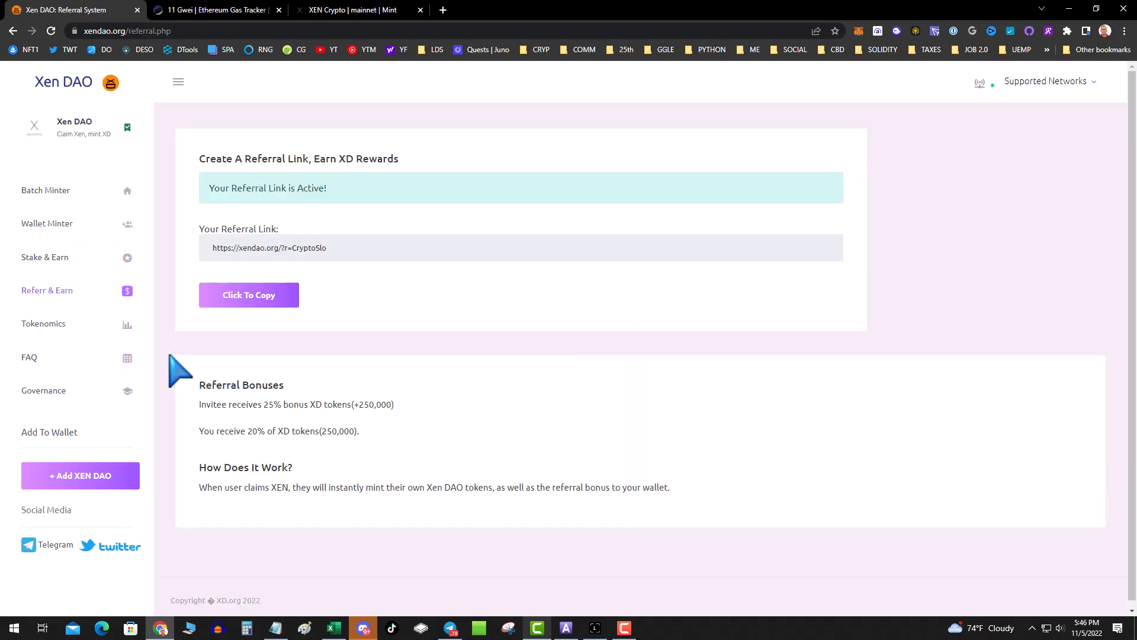
mouse_move(381, 290)
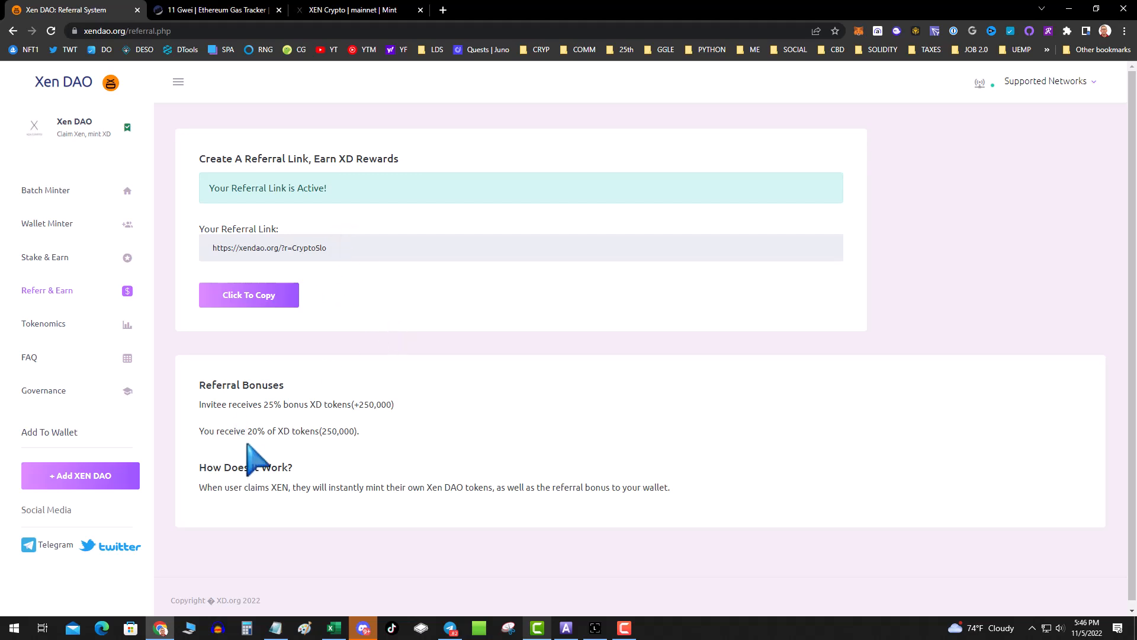
Step: Highlight the 20% XD tokens referral bonus line, then return to Wallet Minter
double_click(288, 404)
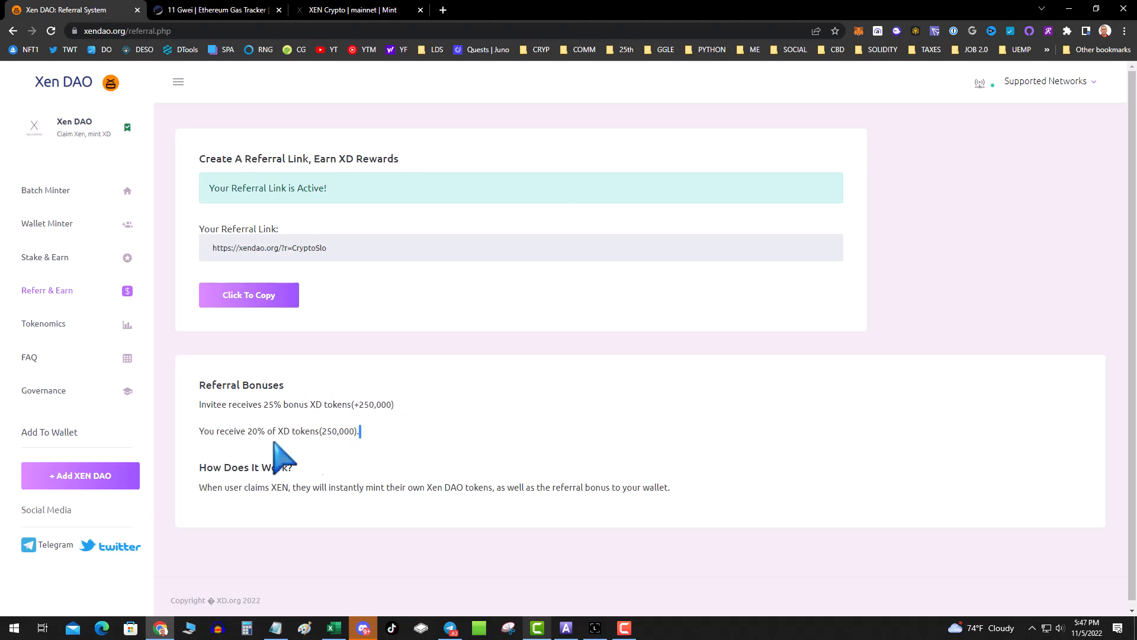
triple_click(278, 431)
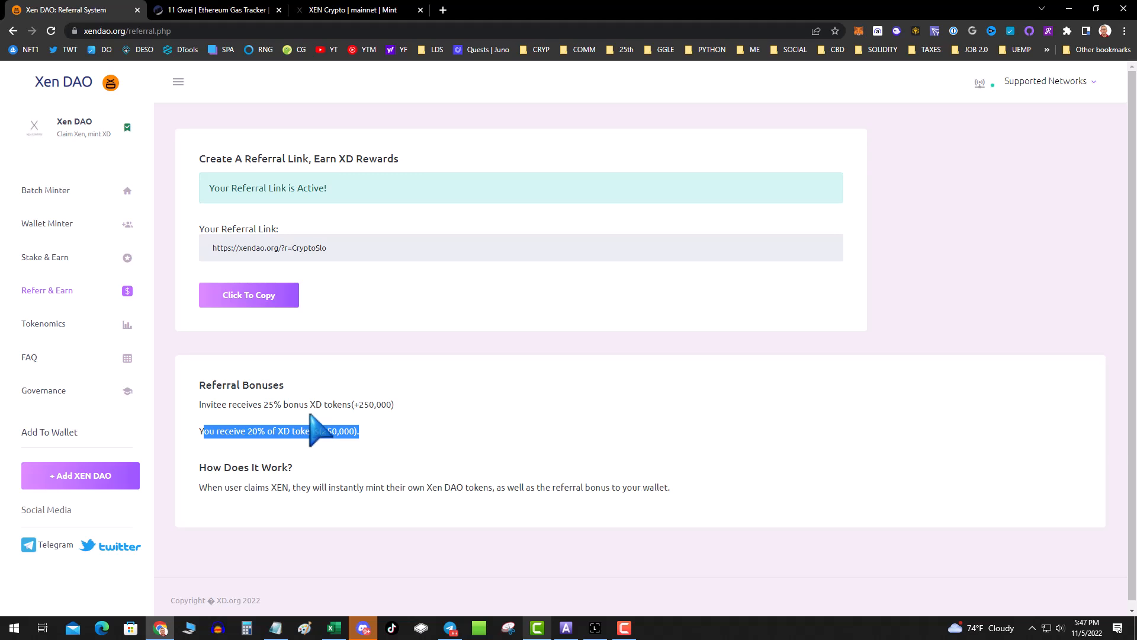
mouse_move(259, 334)
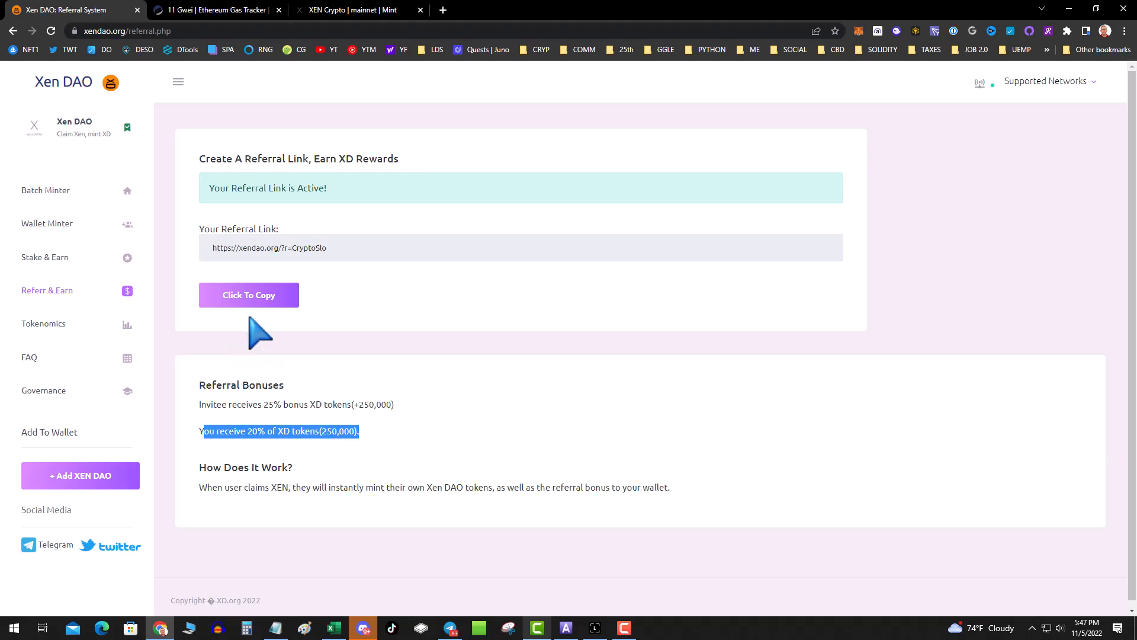
mouse_move(241, 237)
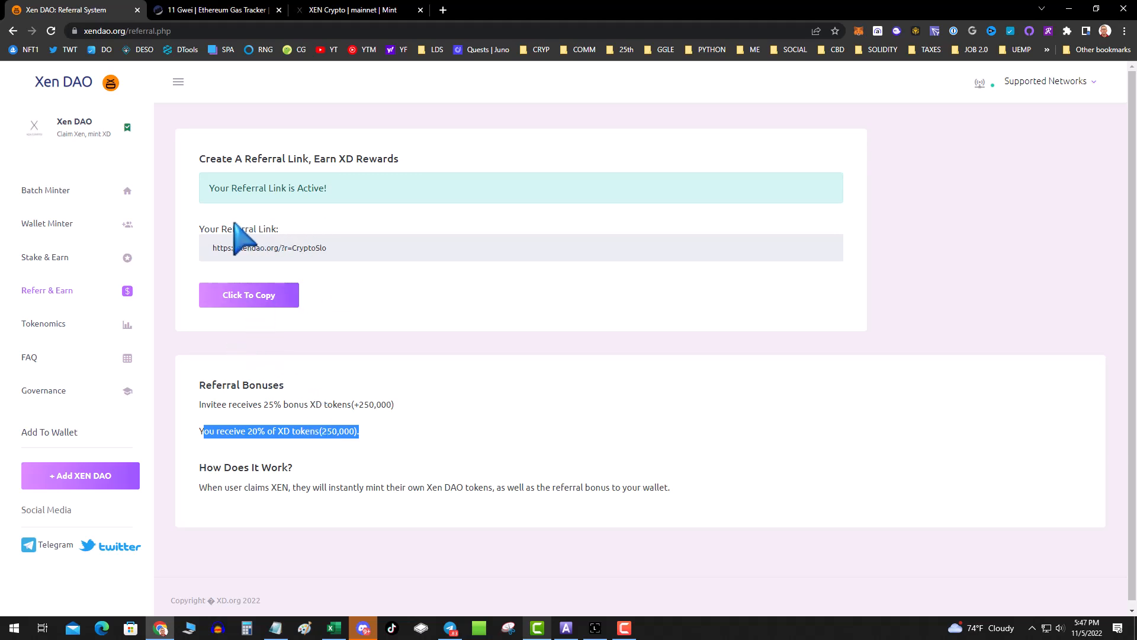
mouse_move(290, 374)
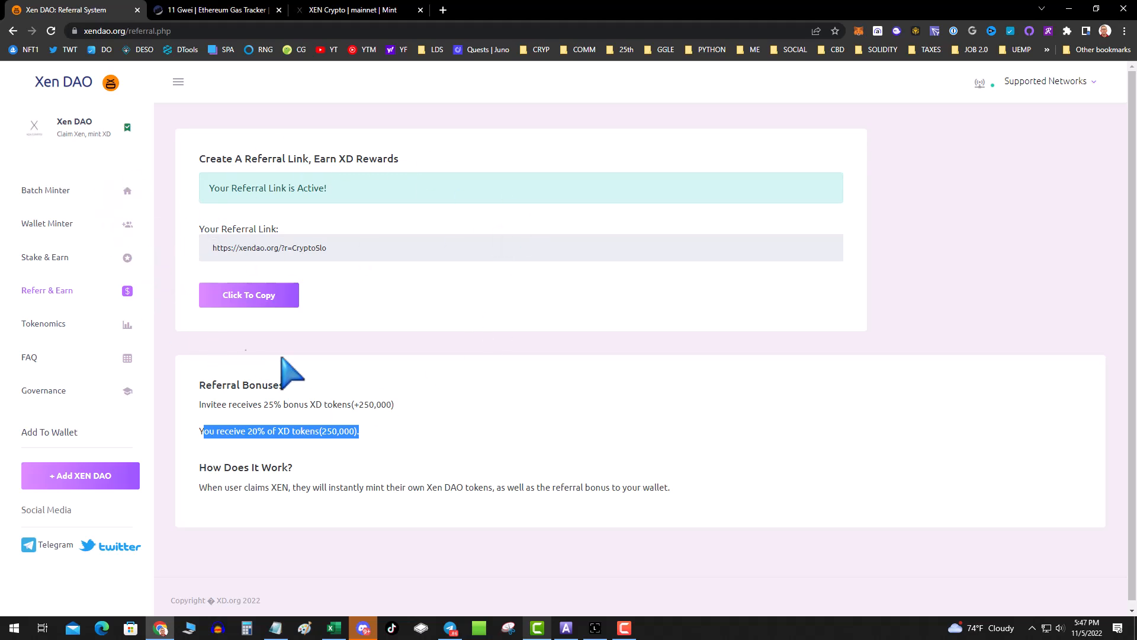
mouse_move(47, 223)
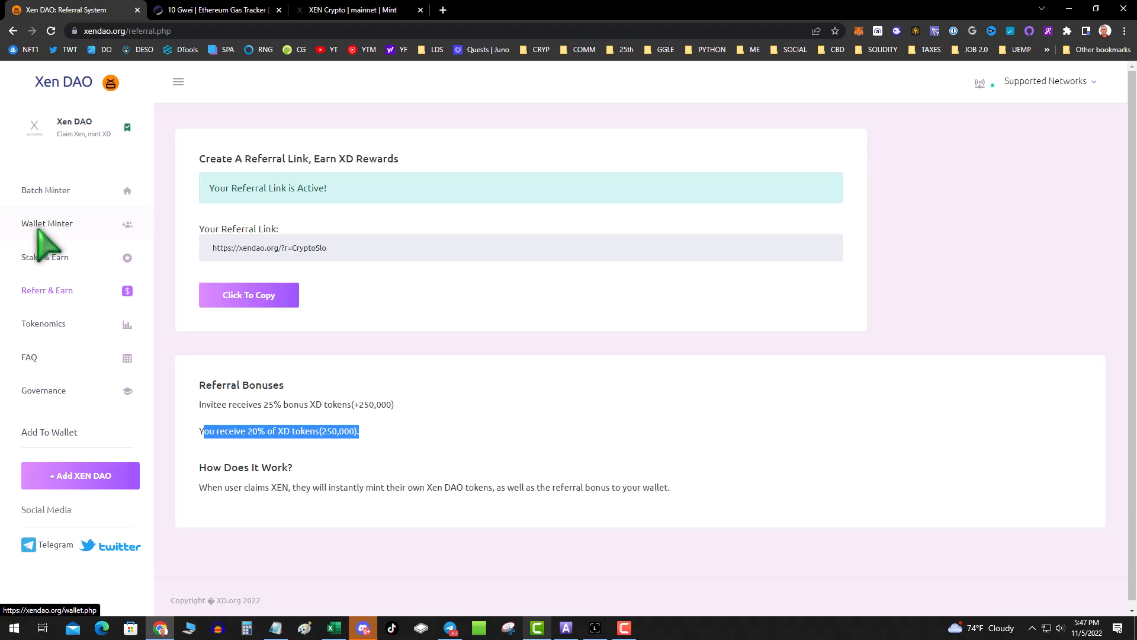
left_click(46, 222)
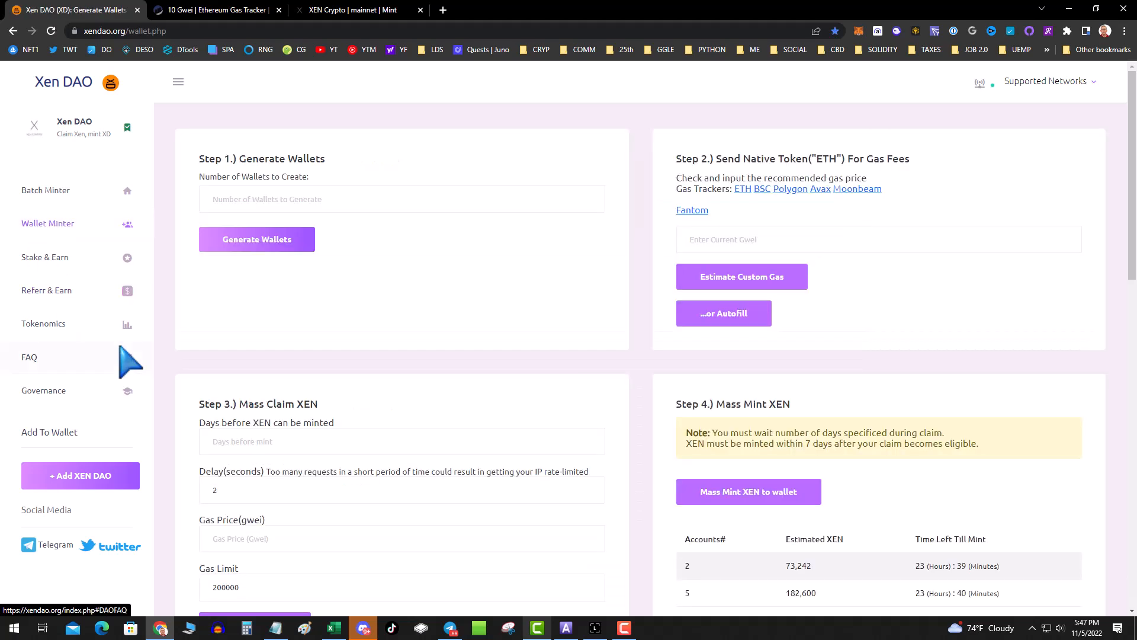
scroll("down", 3)
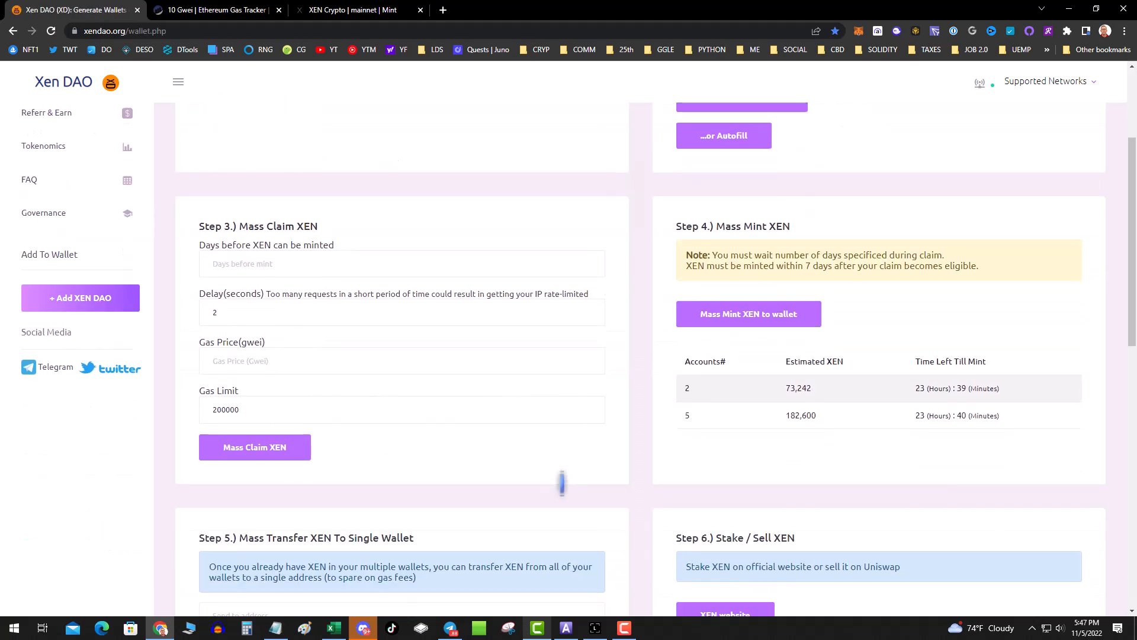
mouse_move(428, 398)
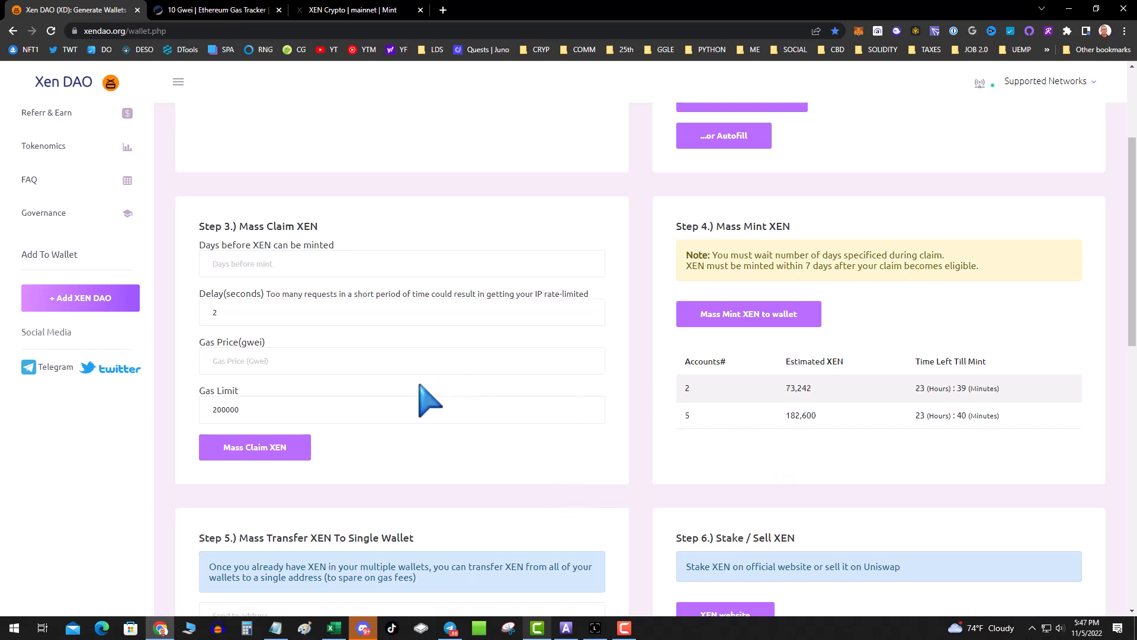
scroll("up", 3)
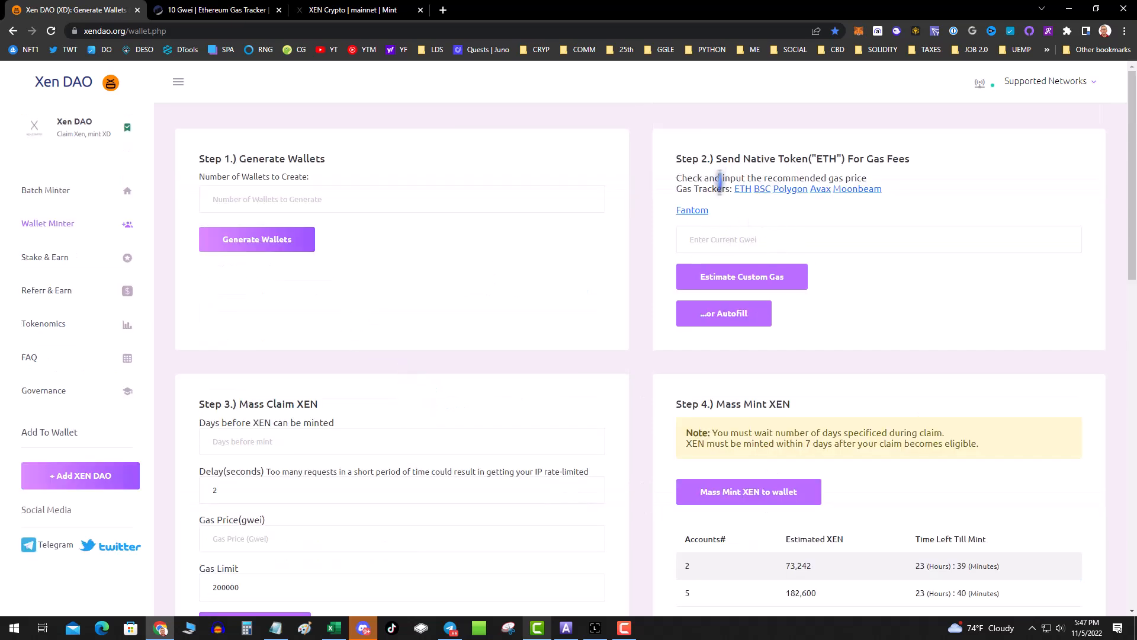
mouse_move(345, 392)
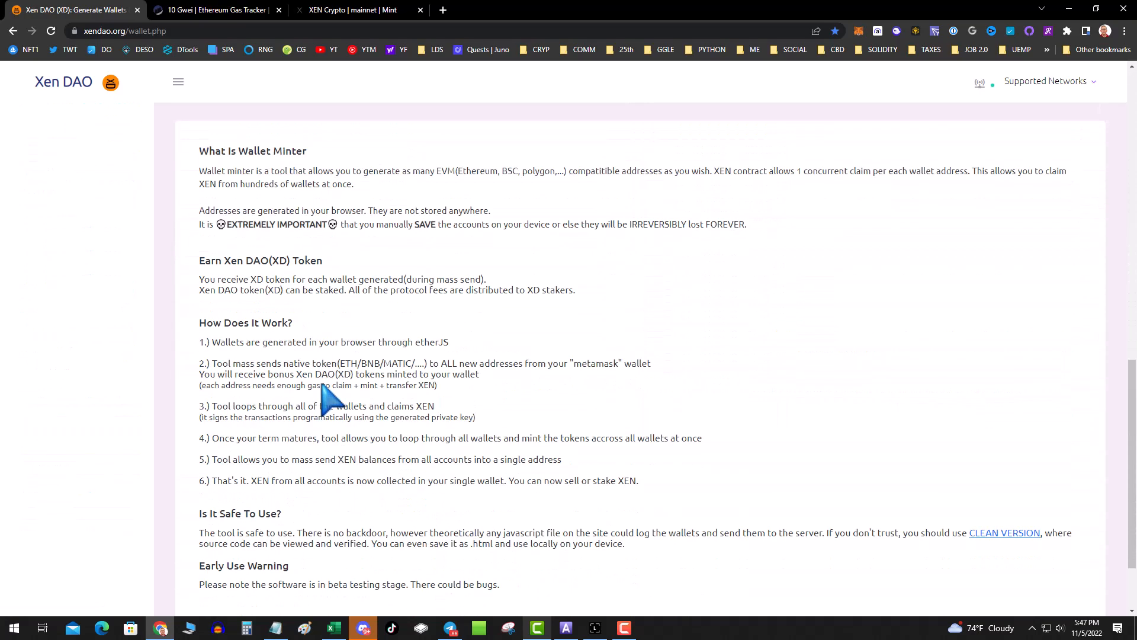
left_click(178, 81)
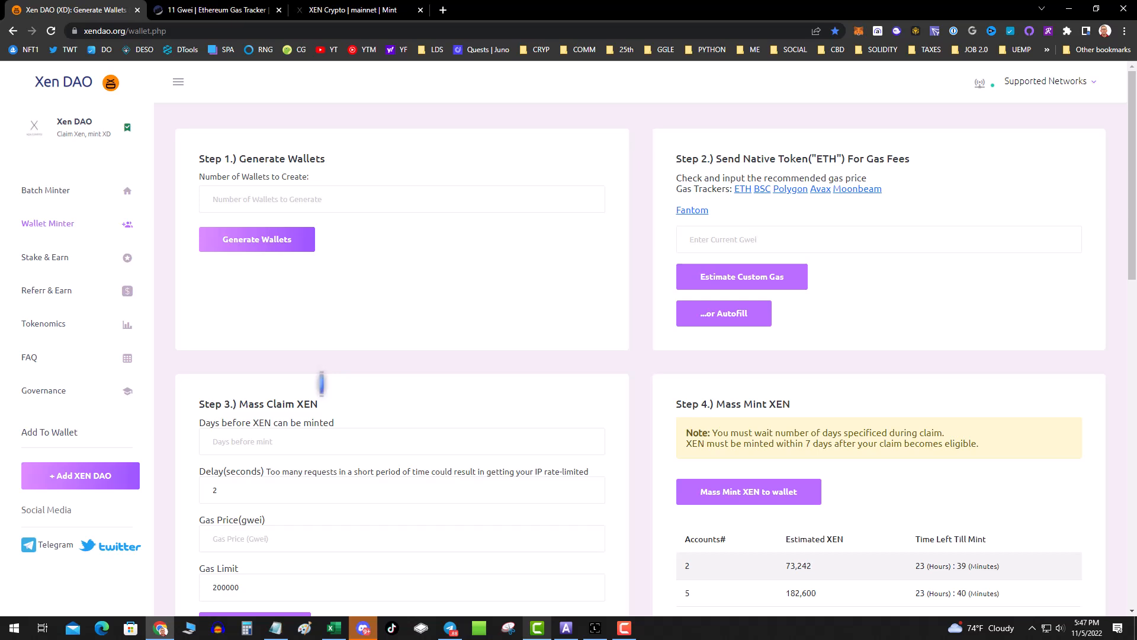
mouse_move(532, 300)
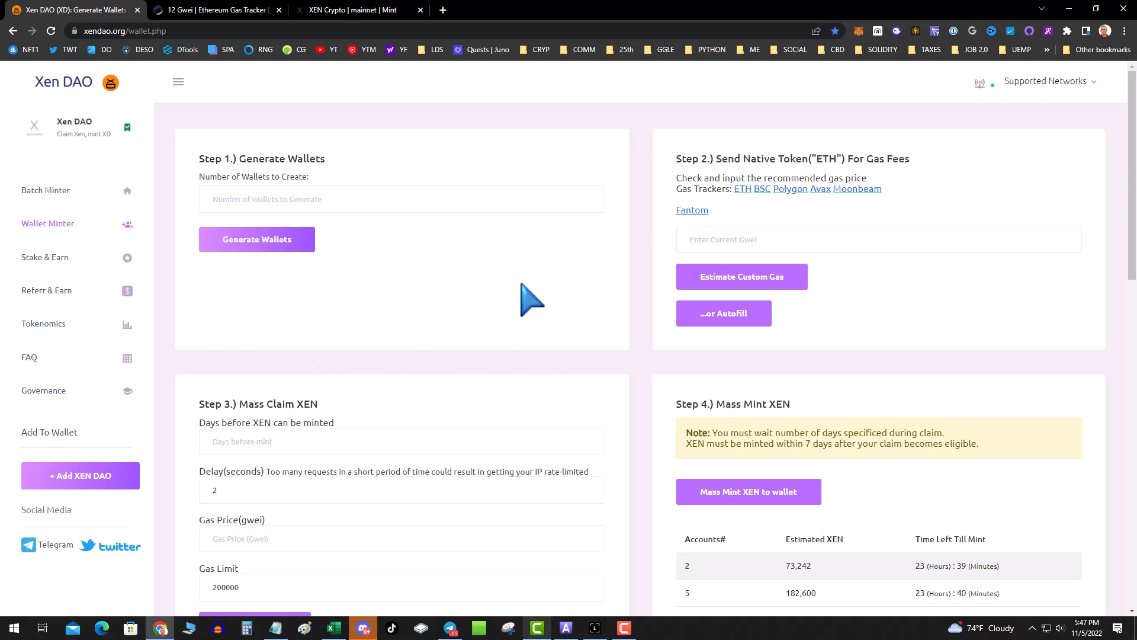
mouse_move(1021, 294)
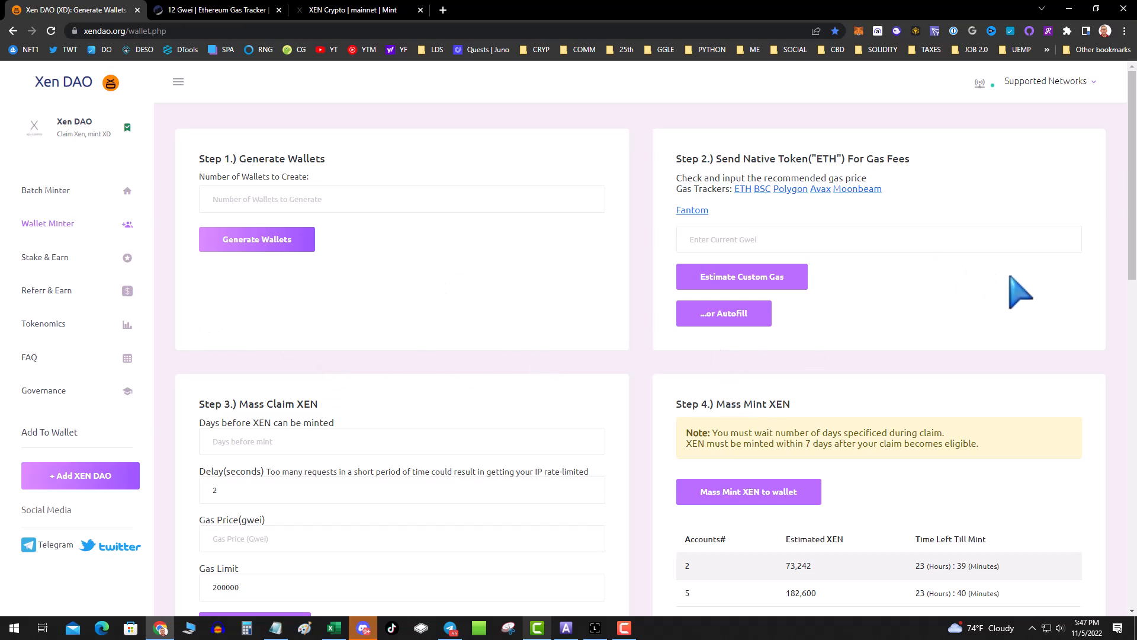